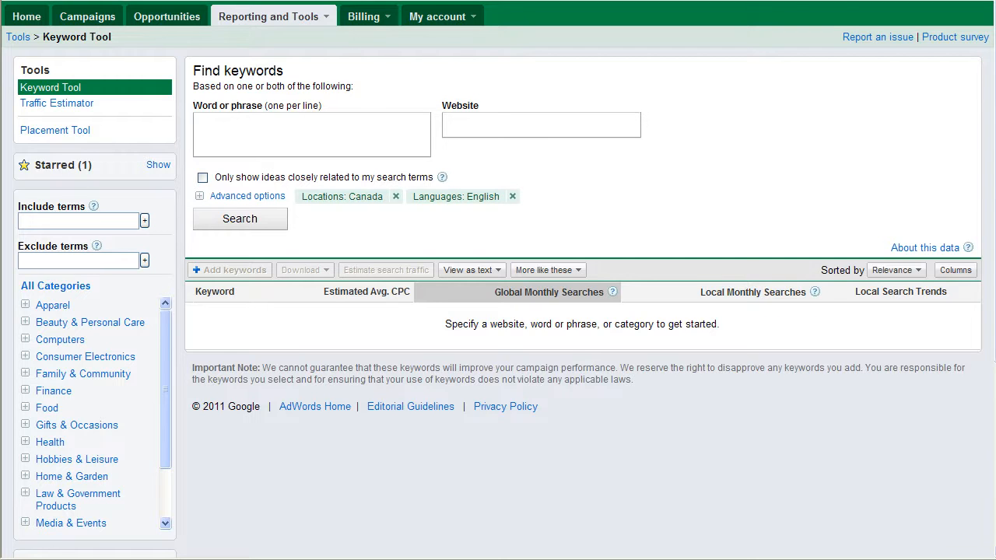
mouse_move(165, 15)
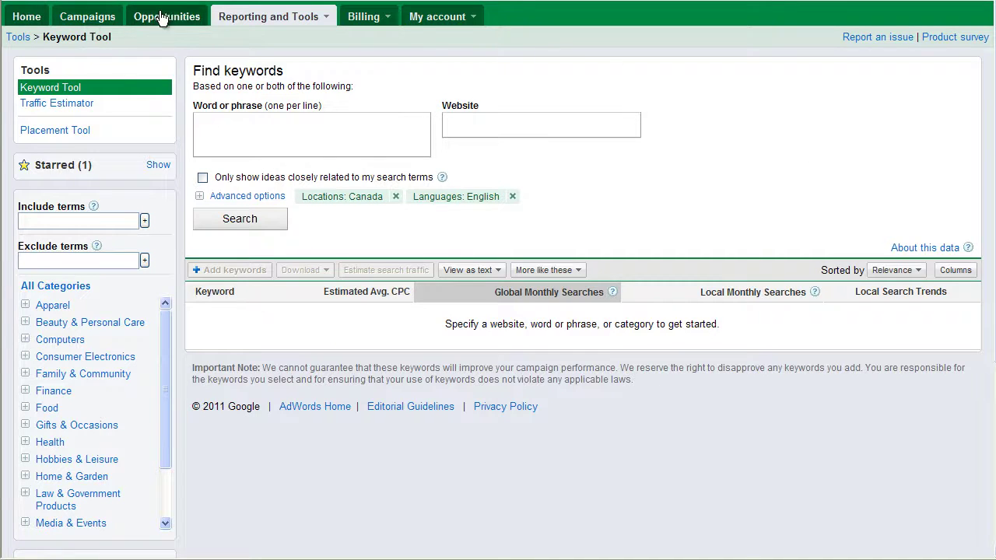
mouse_move(319, 25)
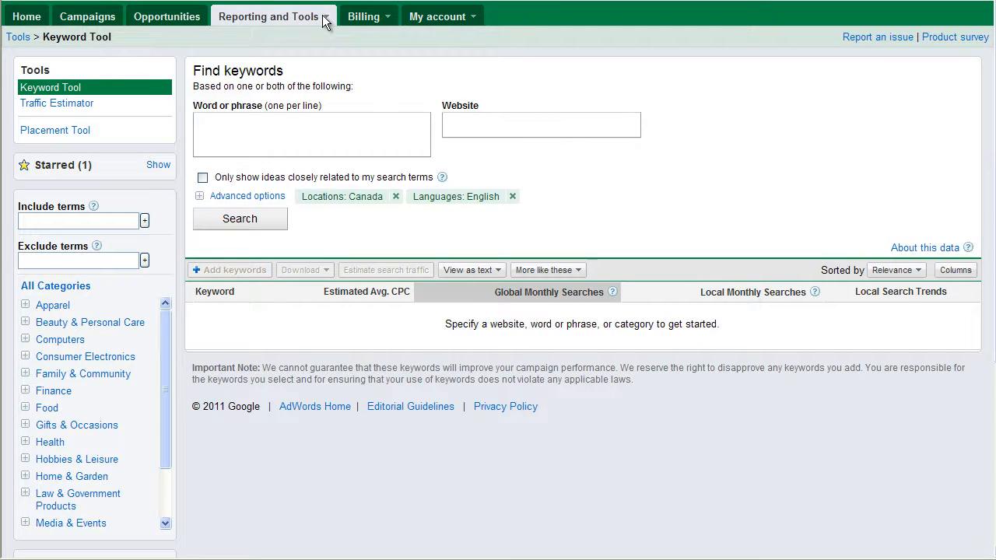
mouse_move(434, 335)
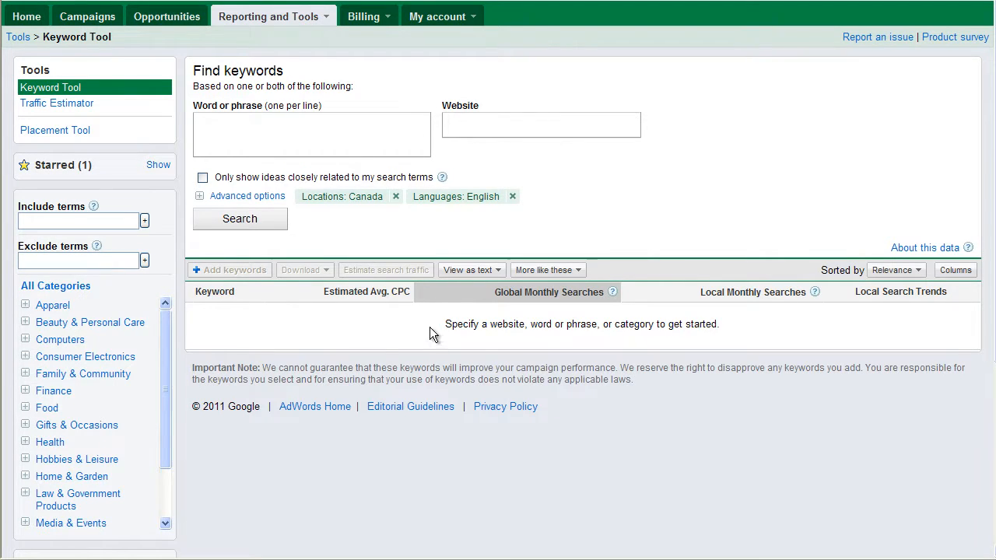
mouse_move(437, 318)
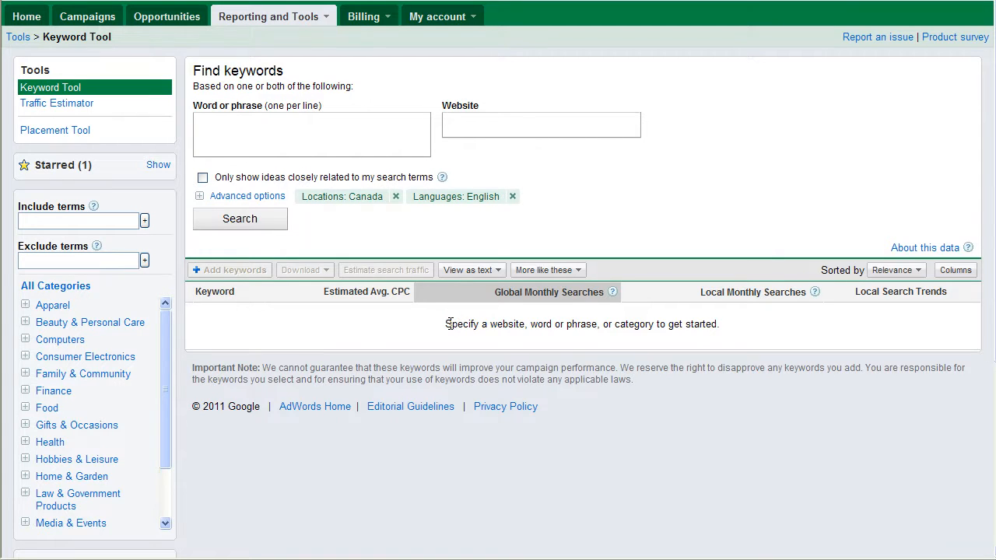
mouse_move(434, 333)
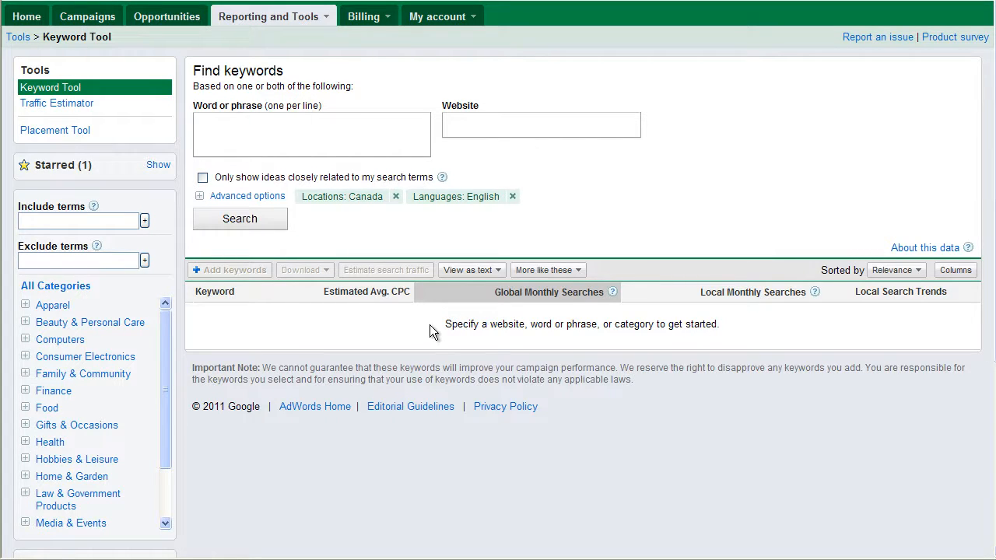
mouse_move(429, 321)
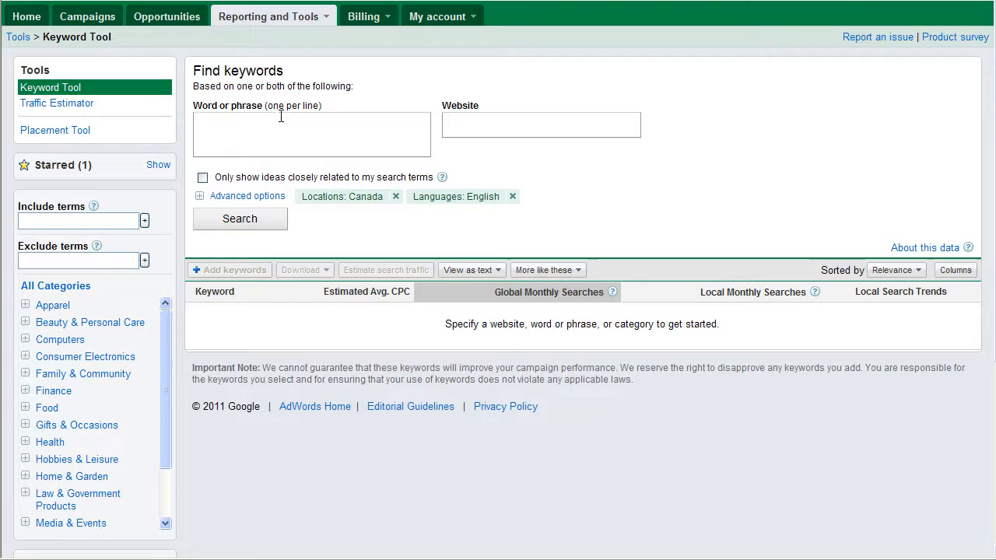
Enter 'golf balls' as the keyword phrase, leaving the website field empty
type("golf")
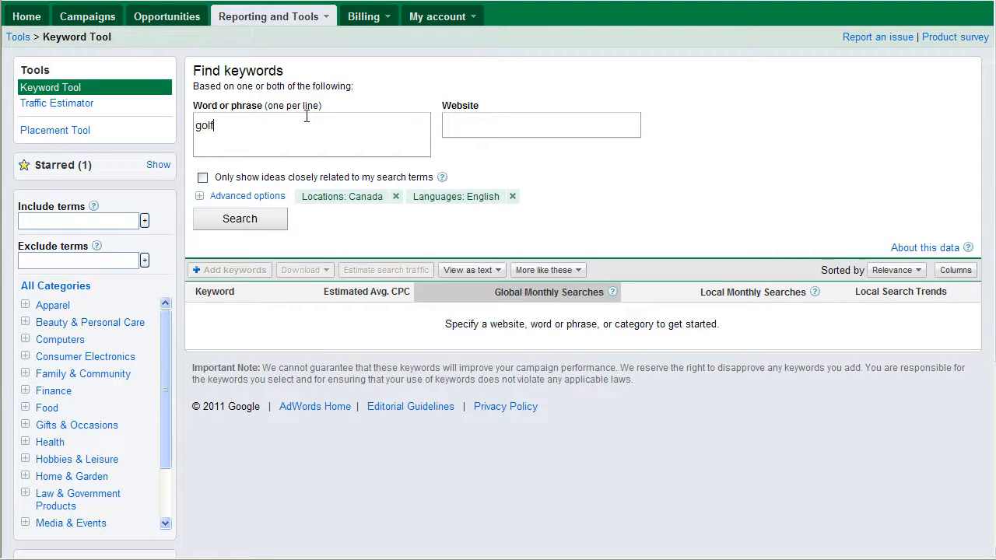
type("balls")
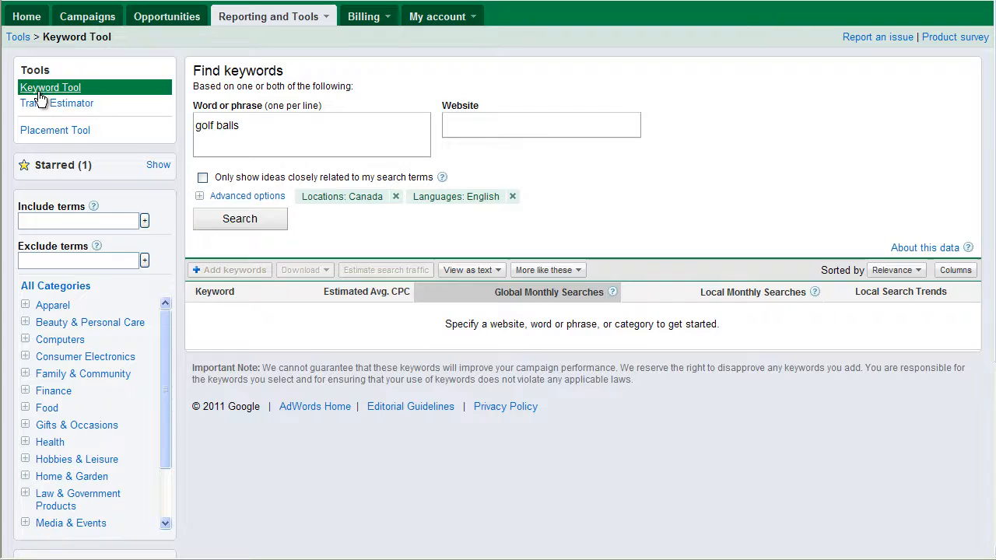
mouse_move(54, 131)
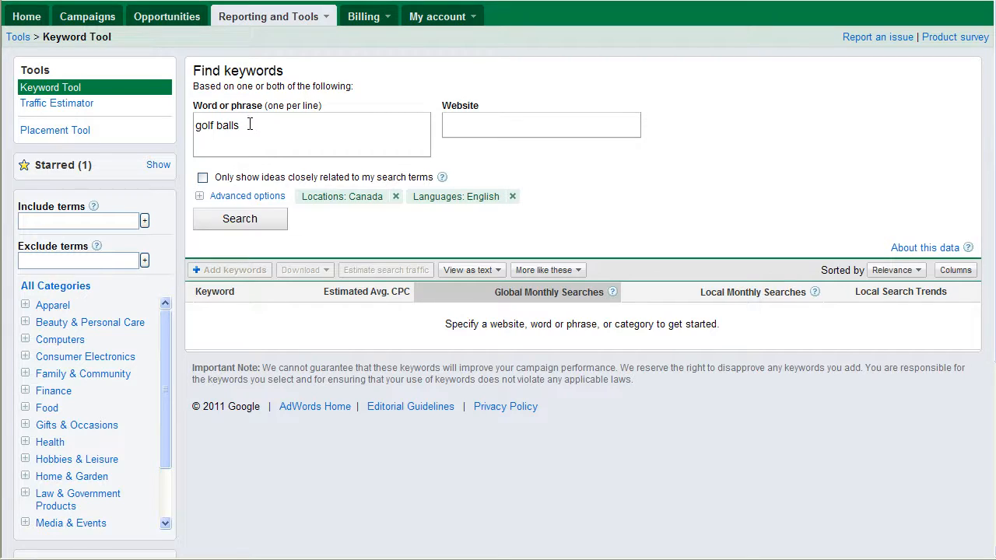
mouse_move(573, 118)
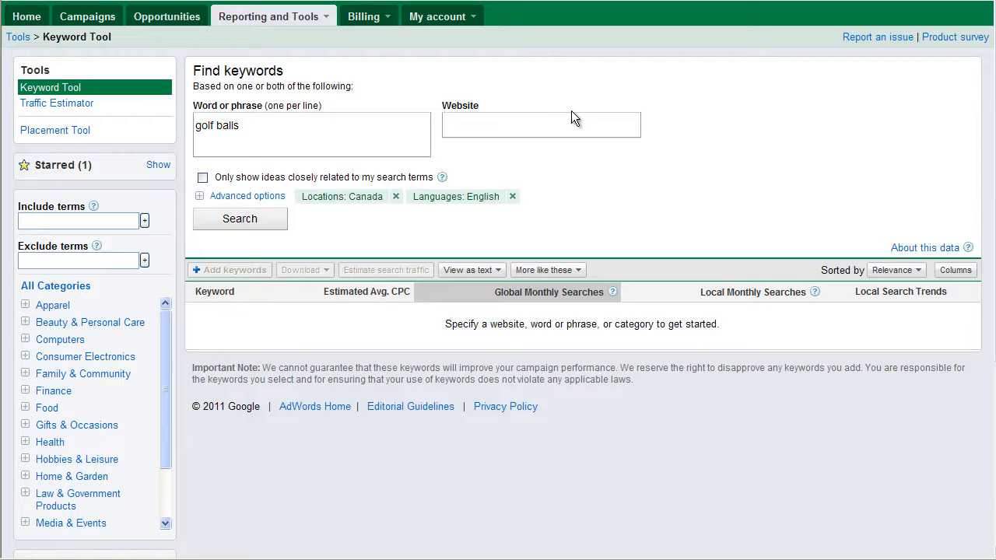
left_click(542, 124)
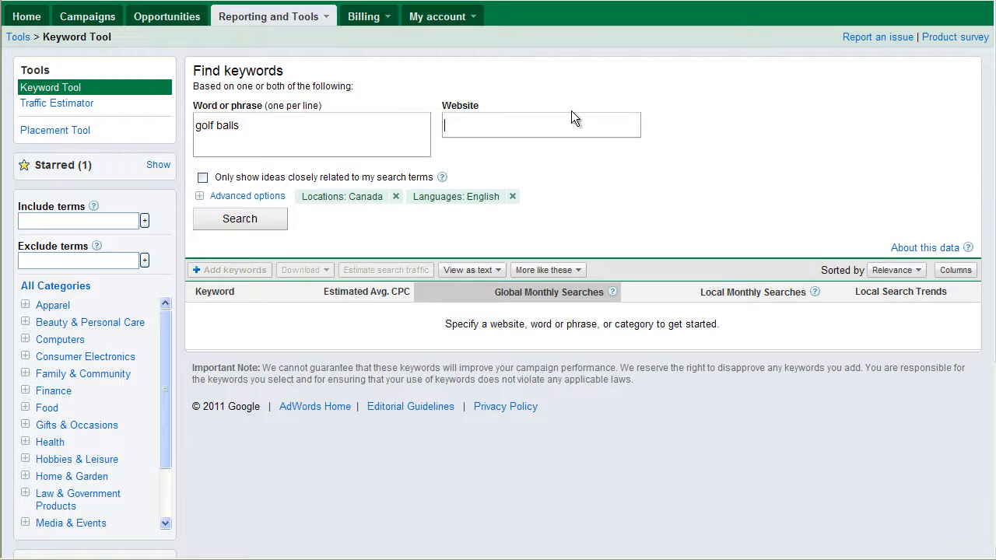
mouse_move(695, 109)
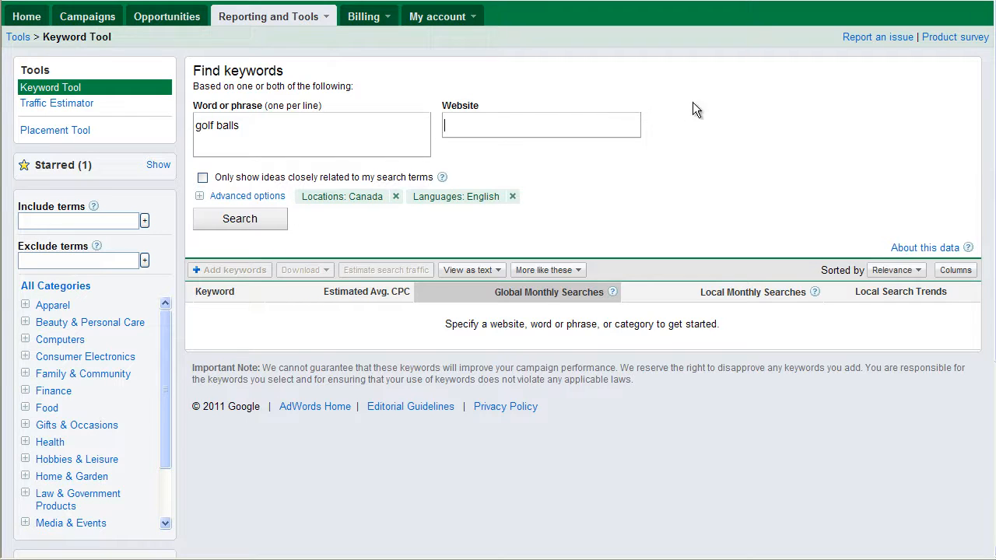
mouse_move(657, 109)
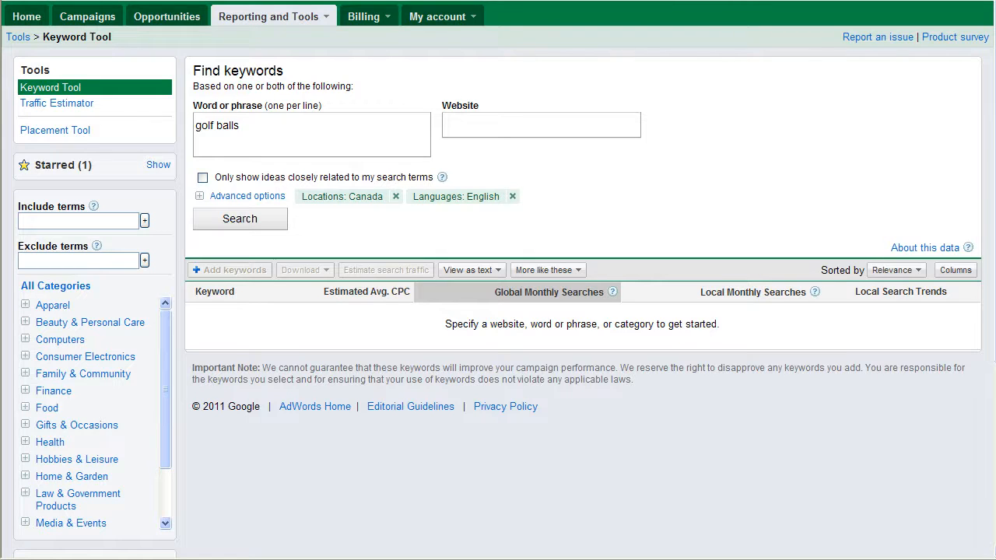
mouse_move(257, 228)
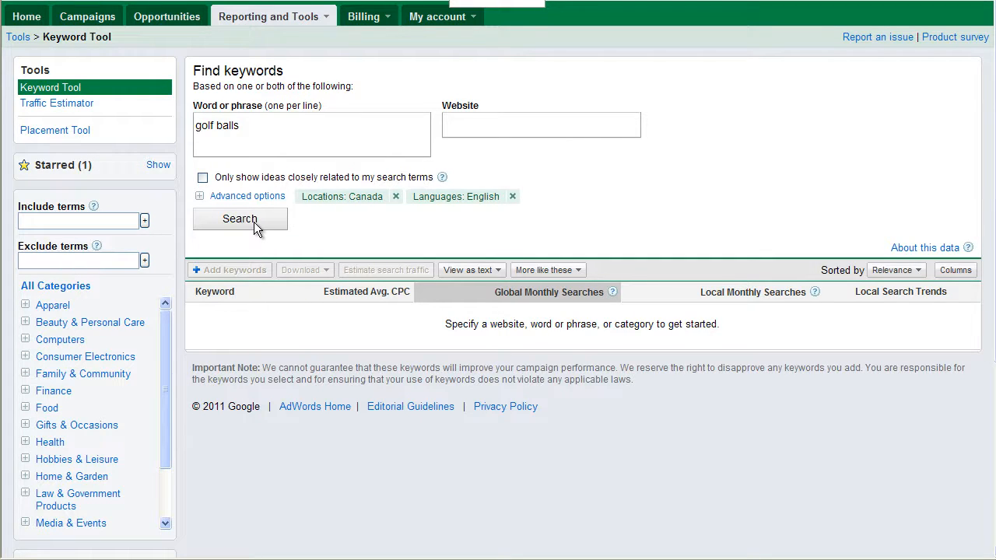
Run the search for 'golf balls' and look through the returned keyword ideas
left_click(239, 218)
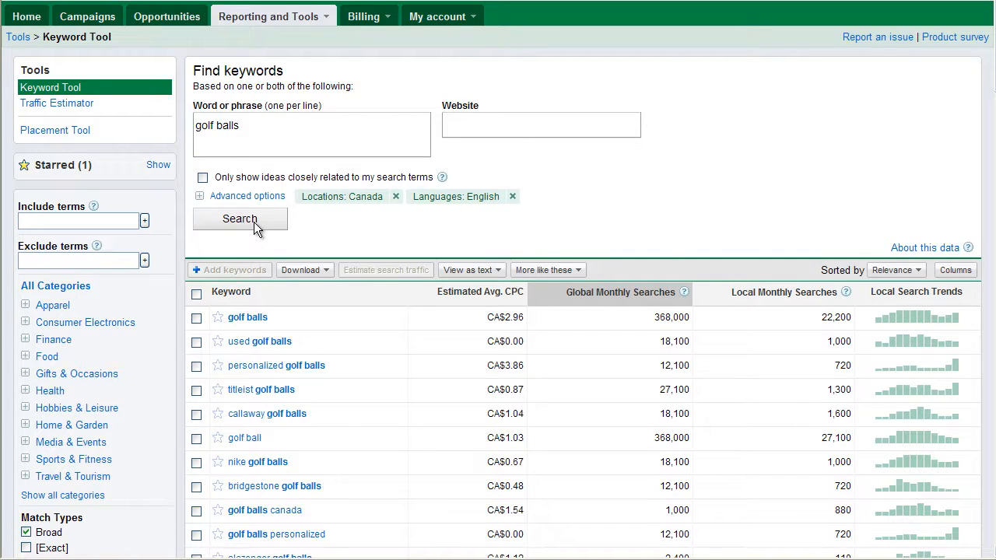
scroll("down", 3)
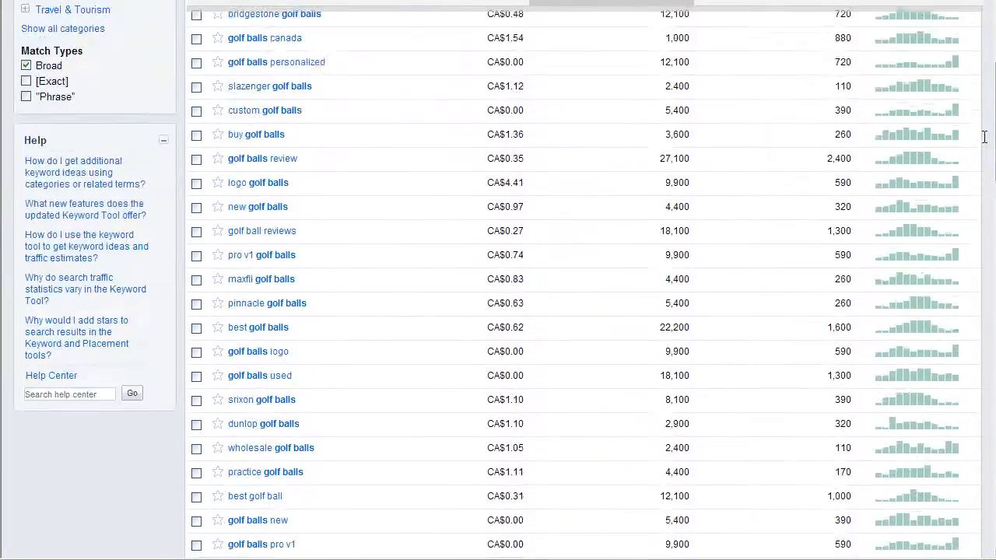
scroll("up", 3)
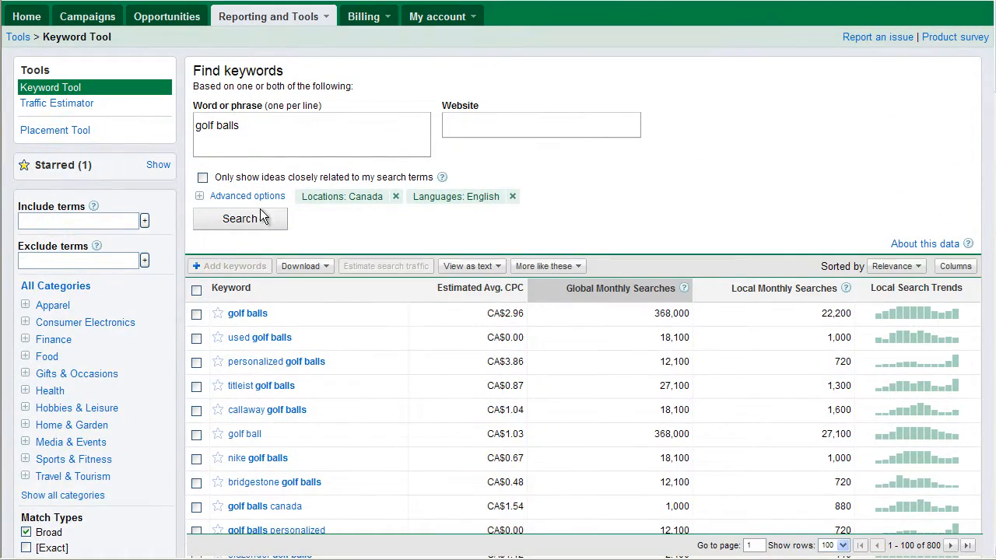
mouse_move(367, 423)
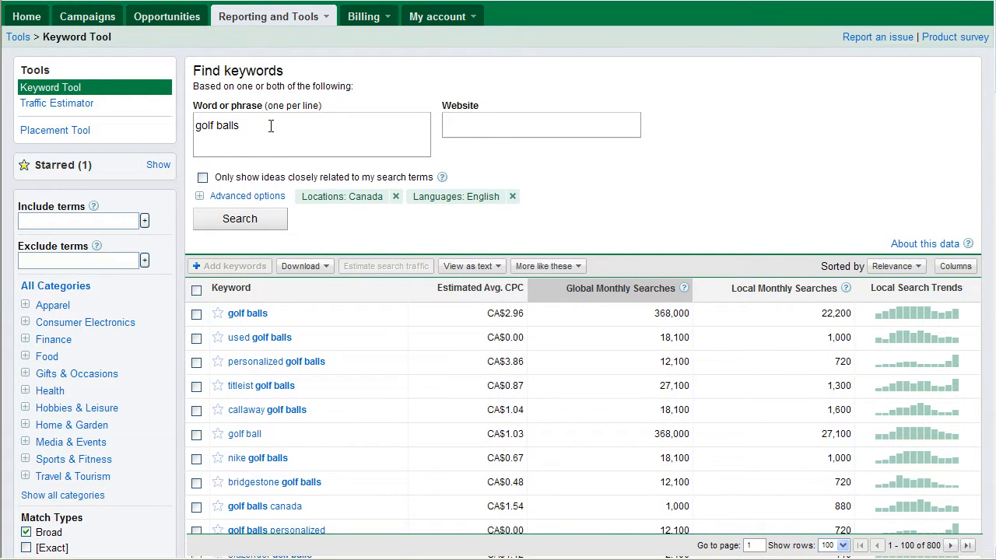
mouse_move(287, 125)
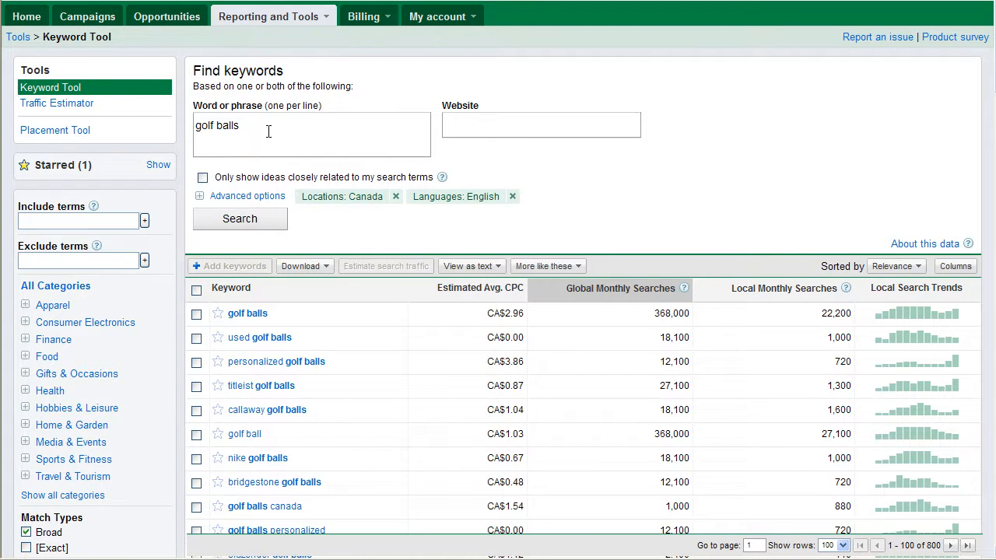
mouse_move(271, 103)
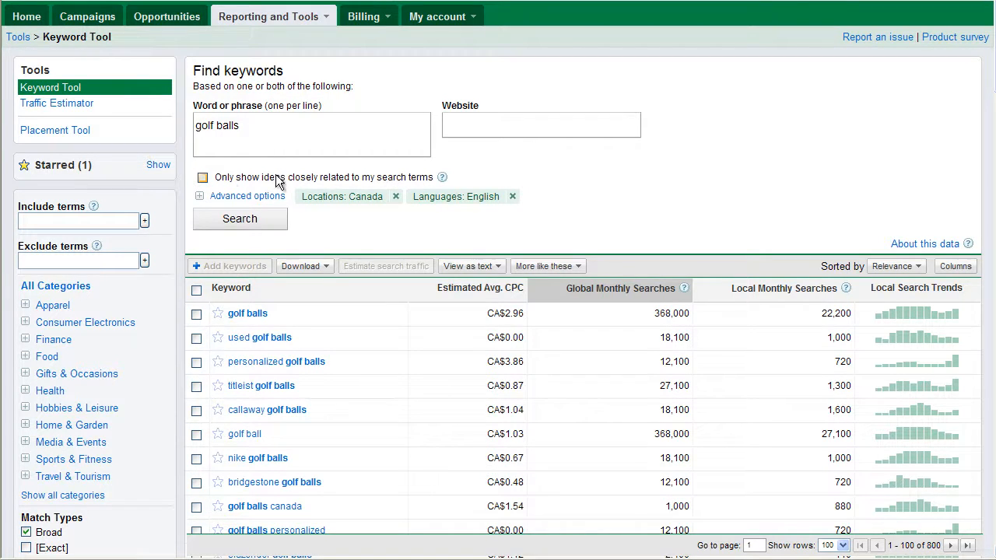
mouse_move(421, 178)
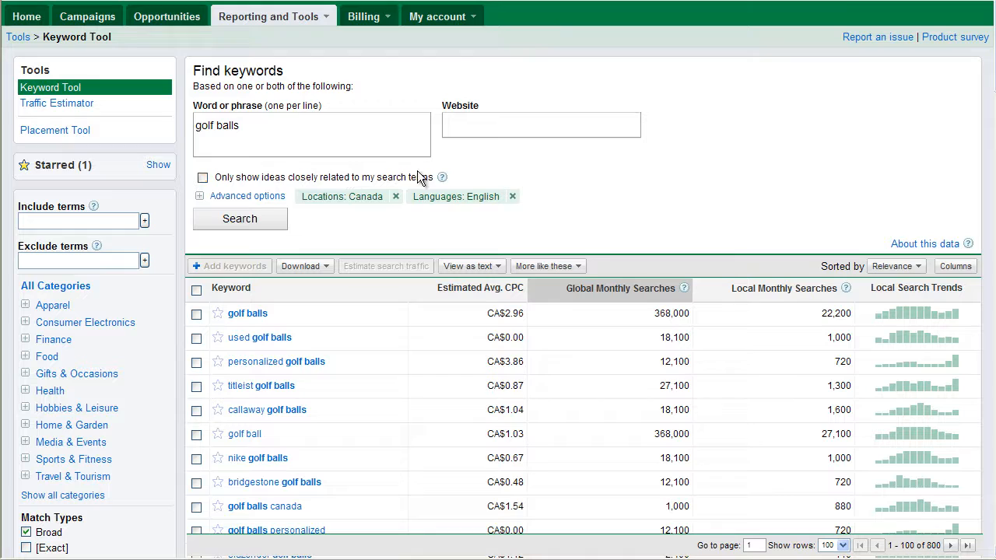
mouse_move(542, 203)
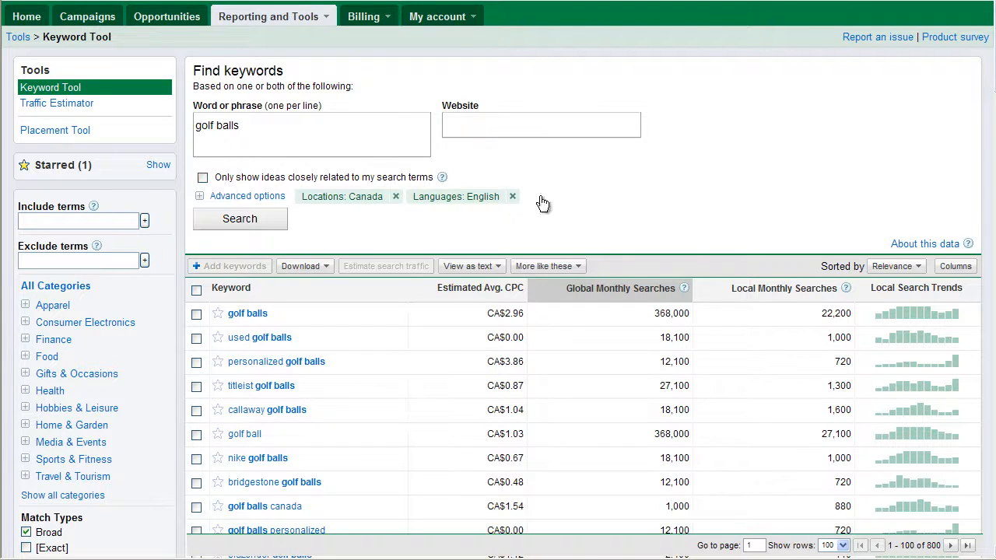
Sort ideas by global monthly searches, highest first, and tick 'Only show ideas closely related'
left_click(620, 288)
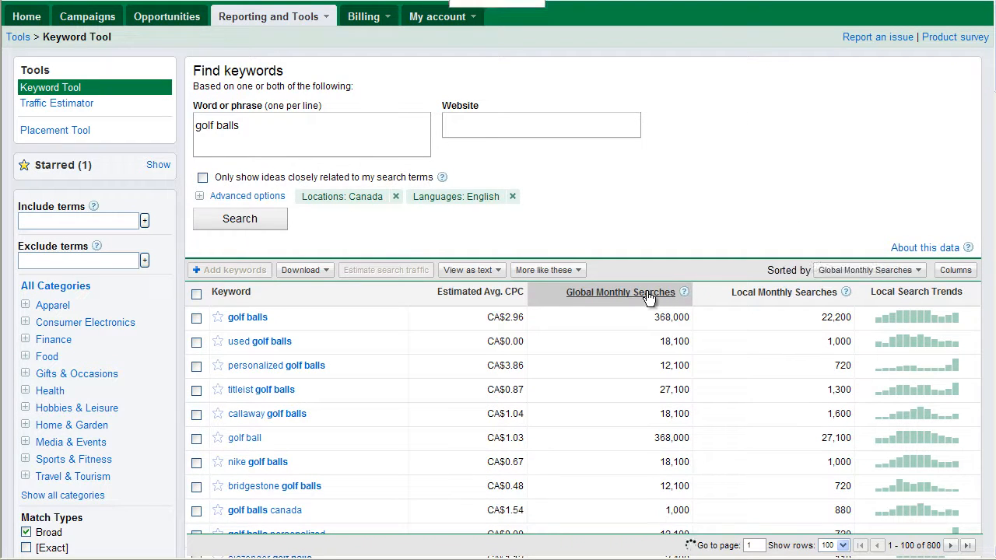
mouse_move(646, 168)
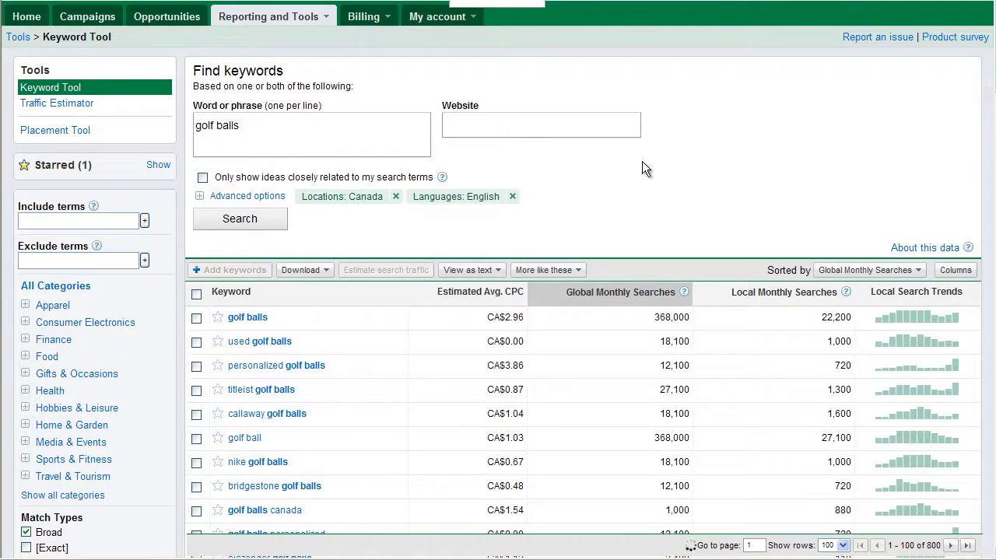
left_click(616, 292)
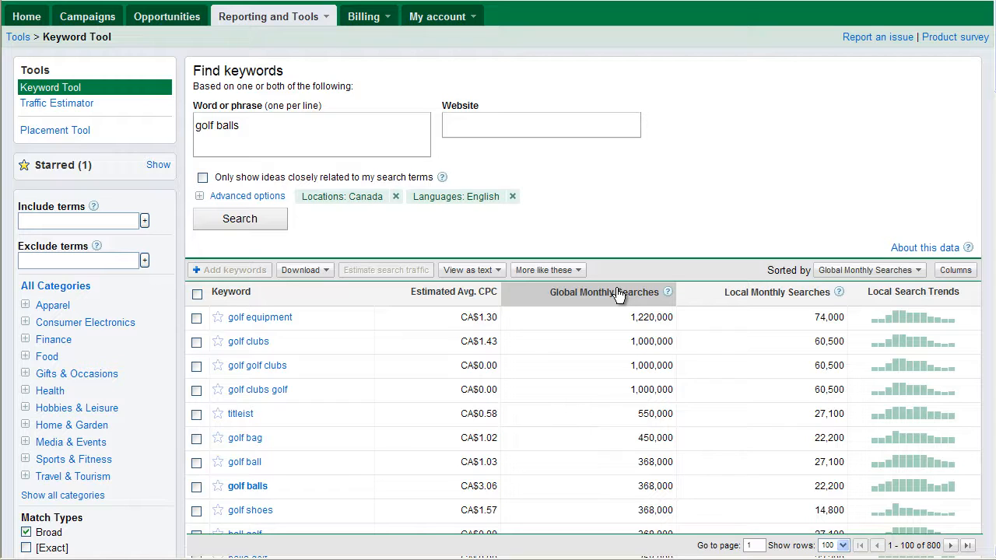
mouse_move(483, 241)
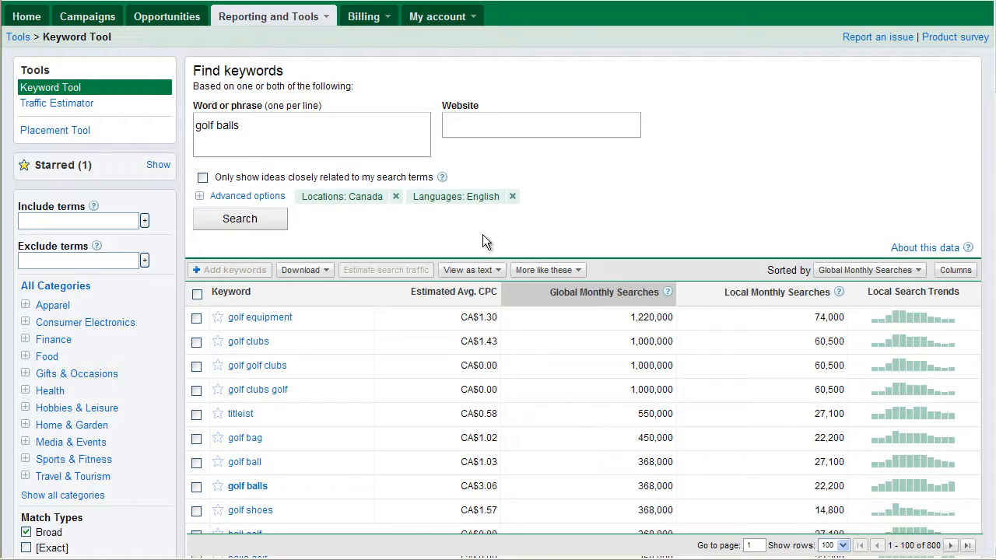
left_click(202, 178)
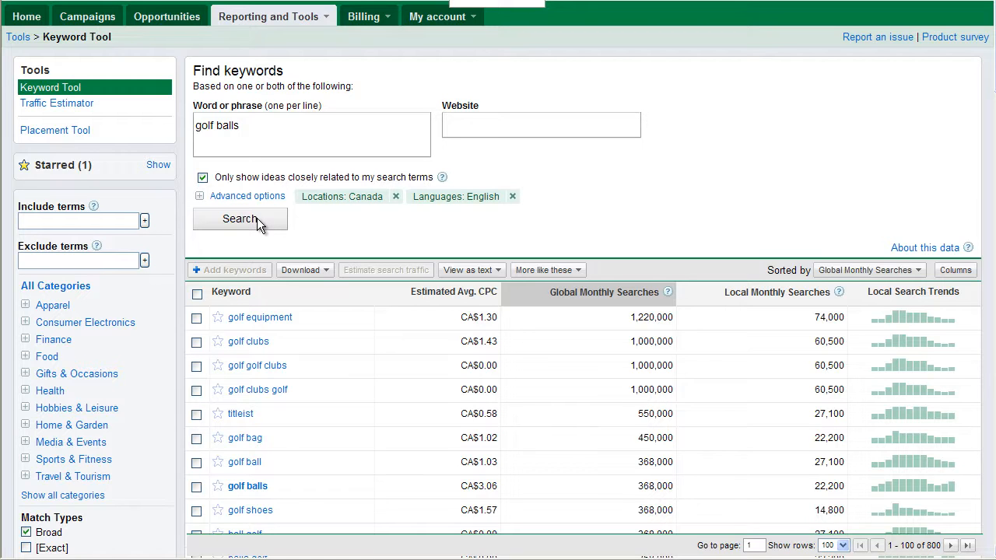
Rerun the search with closely related ideas only and clear the Canada location filter
left_click(240, 218)
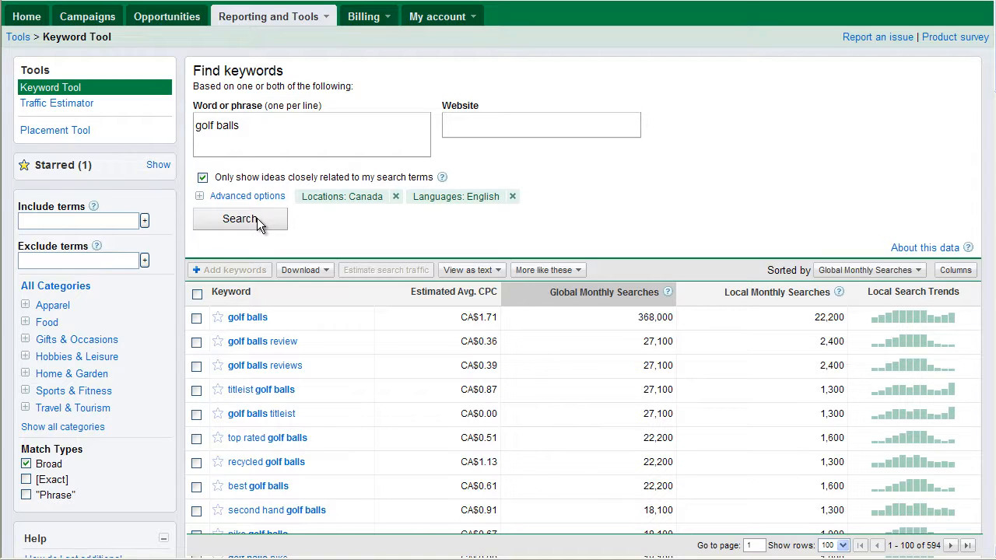
mouse_move(465, 240)
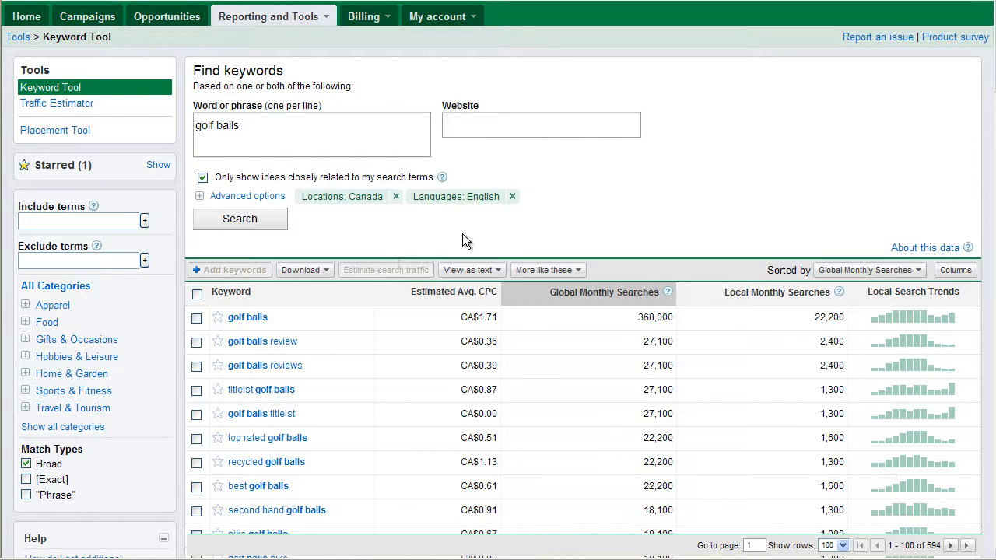
left_click(395, 197)
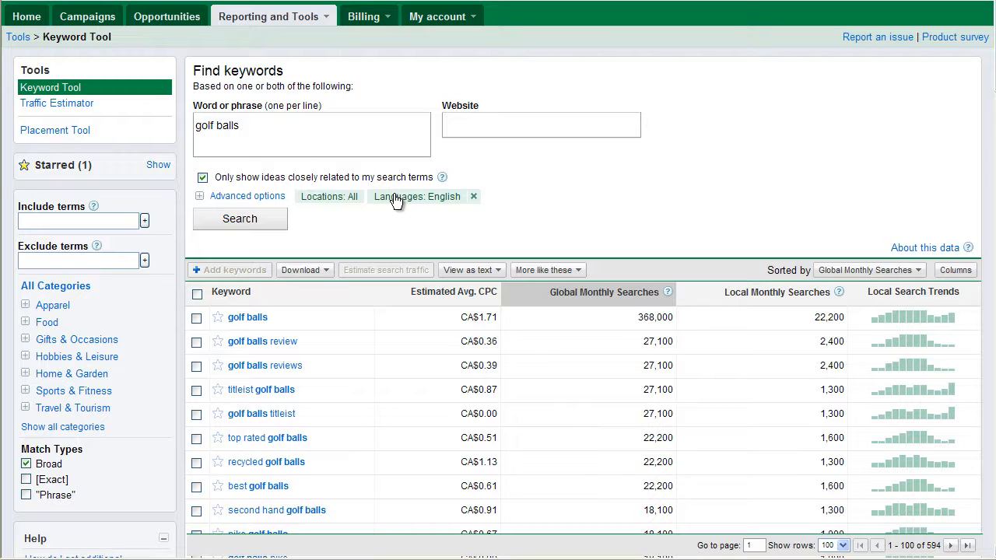
mouse_move(202, 221)
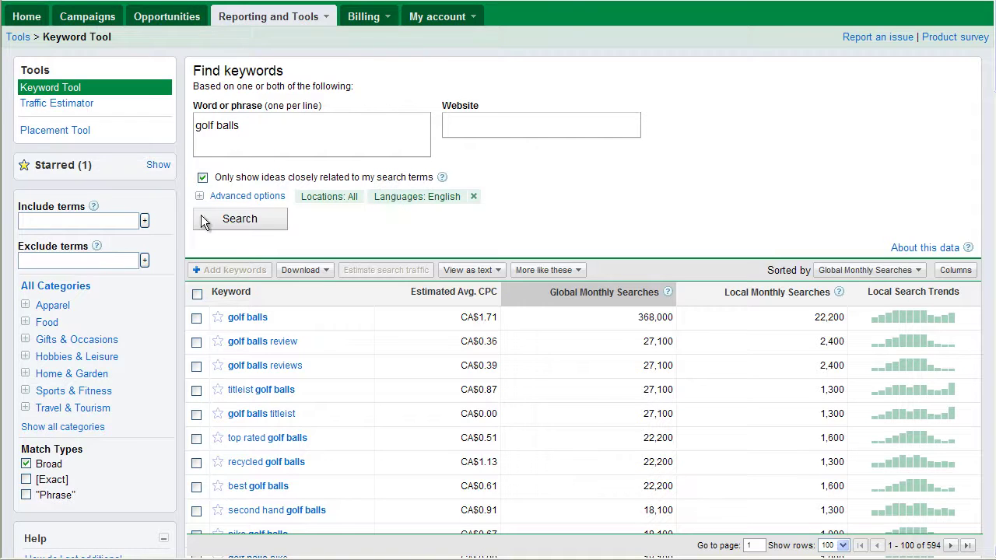
Expand advanced options and target All Countries and All Languages
left_click(200, 196)
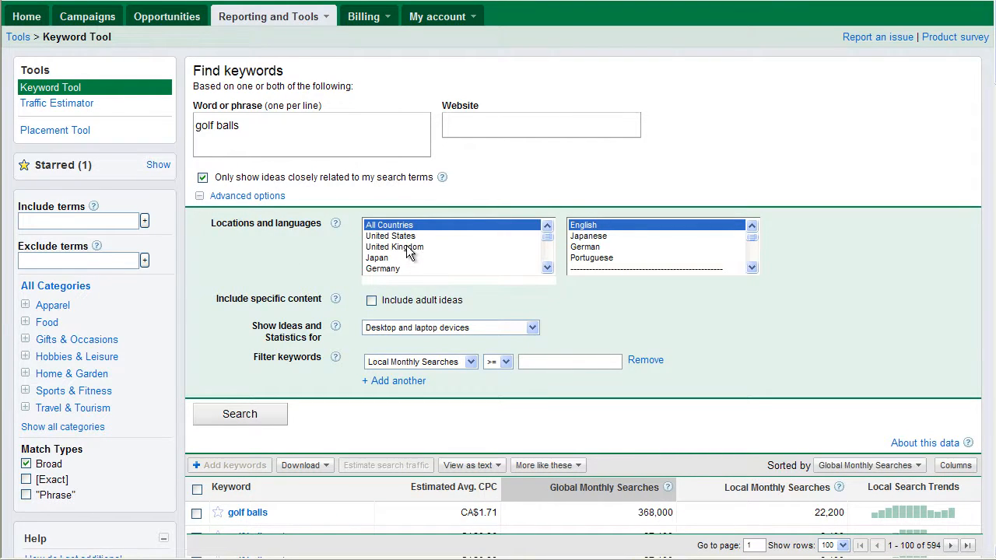
scroll("down", 3)
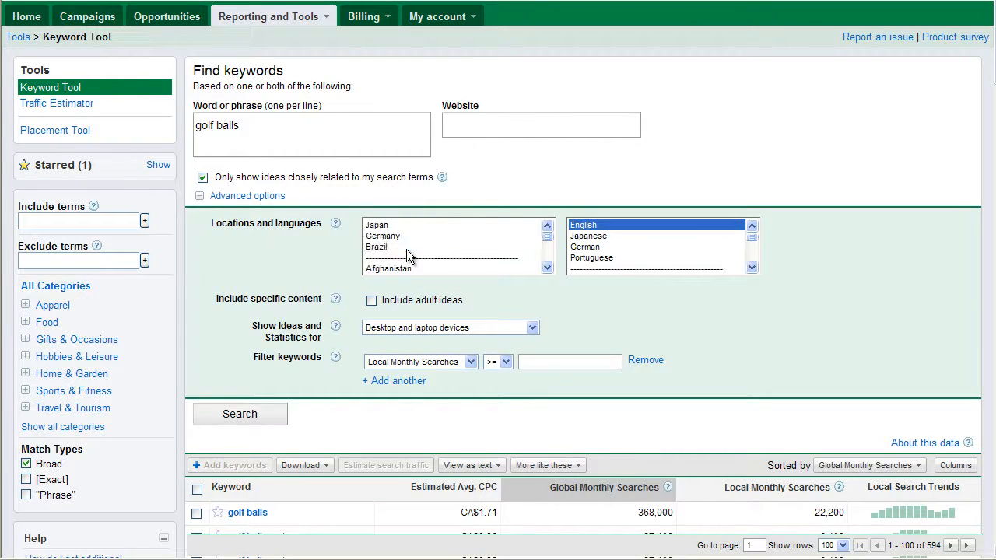
scroll("down", 3)
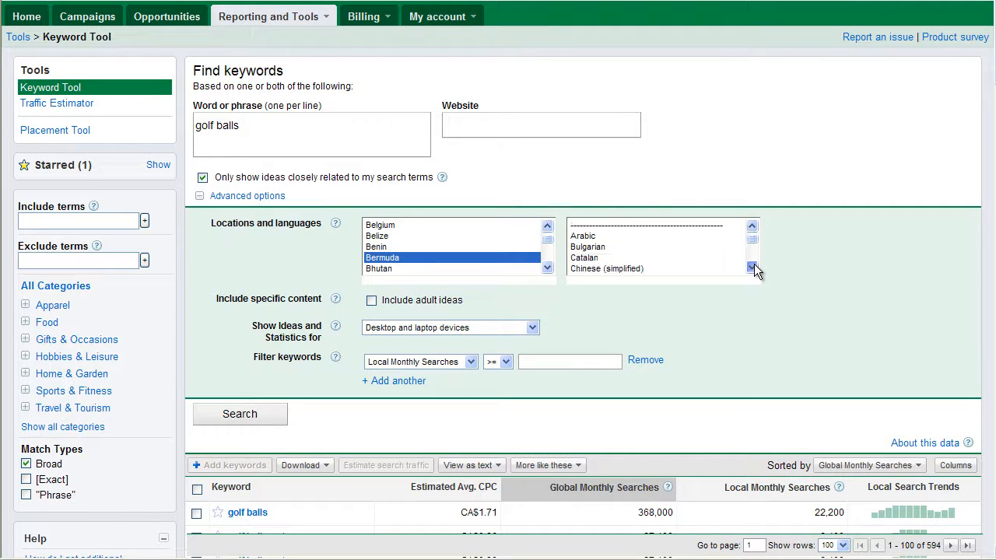
left_click(752, 268)
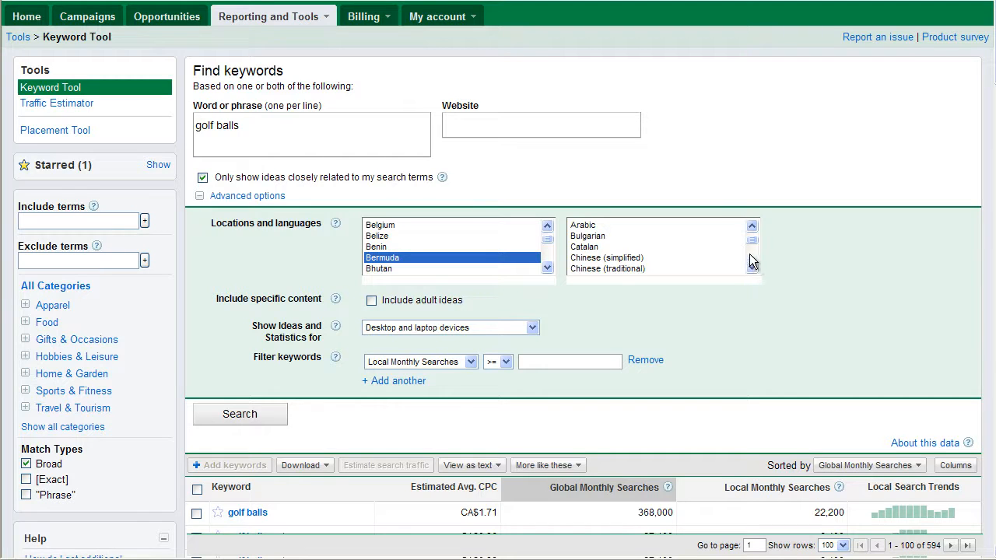
scroll("up", 3)
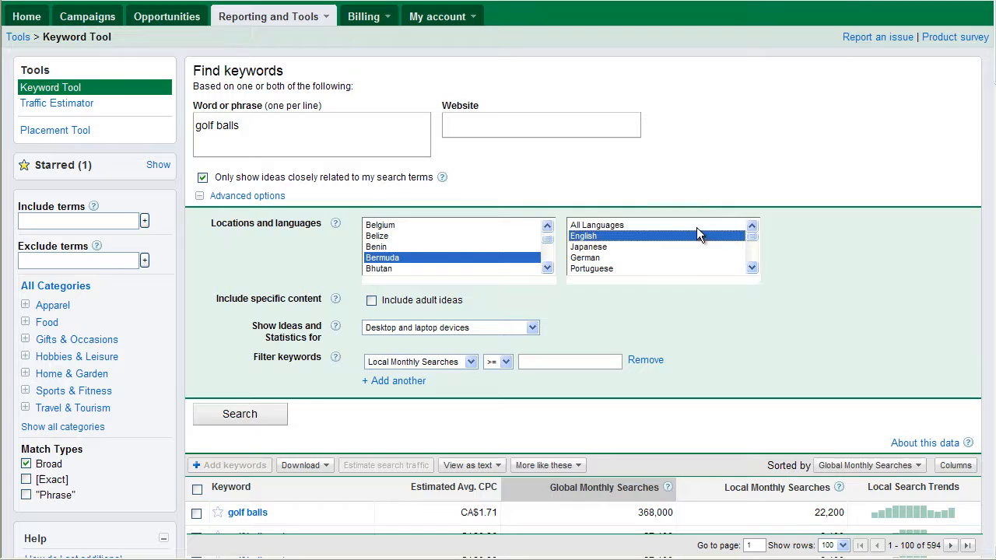
left_click(598, 225)
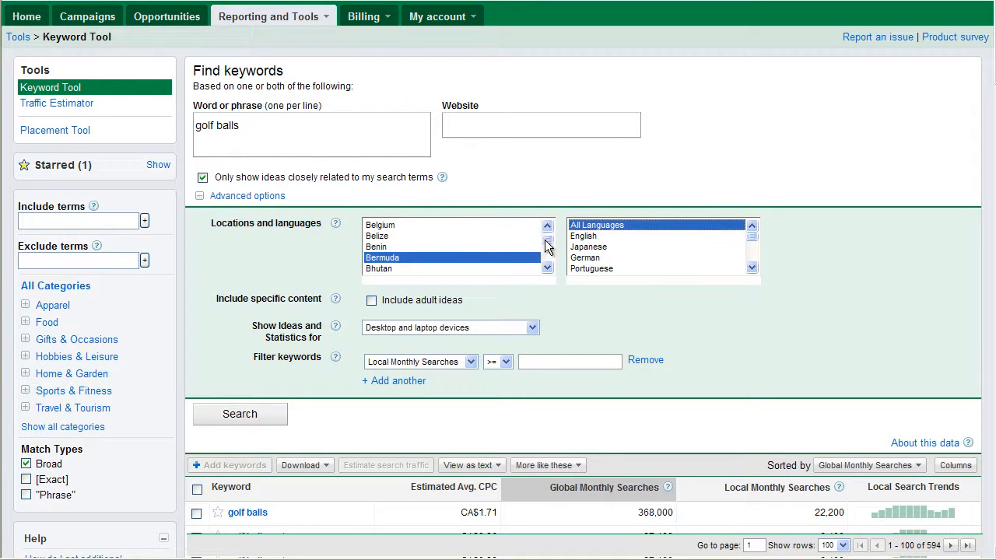
left_click(548, 226)
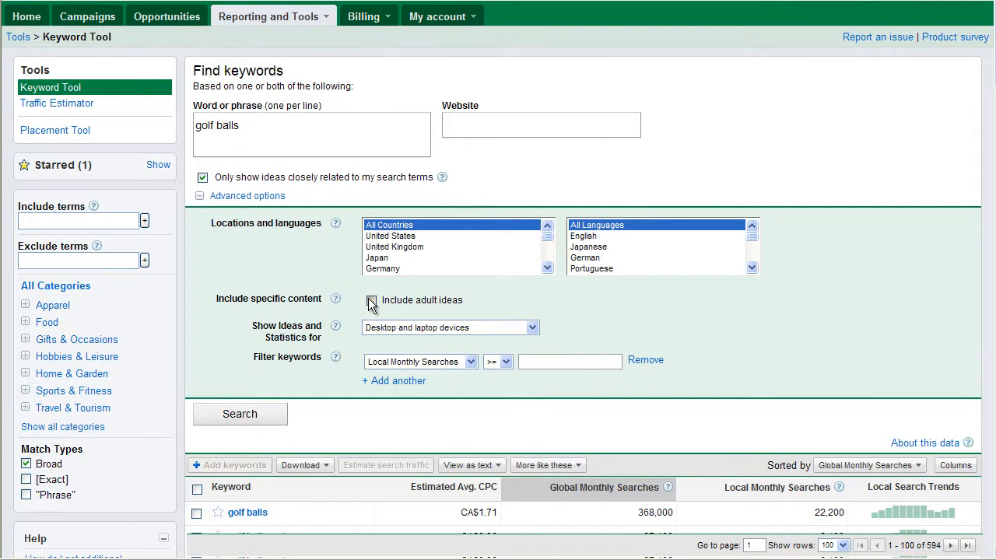
Toggle 'Include adult ideas' on and back off, leaving adult ideas excluded
left_click(370, 300)
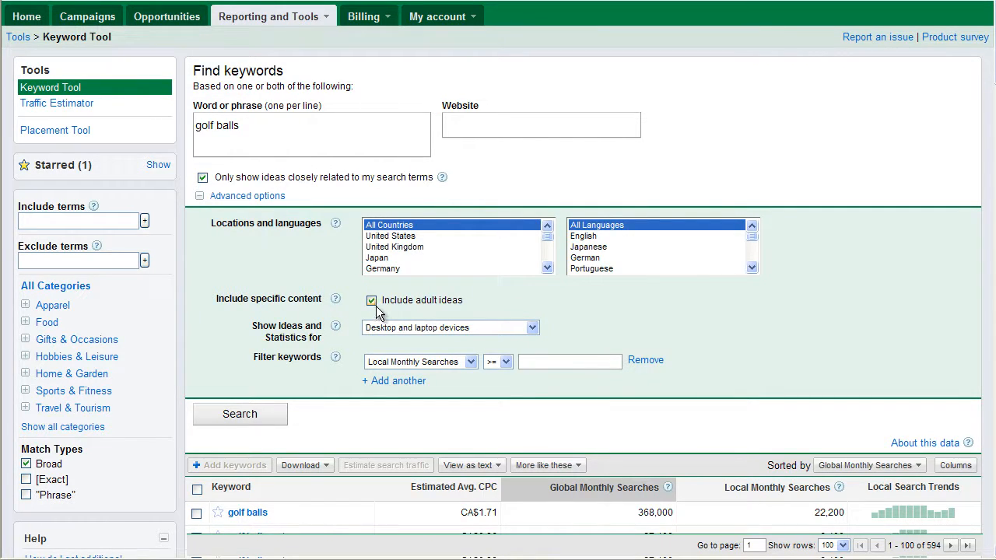
left_click(371, 301)
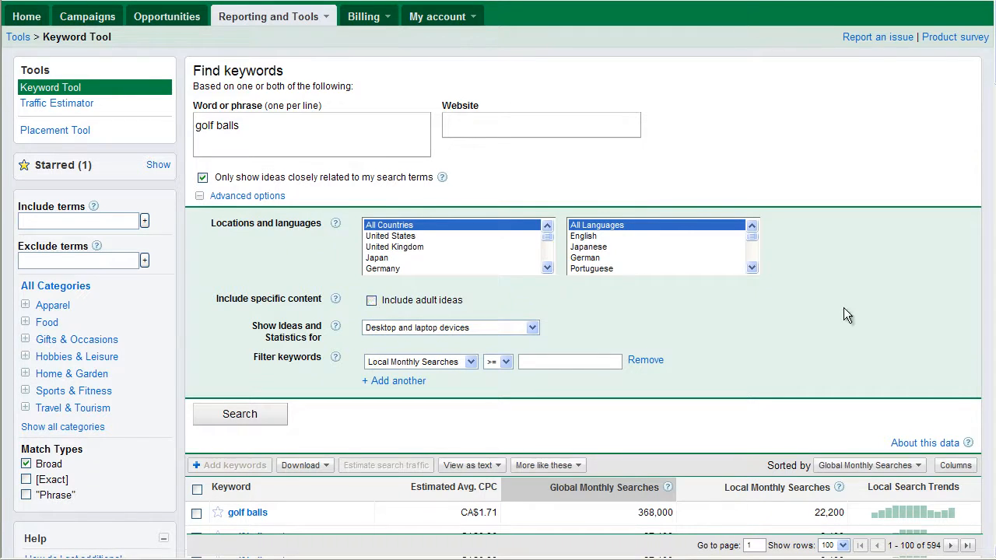
scroll("down", 3)
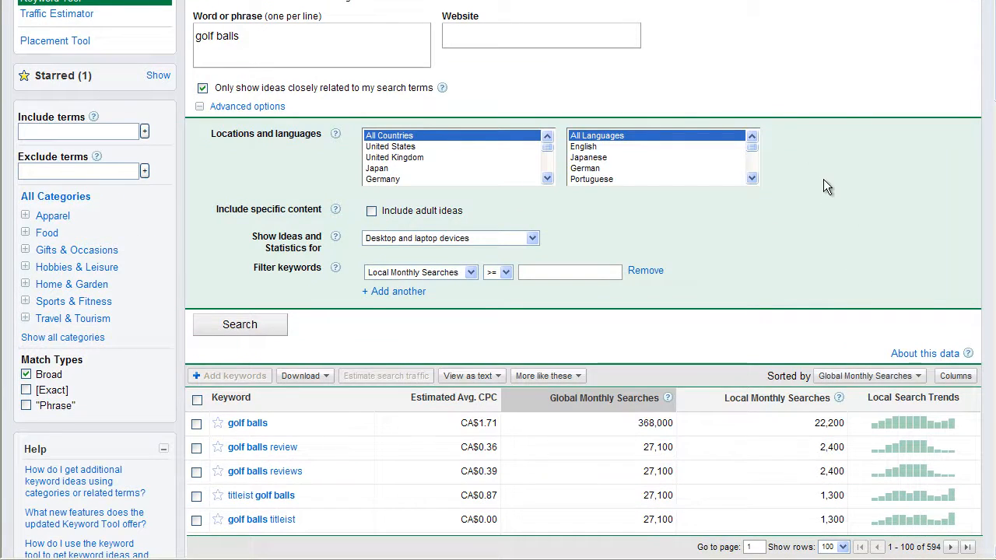
scroll("down", 3)
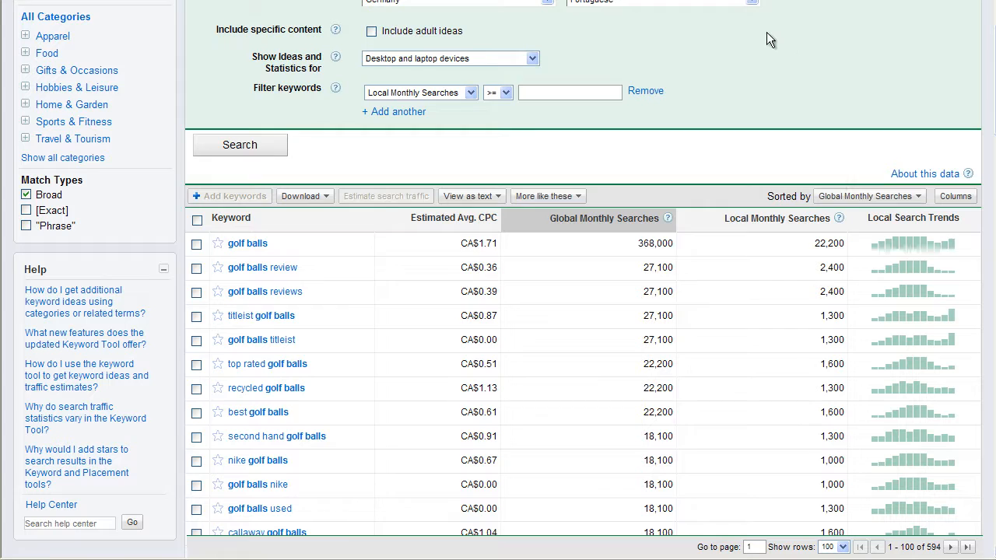
mouse_move(644, 43)
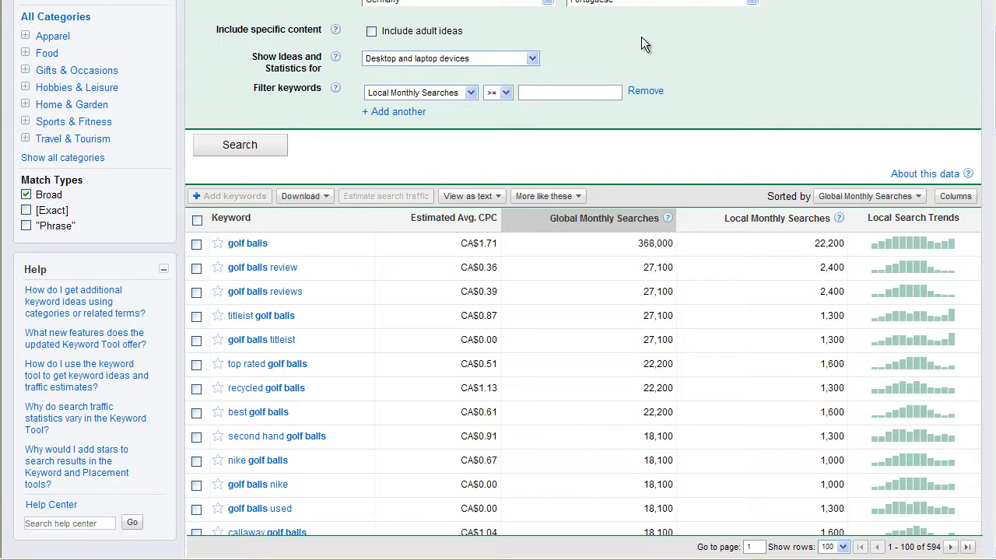
scroll("up", 3)
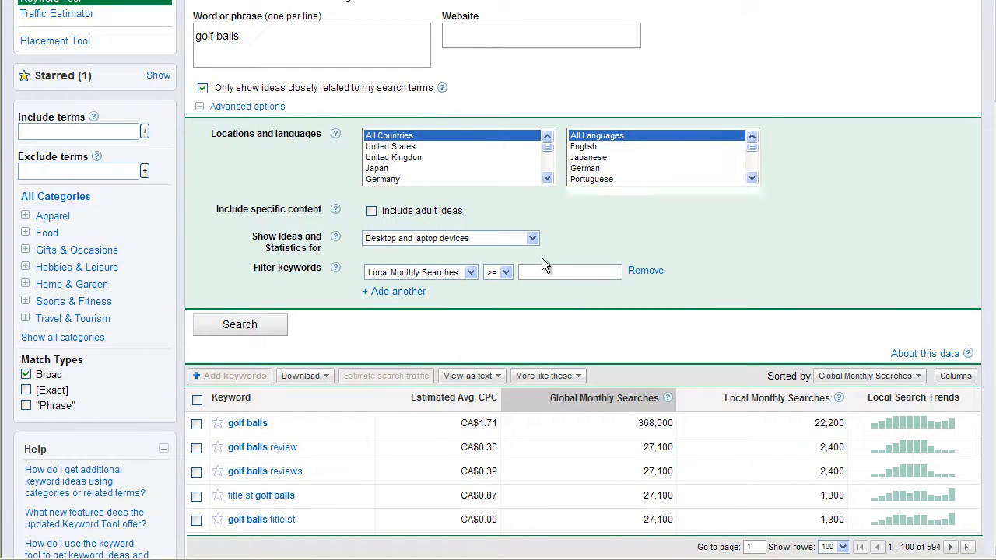
Show the device options for ideas and statistics, keeping Desktop and laptop devices
left_click(532, 238)
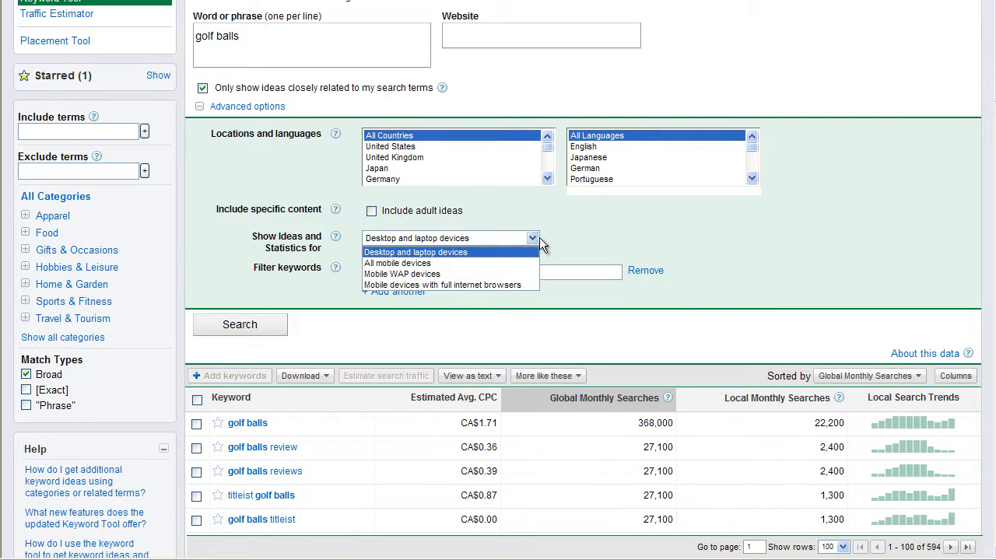
mouse_move(475, 257)
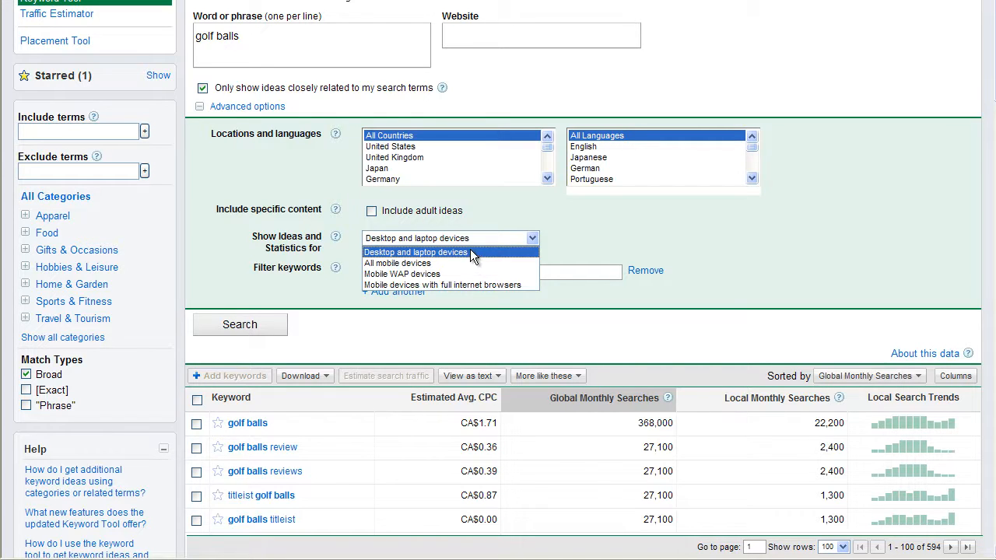
mouse_move(459, 263)
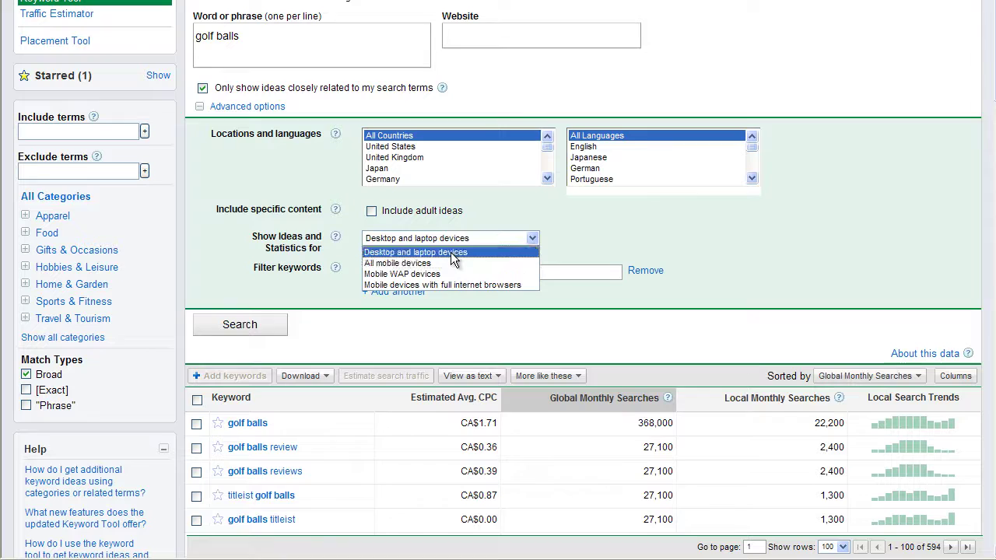
mouse_move(452, 263)
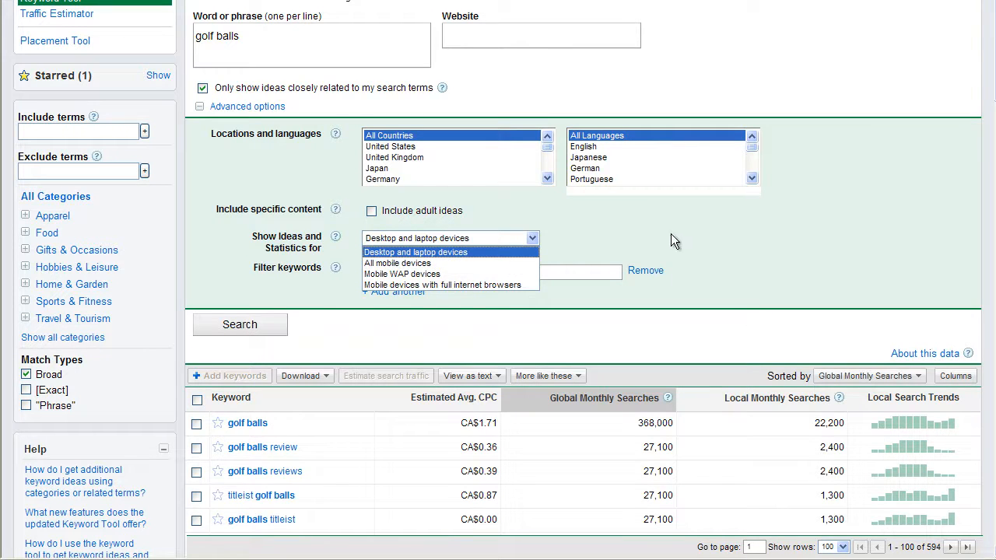
Close the device list and require local monthly searches of at least 2000
left_click(415, 252)
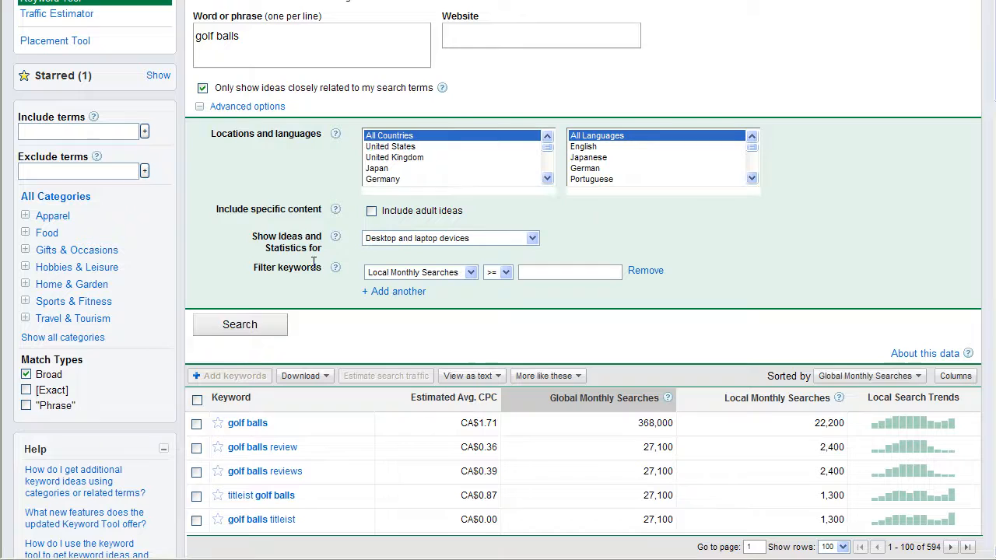
scroll("down", 3)
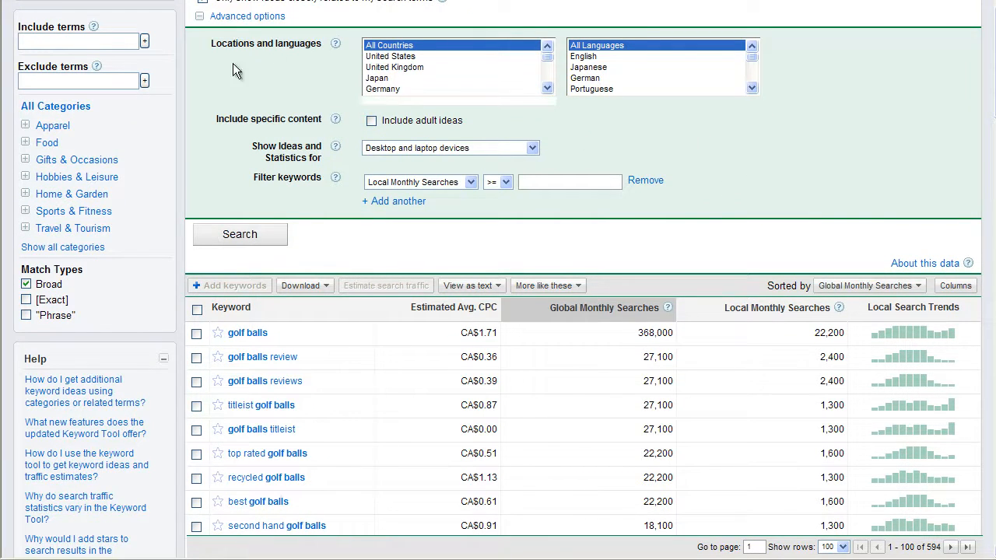
mouse_move(592, 205)
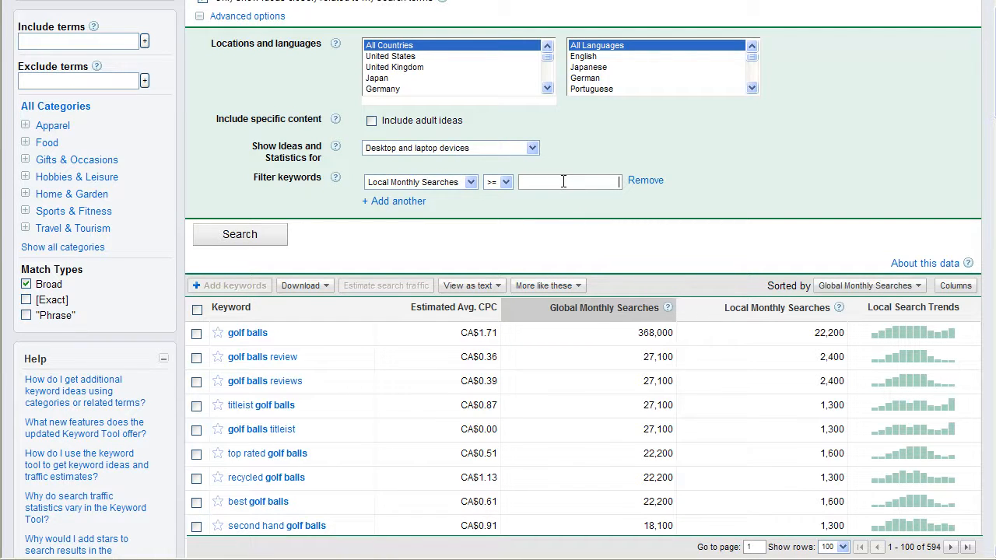
type("2000")
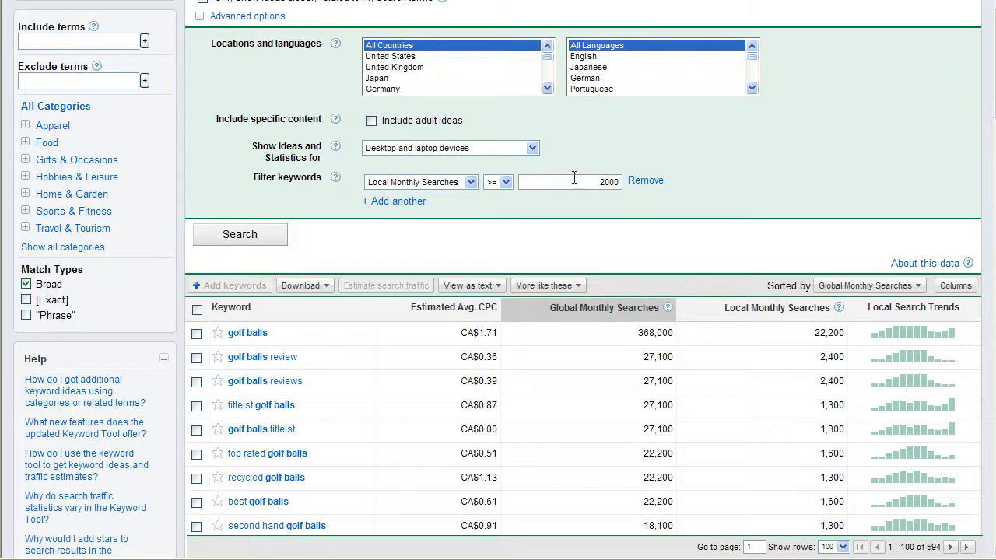
mouse_move(394, 201)
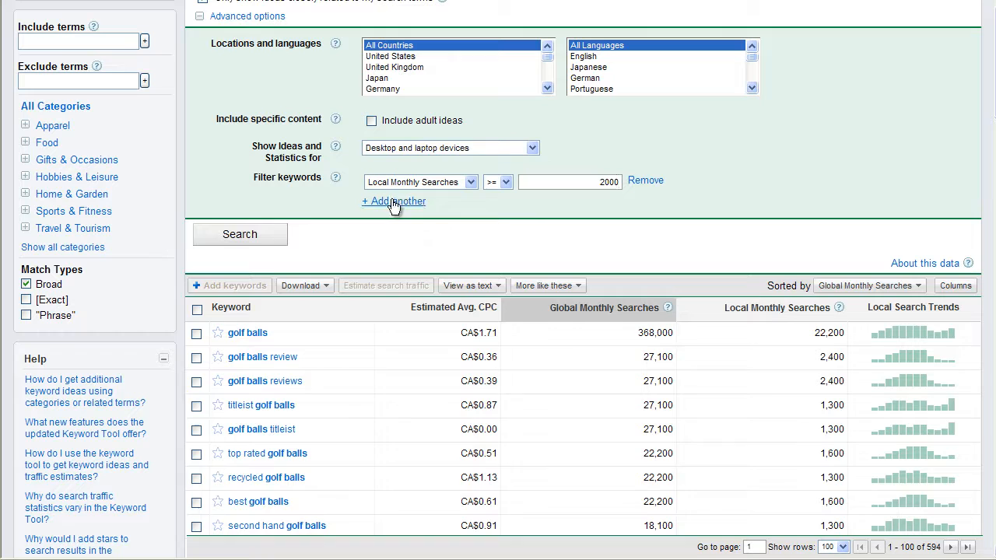
Add a second filter requiring estimated average CPC less than 1.00
left_click(393, 201)
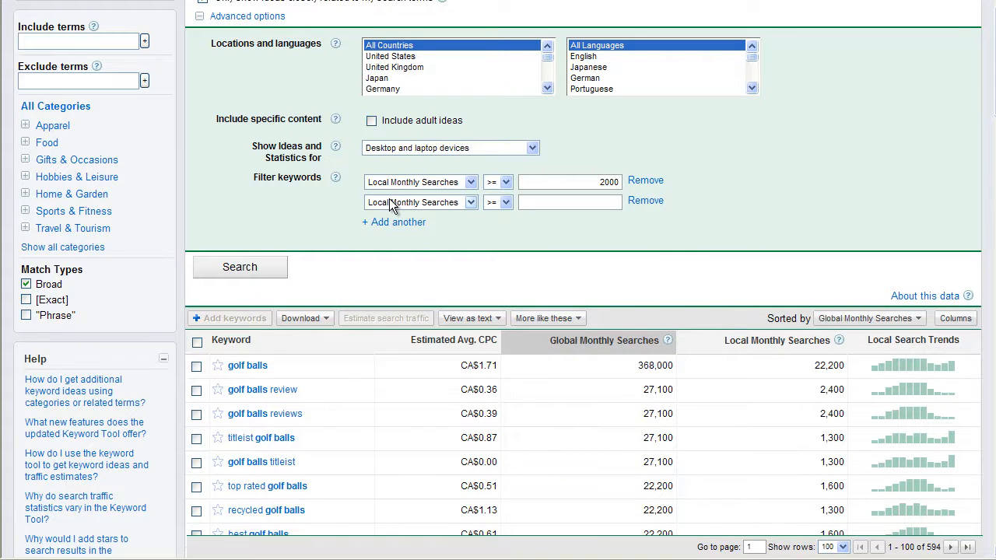
mouse_move(470, 215)
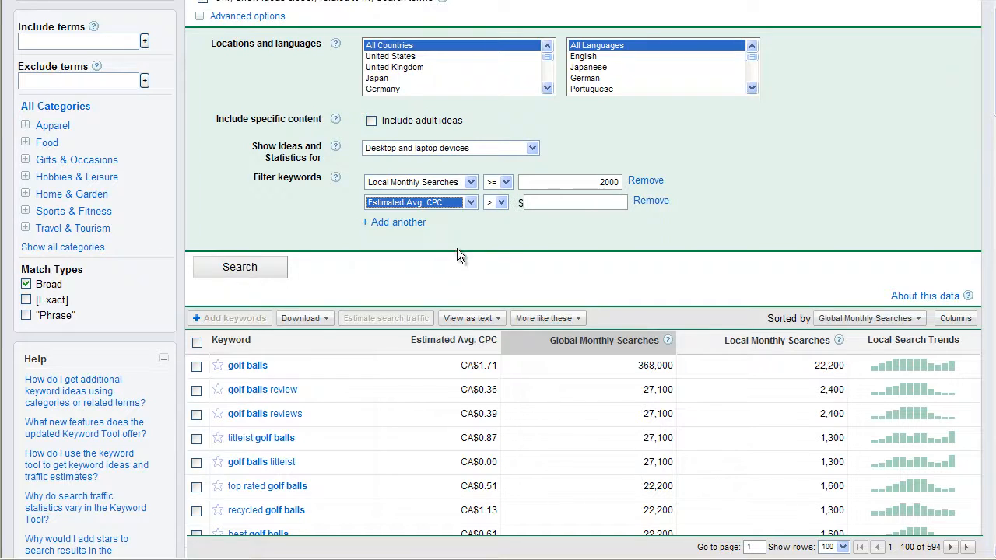
left_click(495, 202)
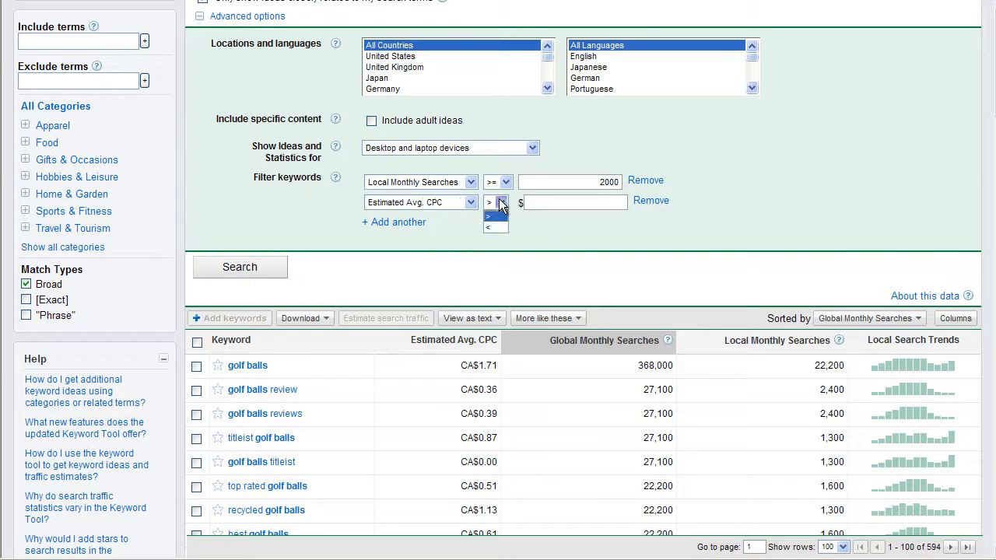
left_click(489, 217)
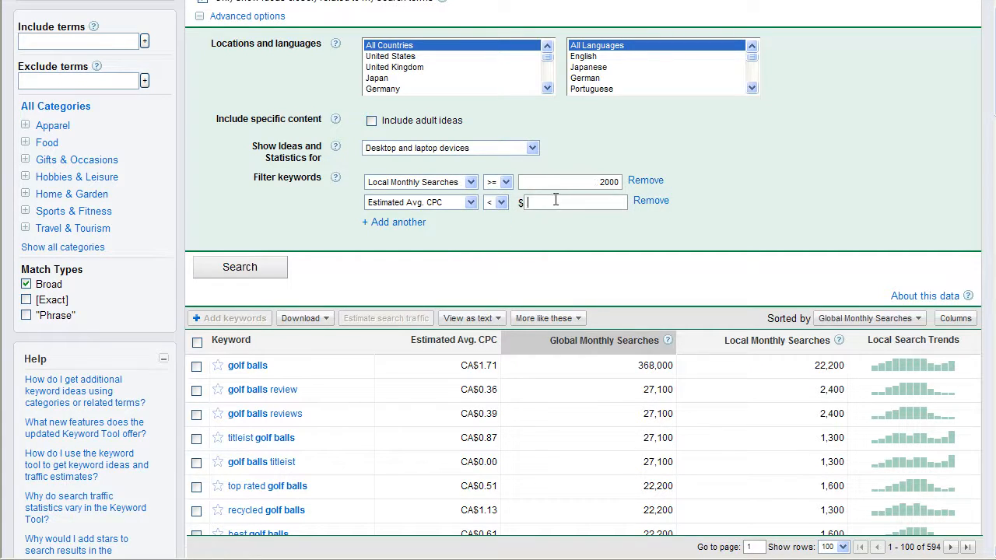
type("1.00")
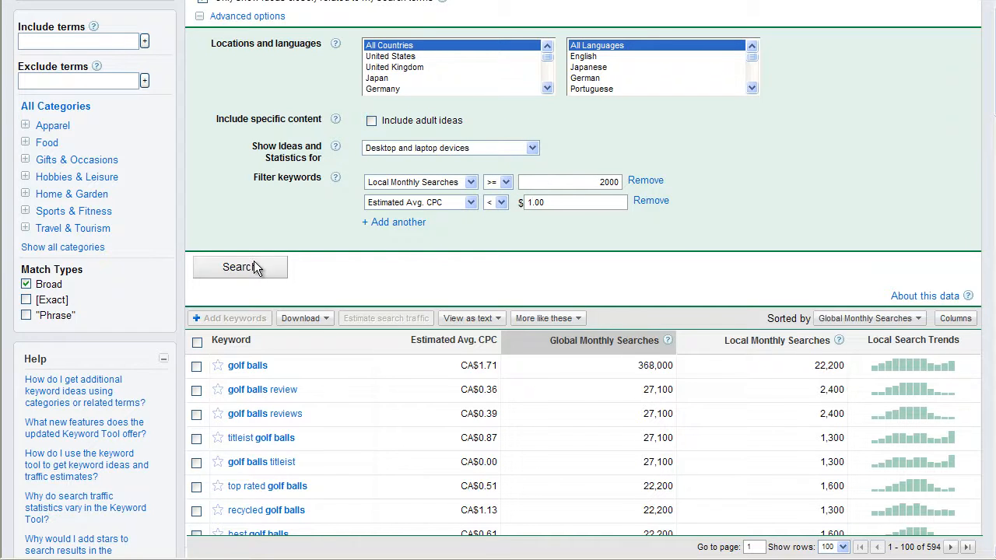
mouse_move(813, 126)
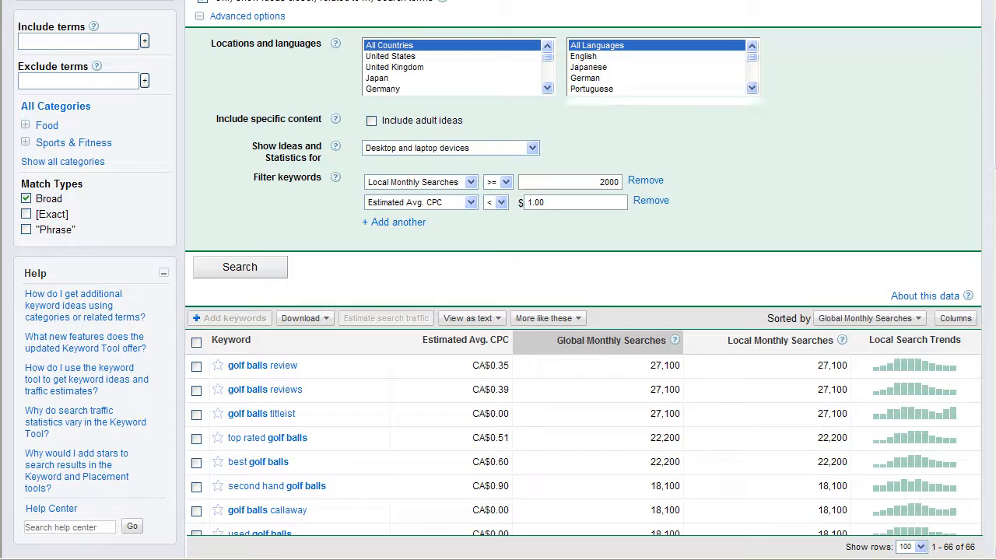
Show the 'Sorted by' choices for ordering the filtered golf ball ideas
left_click(869, 317)
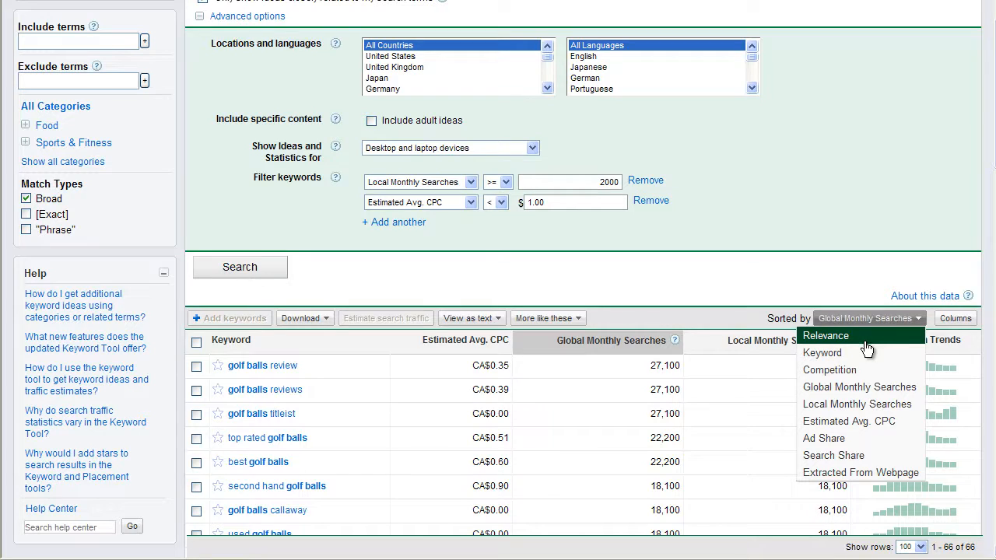
mouse_move(822, 352)
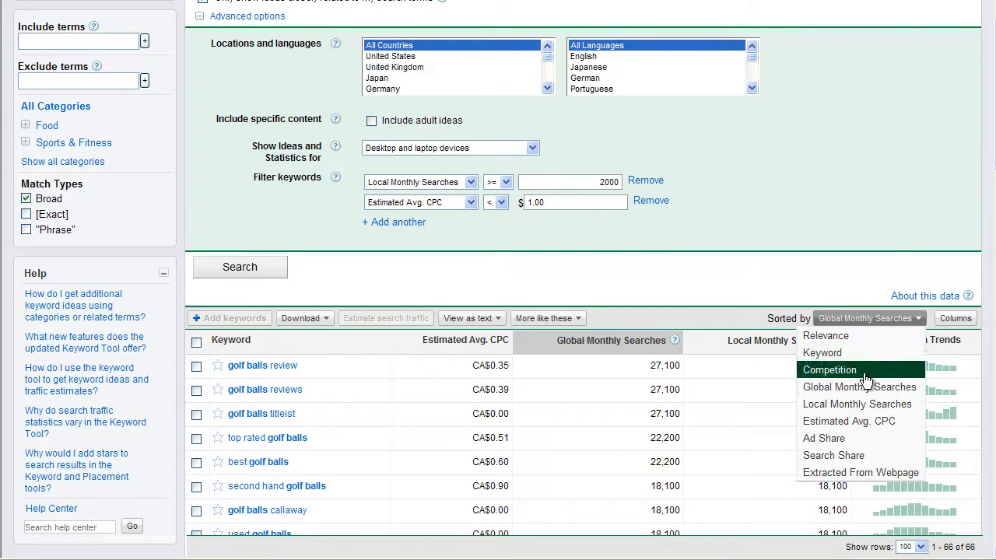
mouse_move(858, 405)
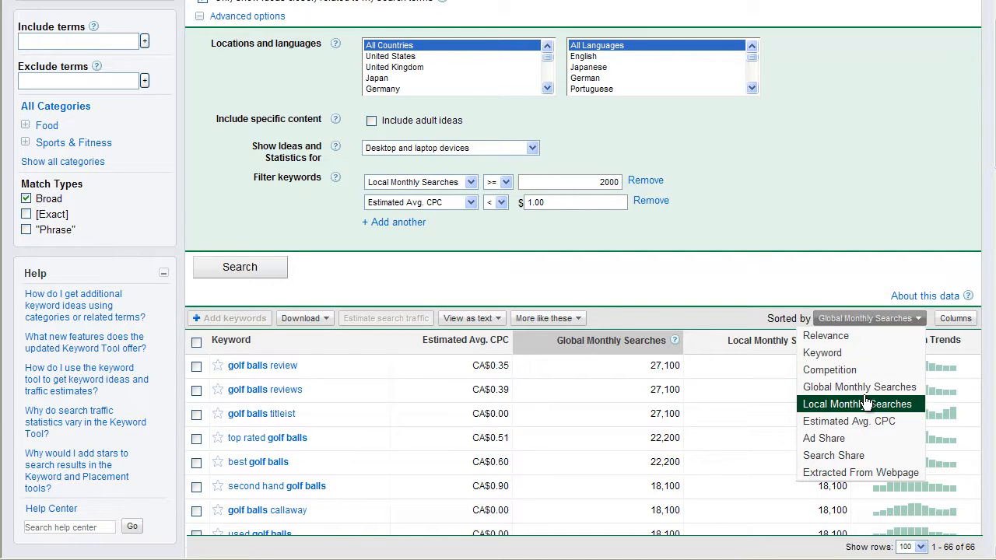
mouse_move(860, 420)
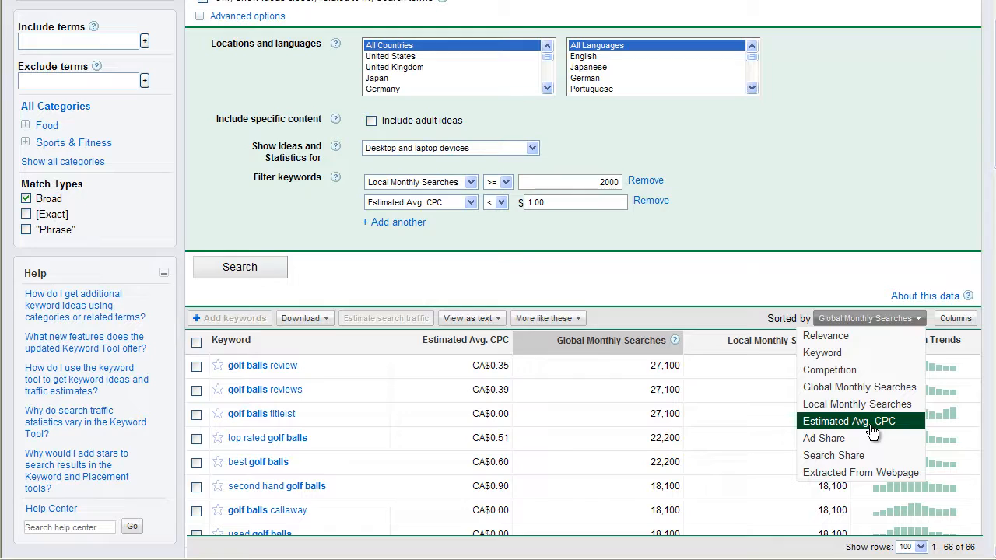
mouse_move(853, 454)
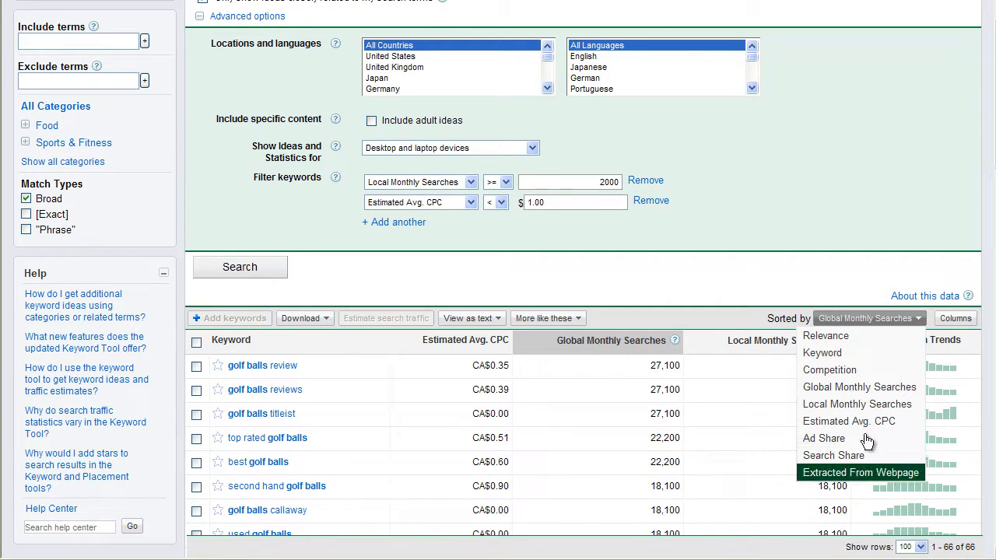
In Customize columns, tick Competition and All Columns so every column appears
left_click(956, 317)
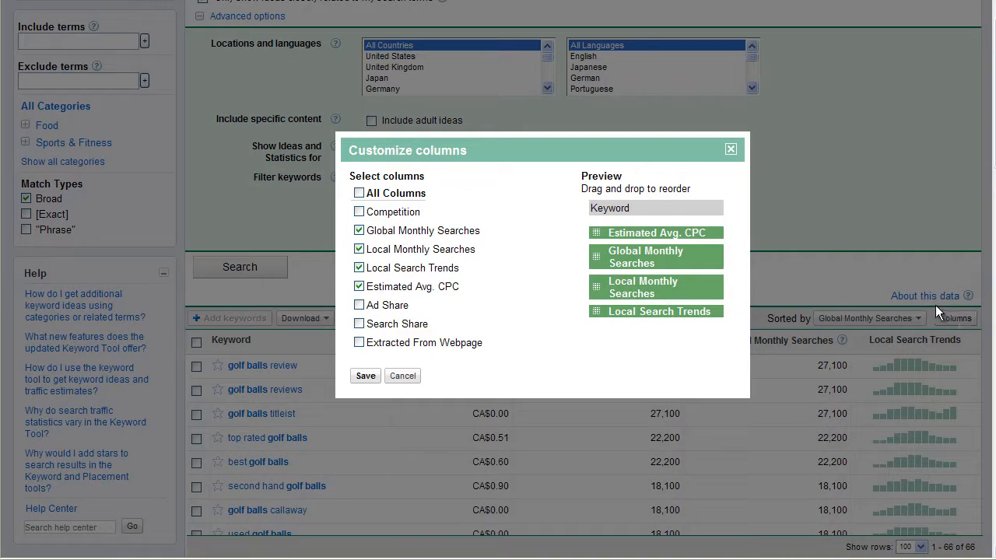
mouse_move(645, 311)
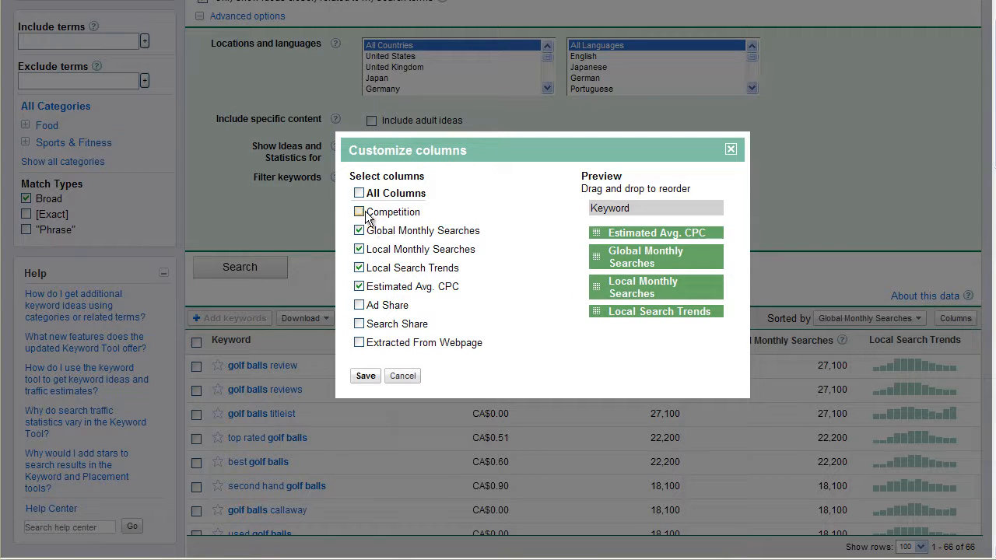
left_click(358, 193)
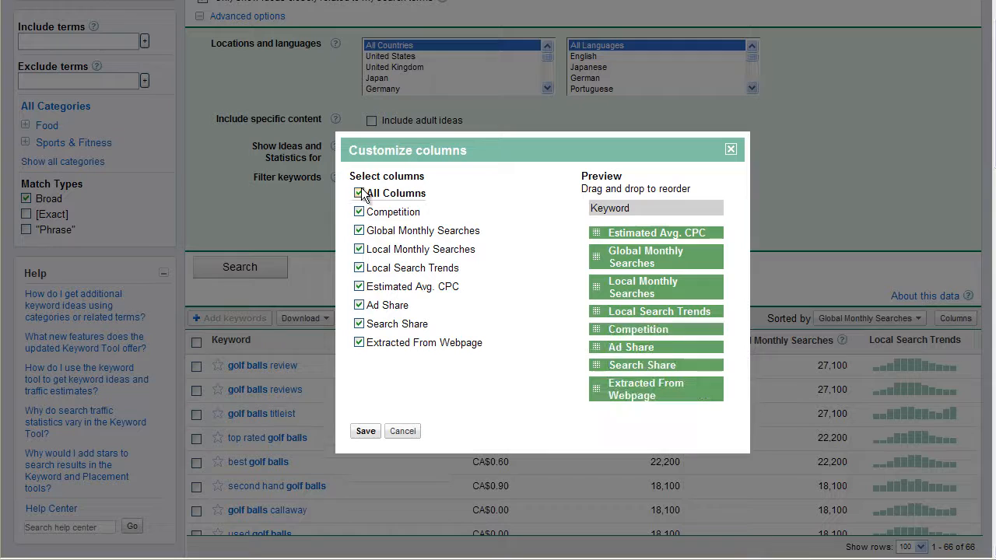
left_click(364, 431)
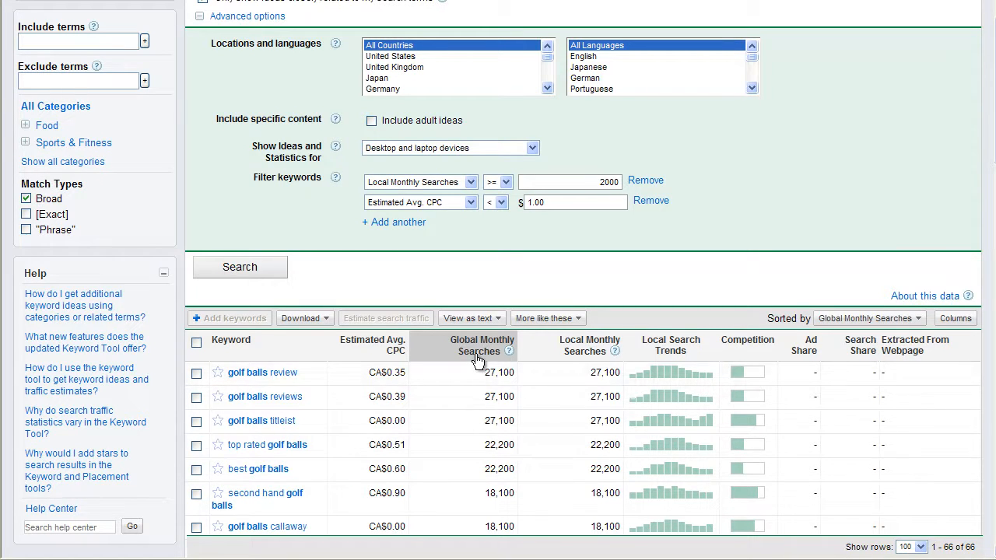
mouse_move(373, 346)
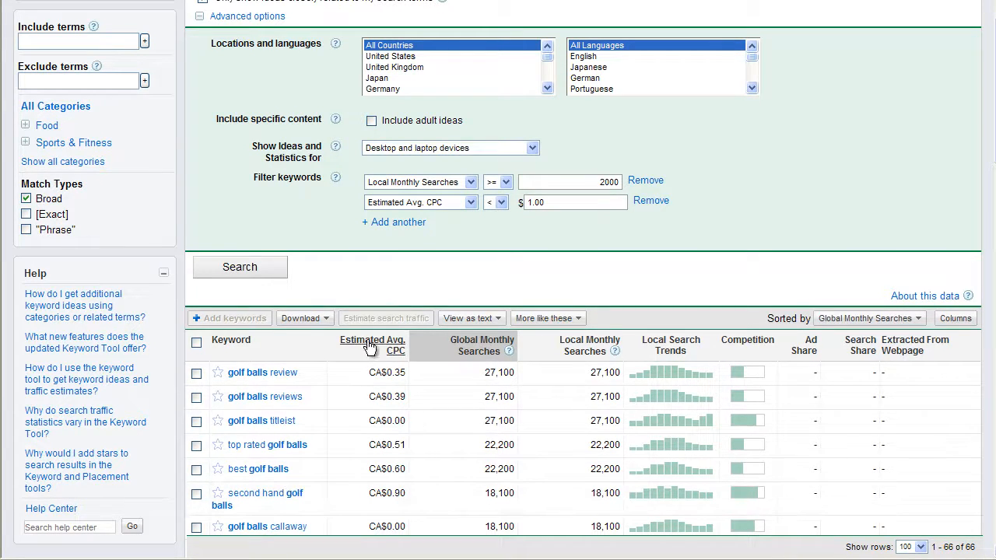
mouse_move(654, 343)
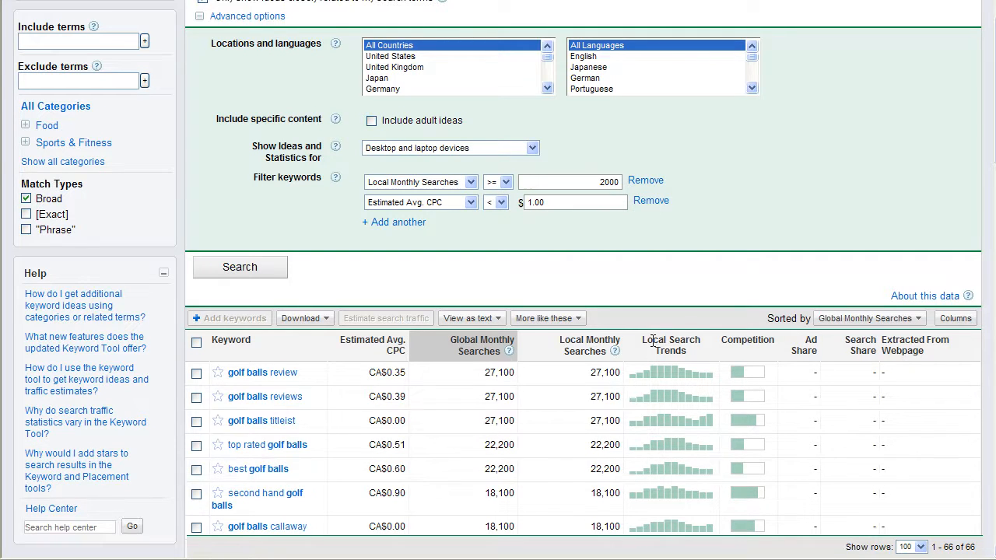
mouse_move(311, 374)
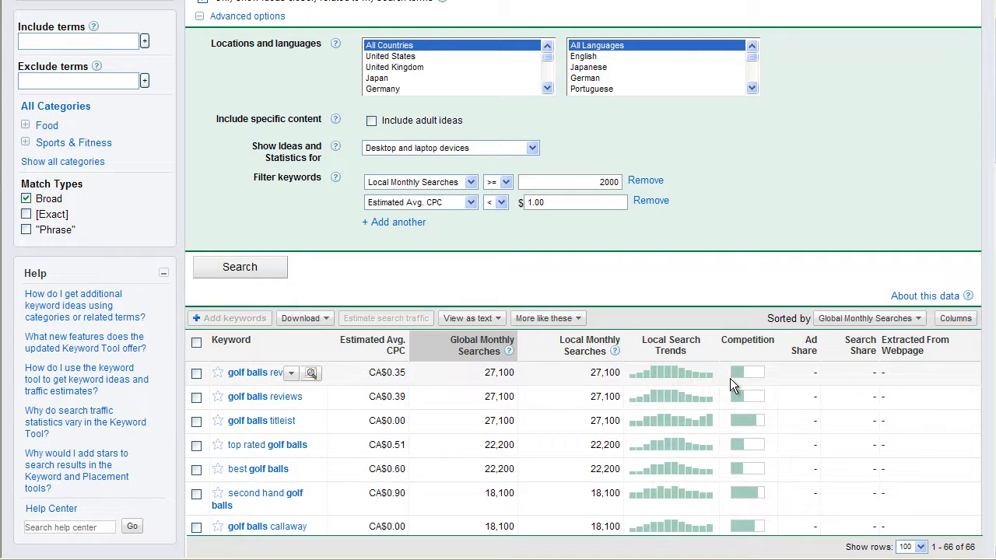
mouse_move(677, 379)
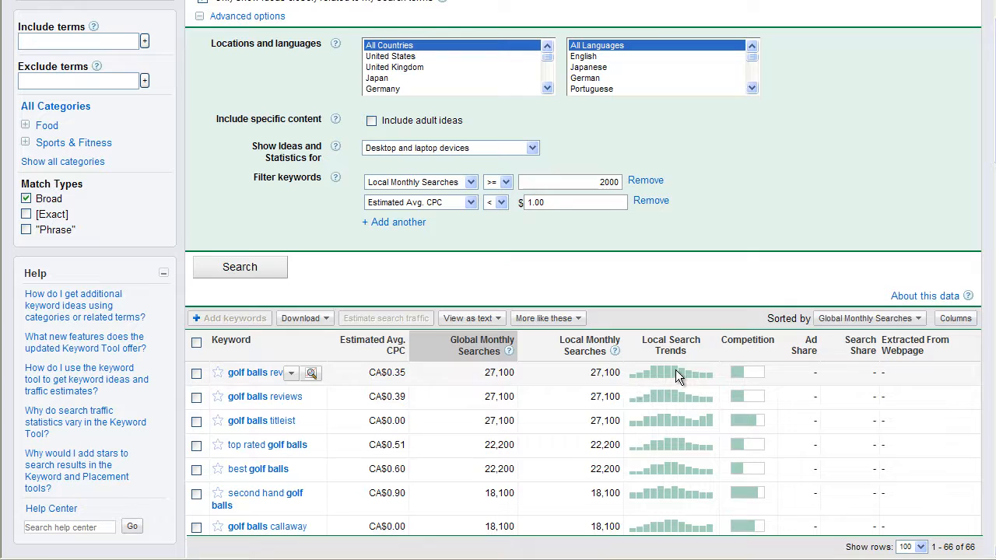
mouse_move(715, 382)
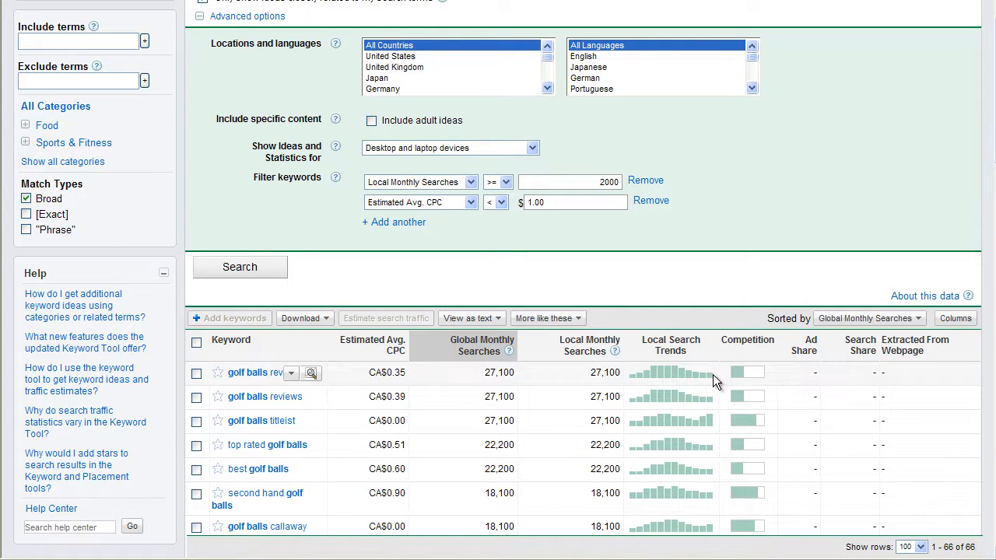
mouse_move(657, 375)
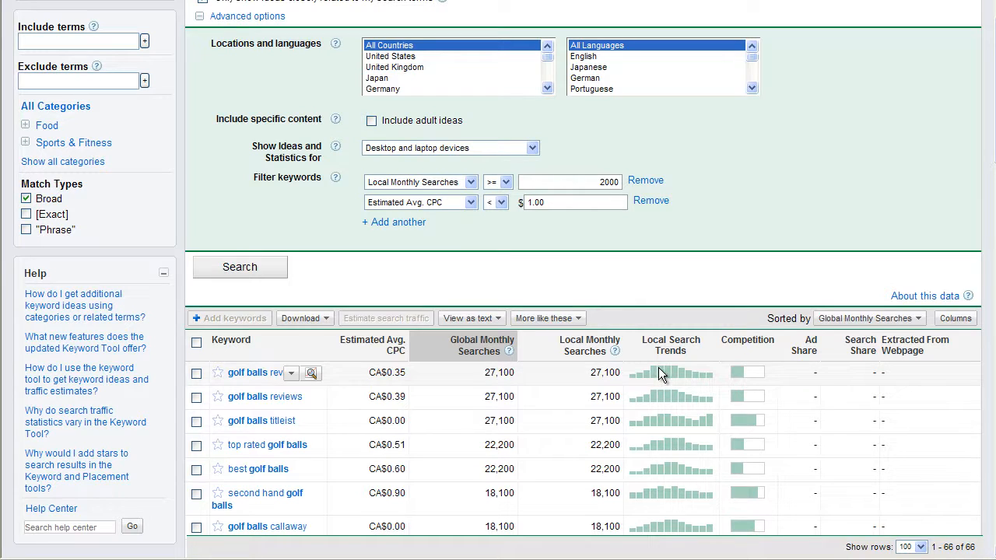
mouse_move(671, 373)
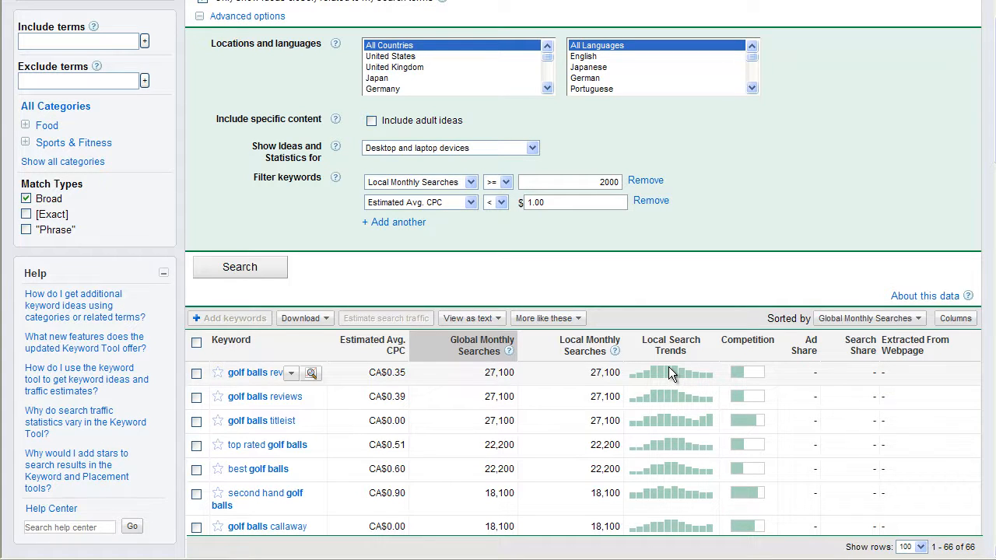
scroll("down", 3)
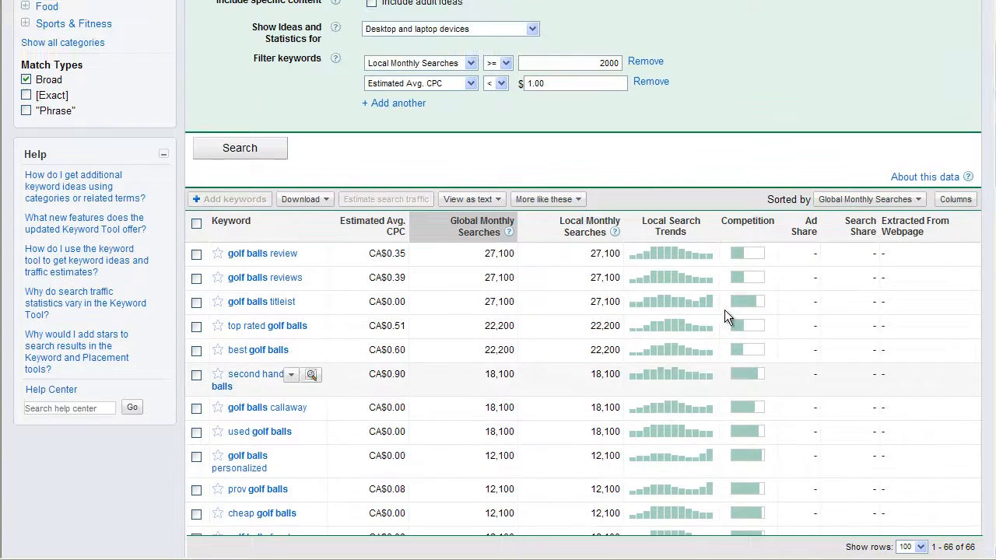
scroll("down", 3)
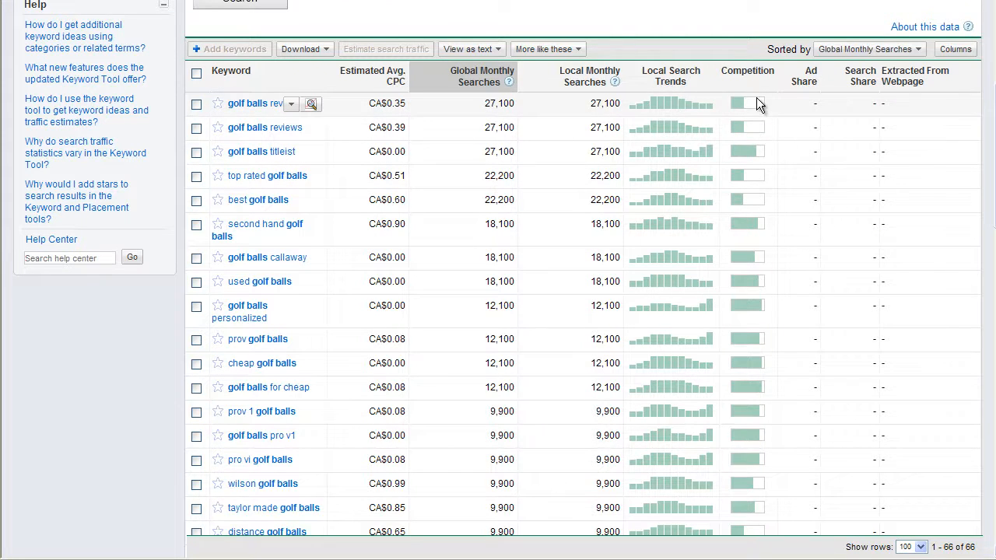
mouse_move(729, 327)
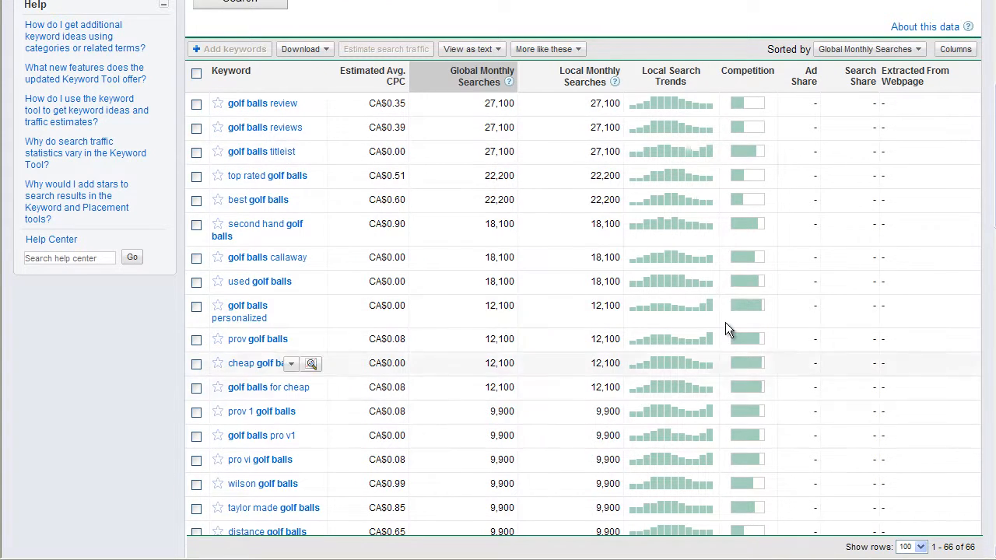
scroll("up", 3)
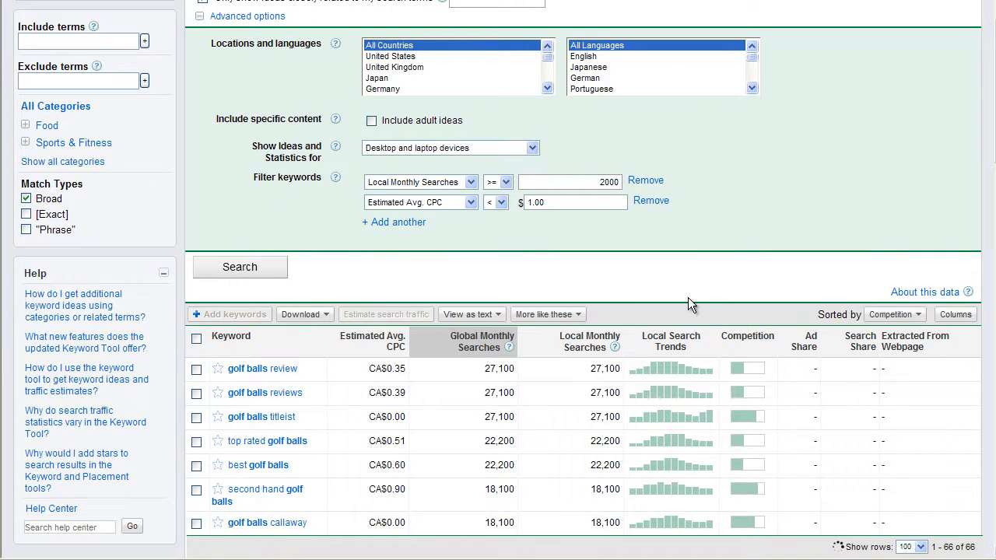
left_click(747, 337)
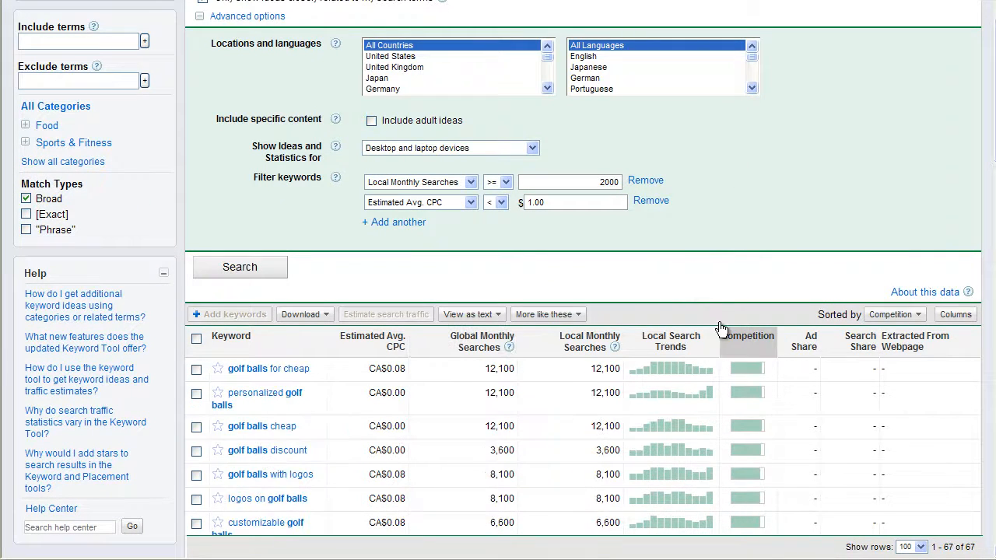
mouse_move(763, 396)
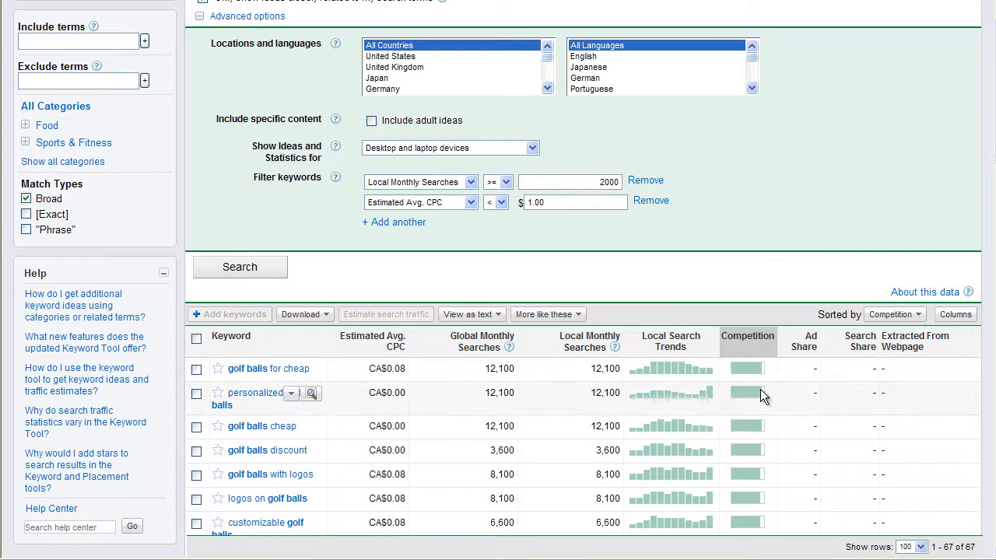
scroll("down", 3)
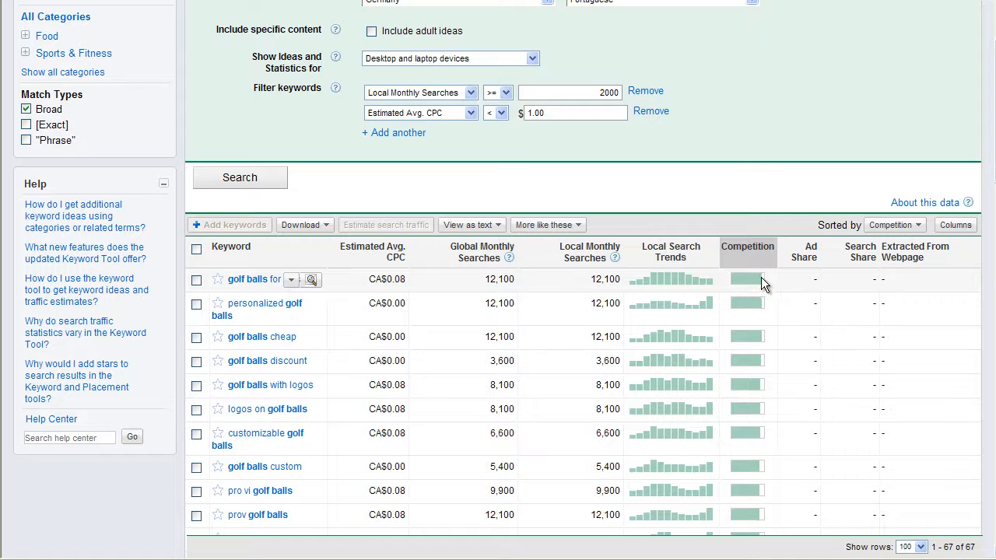
scroll("down", 3)
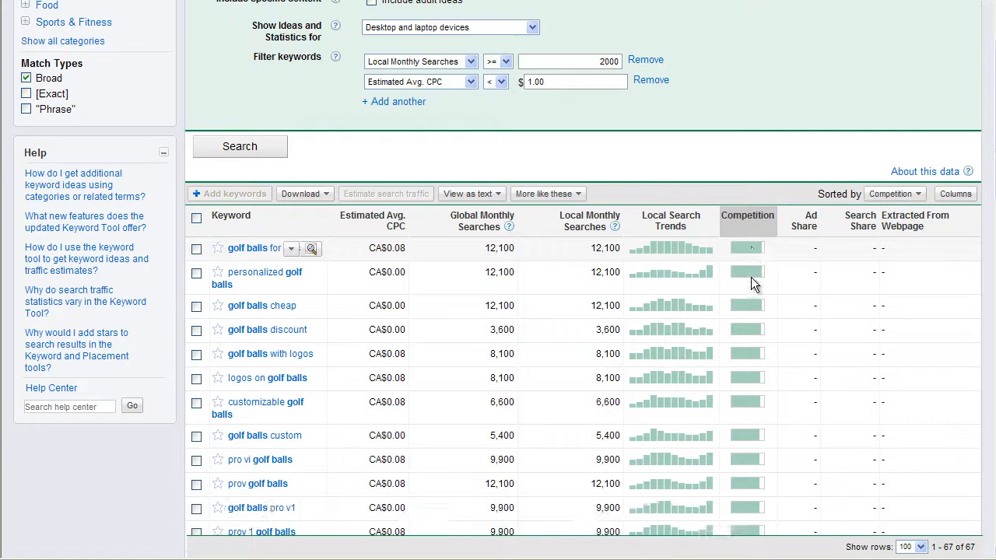
scroll("down", 3)
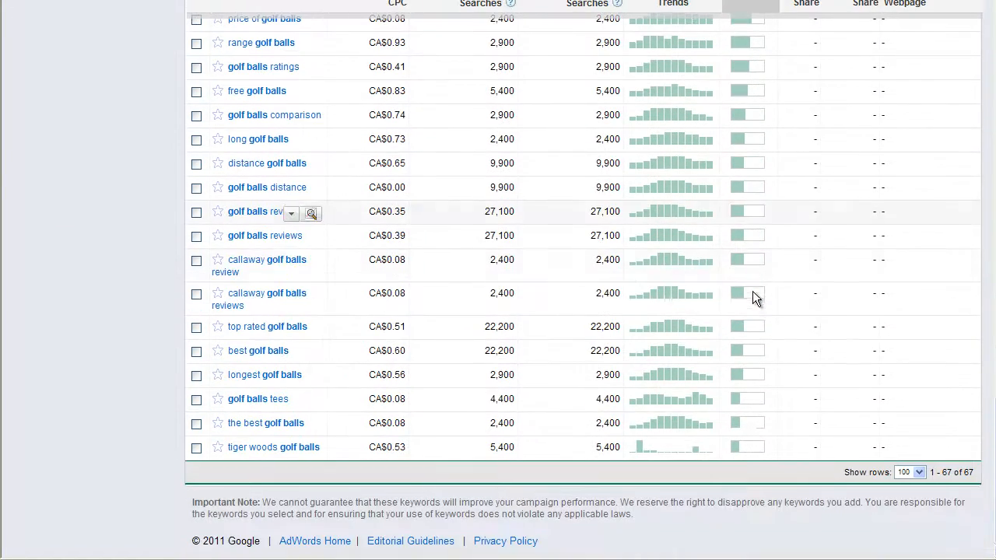
mouse_move(738, 143)
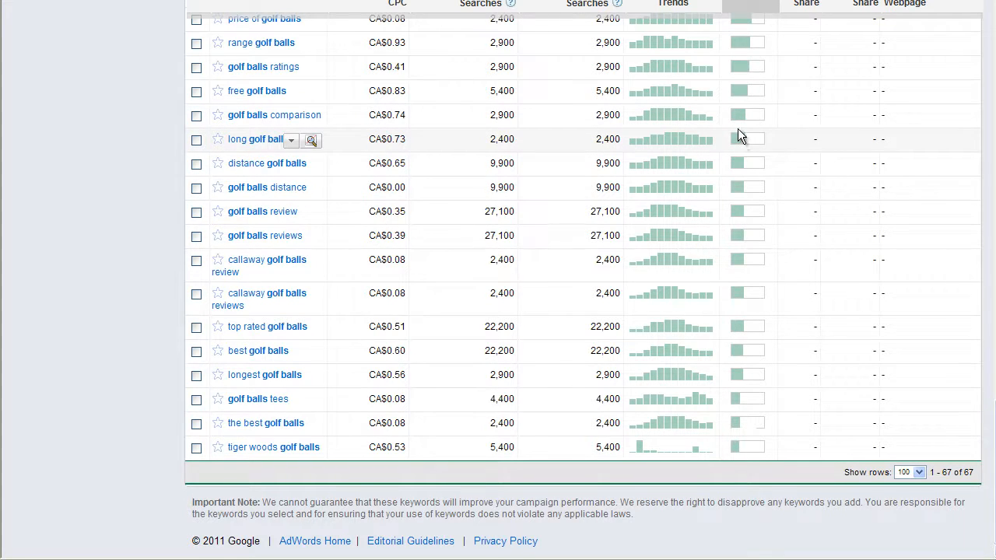
mouse_move(755, 146)
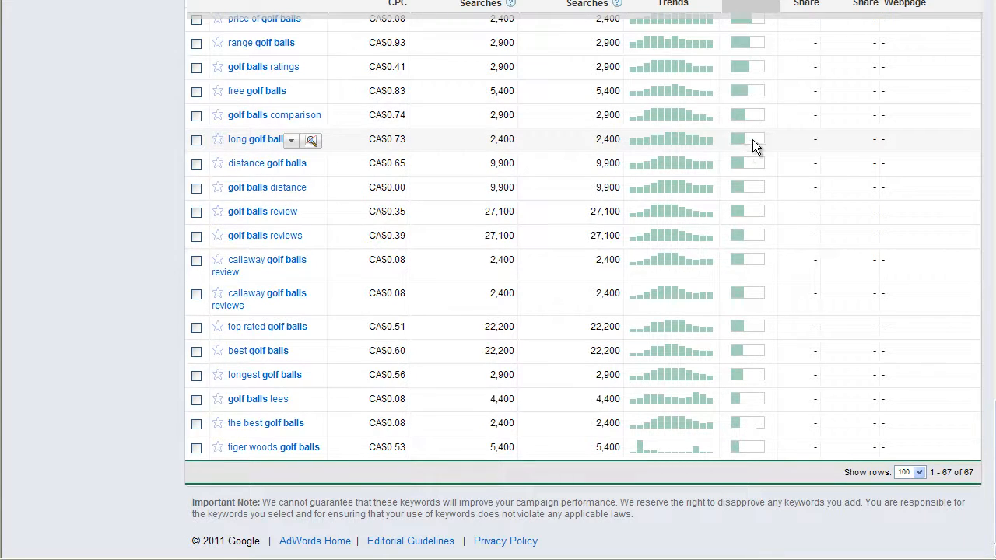
scroll("up", 3)
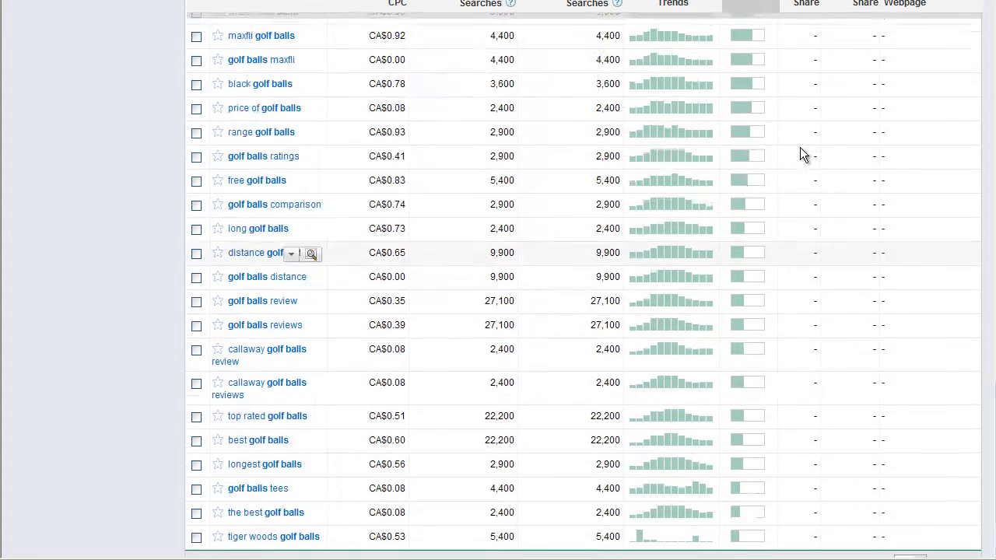
scroll("up", 3)
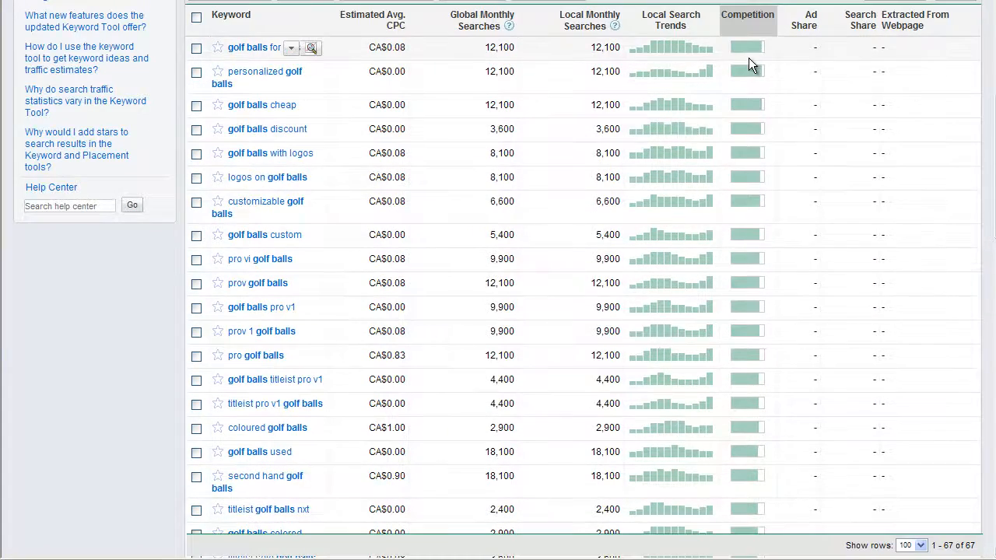
scroll("down", 3)
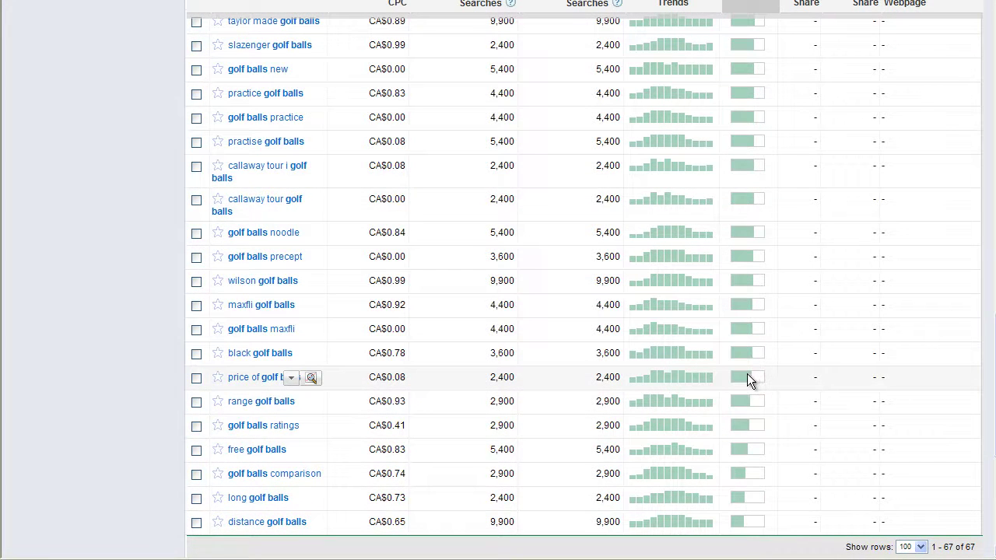
mouse_move(750, 386)
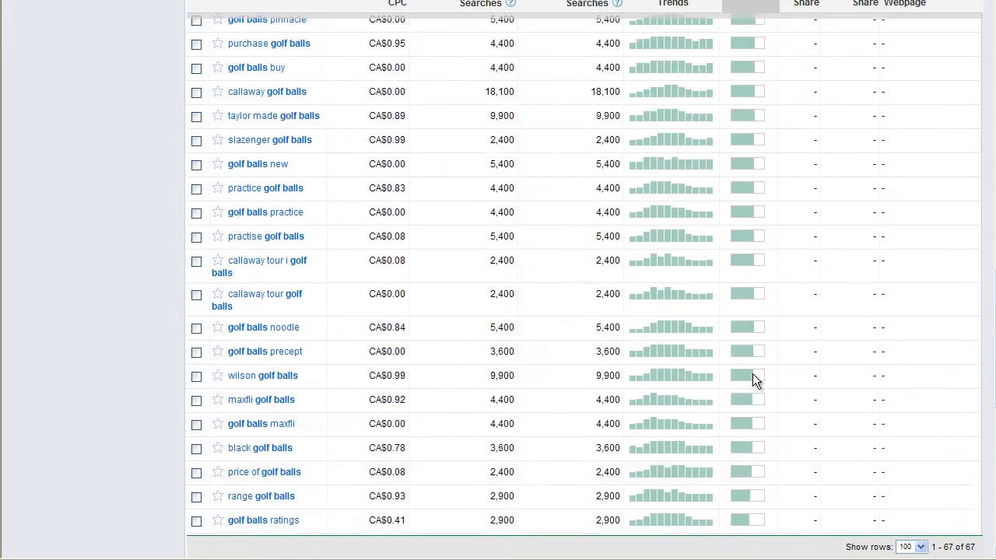
scroll("up", 3)
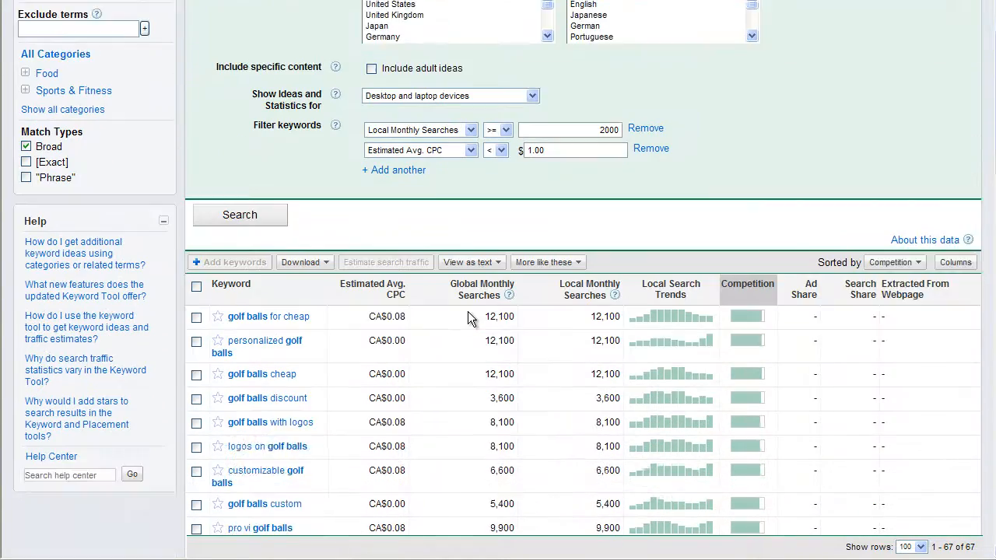
scroll("down", 3)
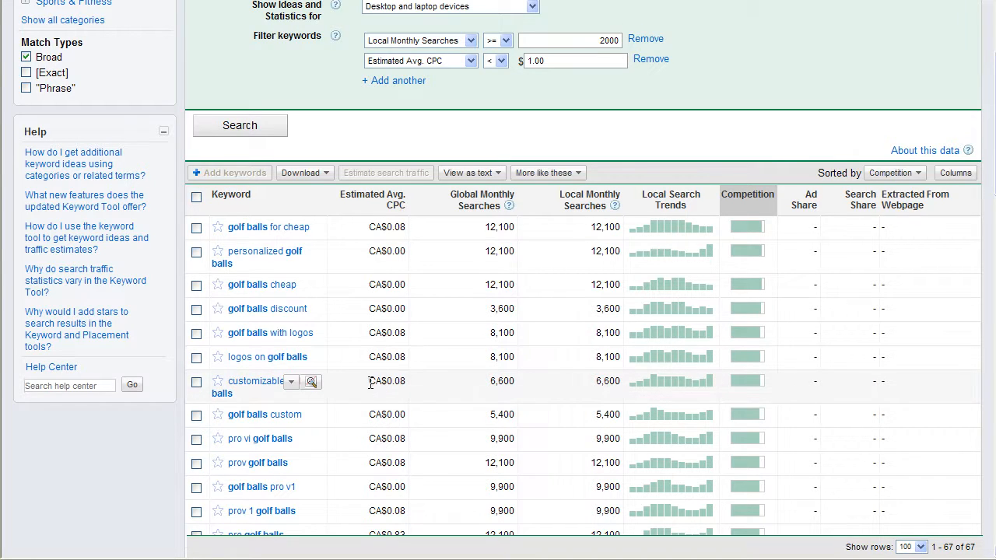
mouse_move(417, 408)
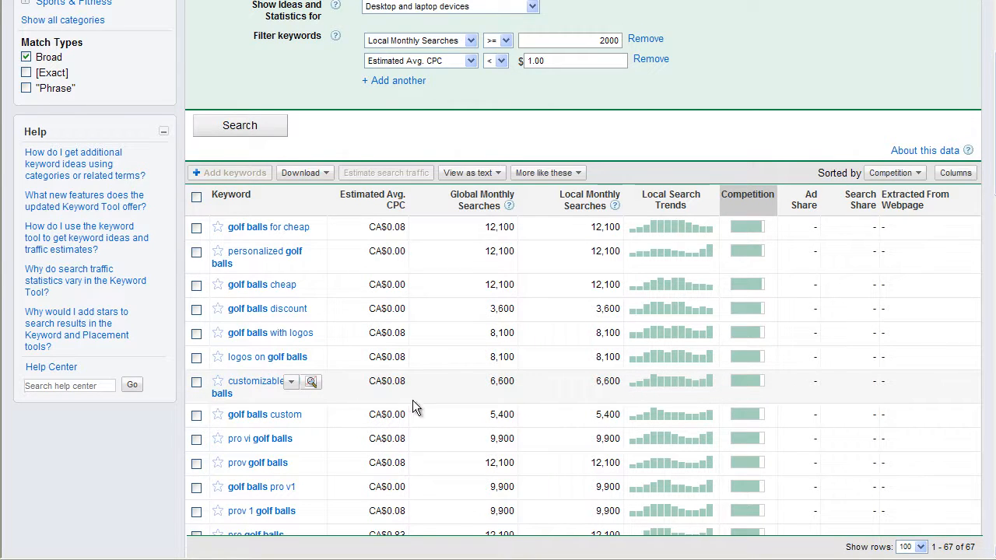
mouse_move(414, 408)
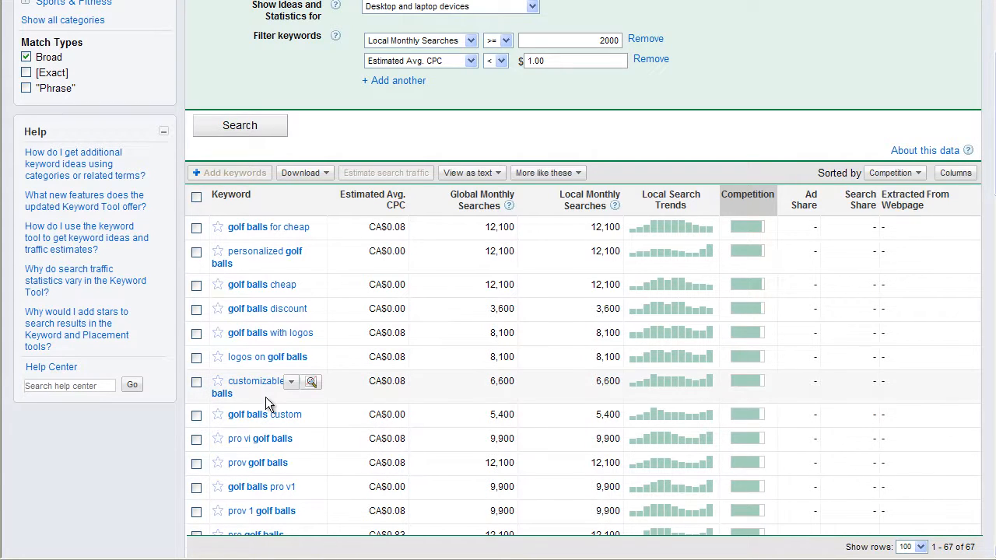
mouse_move(381, 199)
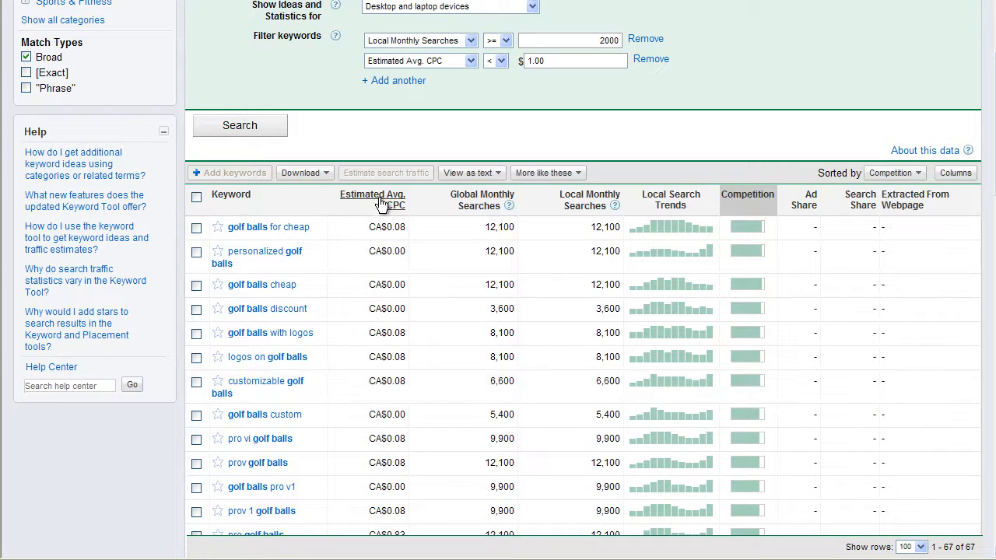
Sort the golf ball ideas by estimated average CPC, highest first
left_click(372, 199)
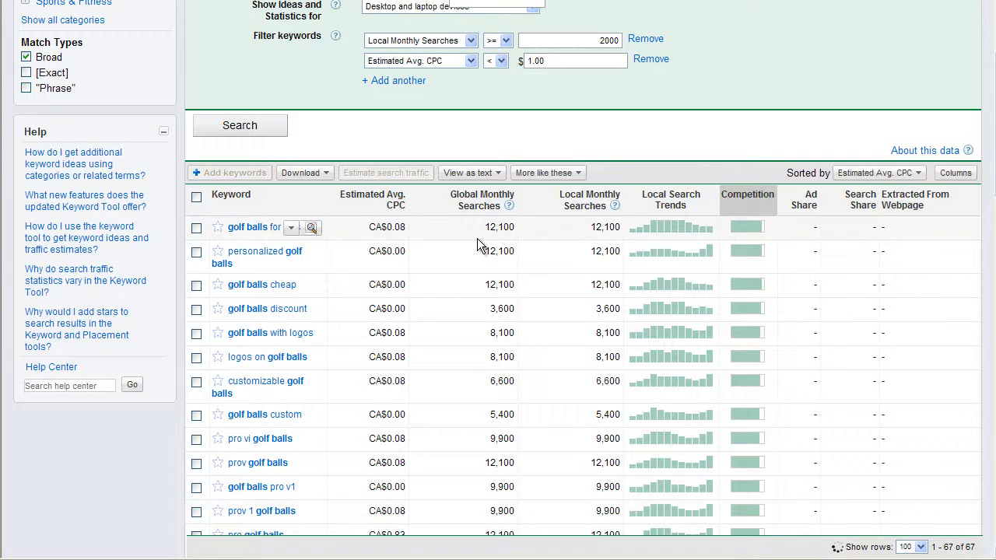
left_click(372, 199)
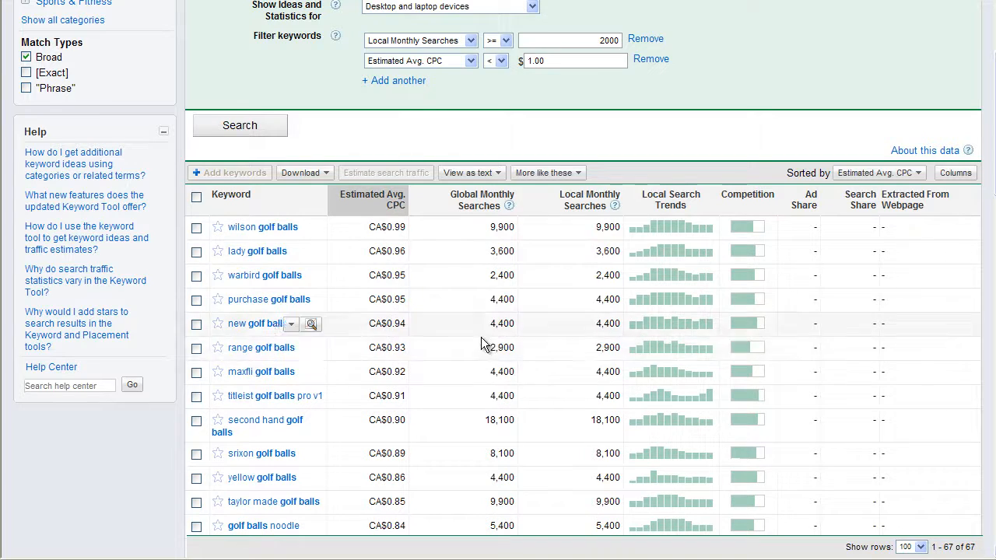
mouse_move(421, 251)
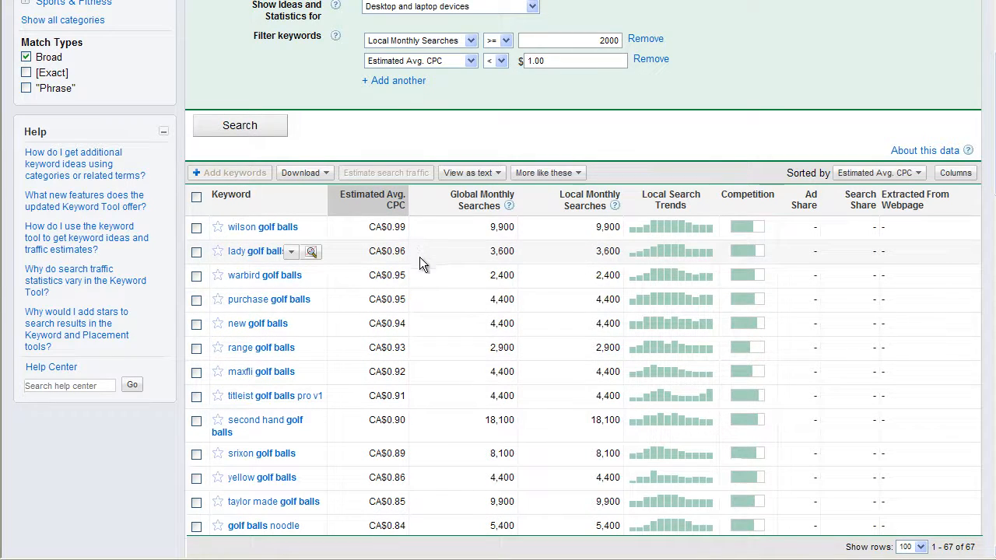
mouse_move(417, 76)
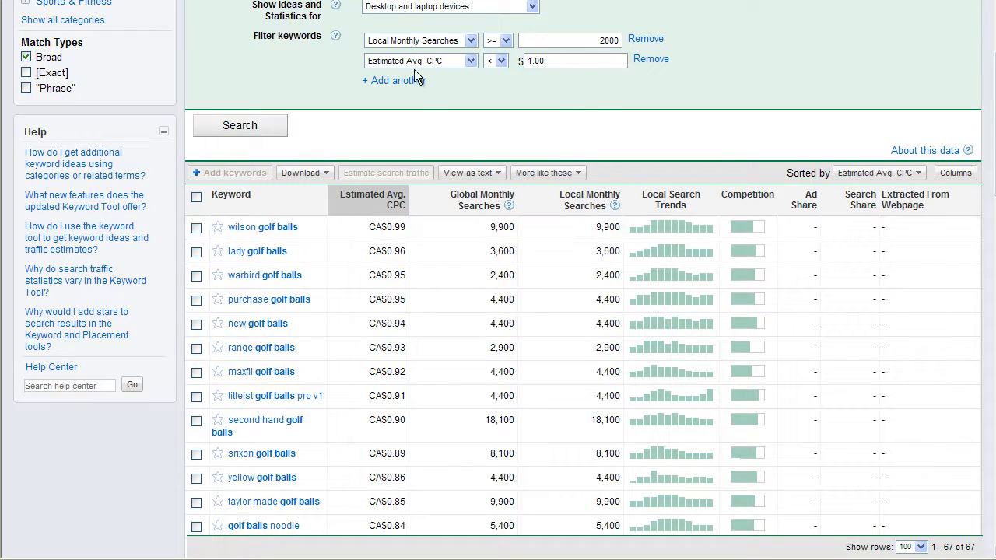
Remove the local monthly searches and estimated CPC keyword filters
left_click(646, 38)
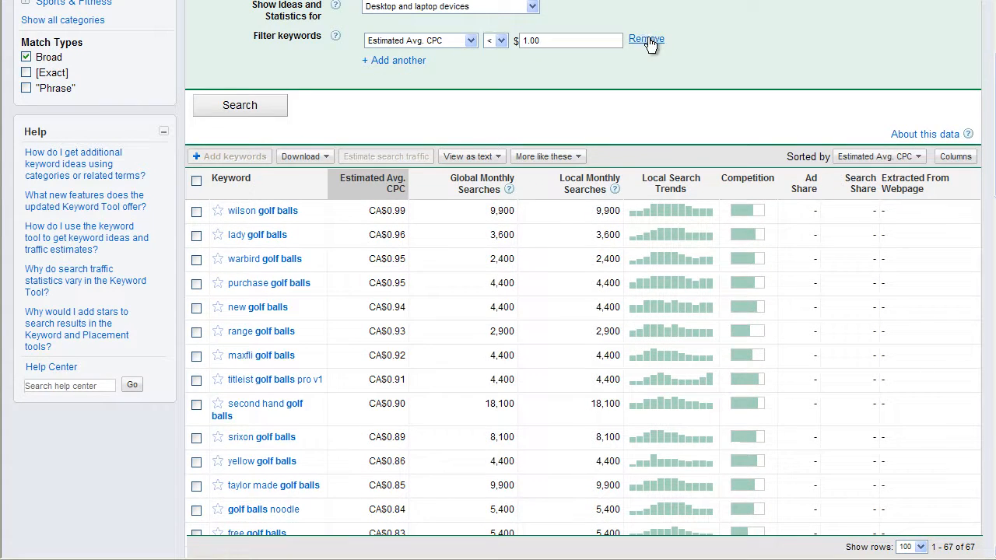
left_click(648, 38)
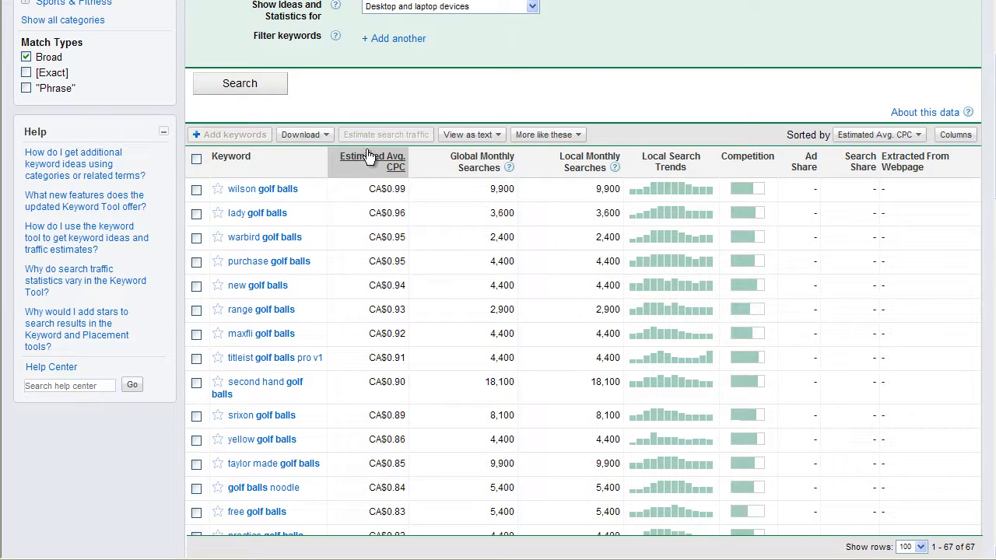
mouse_move(274, 73)
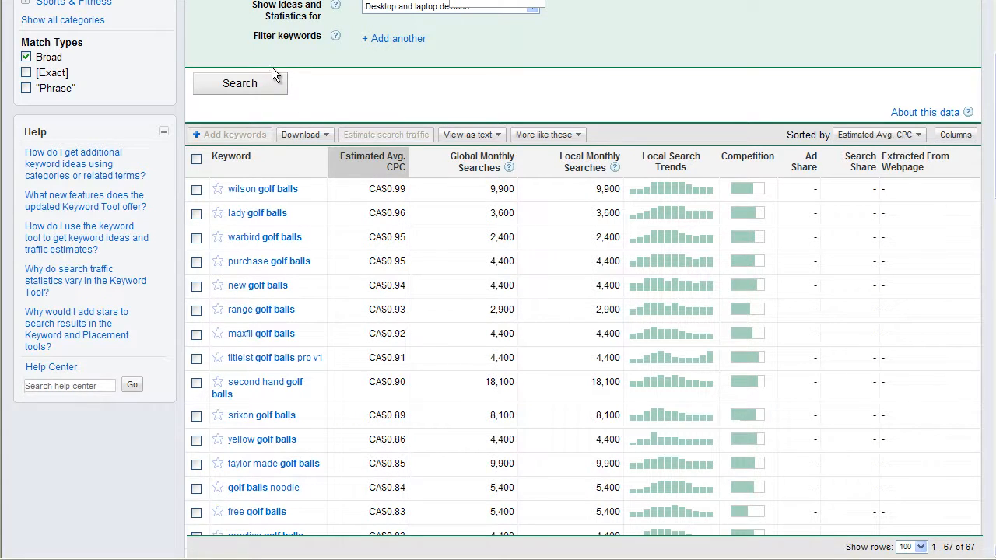
mouse_move(346, 28)
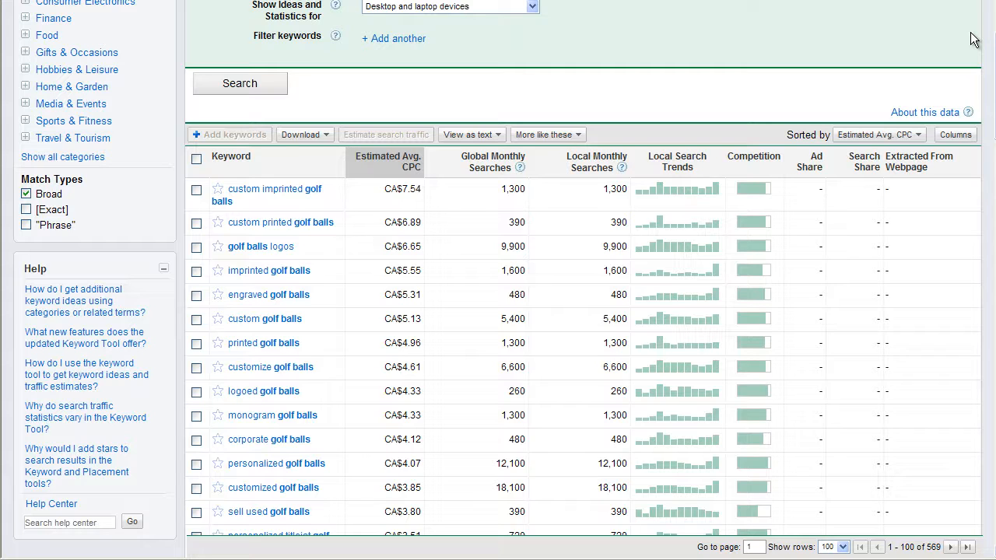
mouse_move(423, 271)
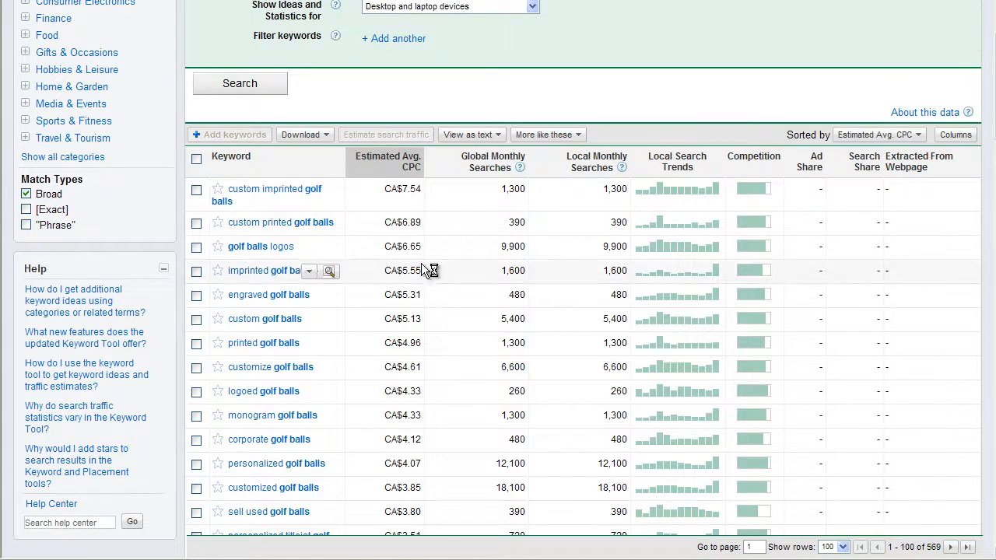
mouse_move(262, 232)
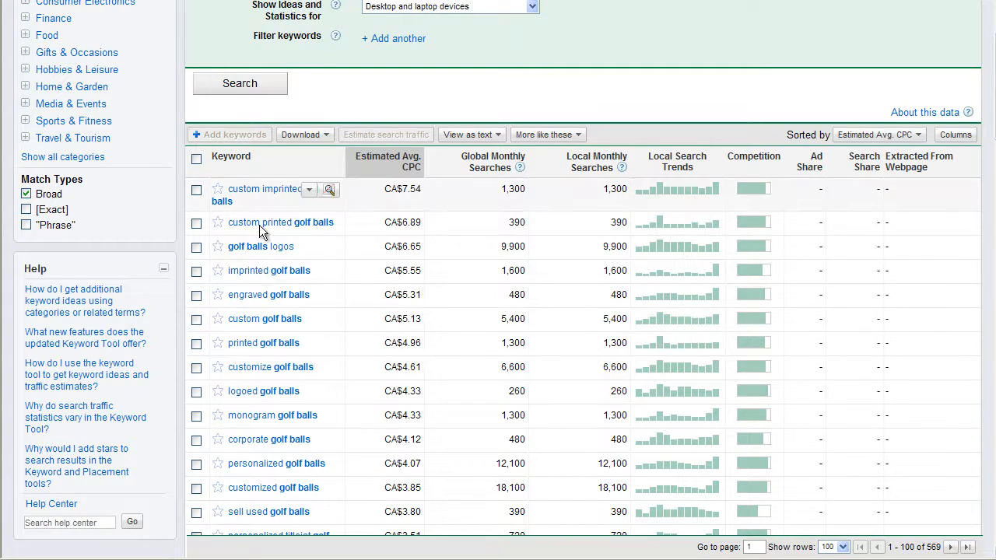
mouse_move(226, 311)
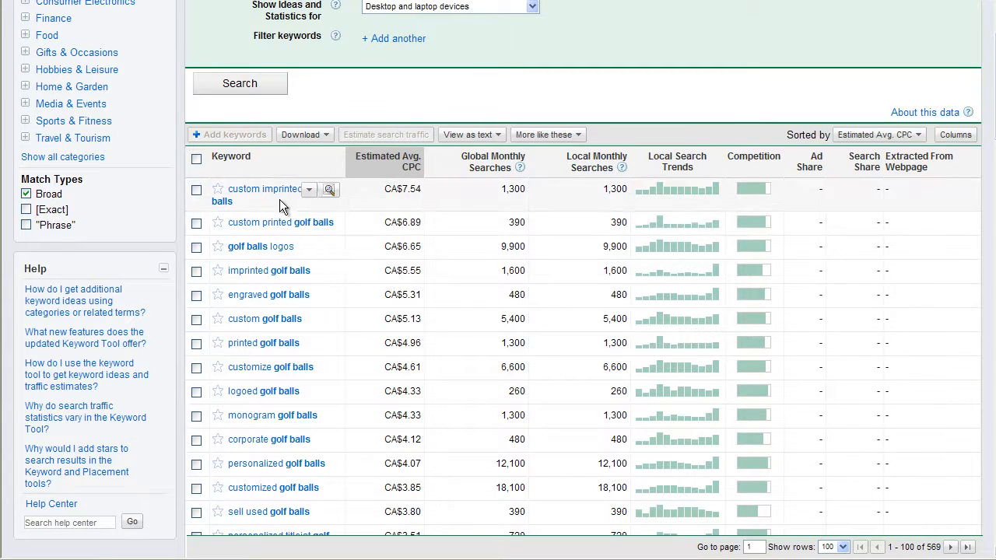
mouse_move(253, 357)
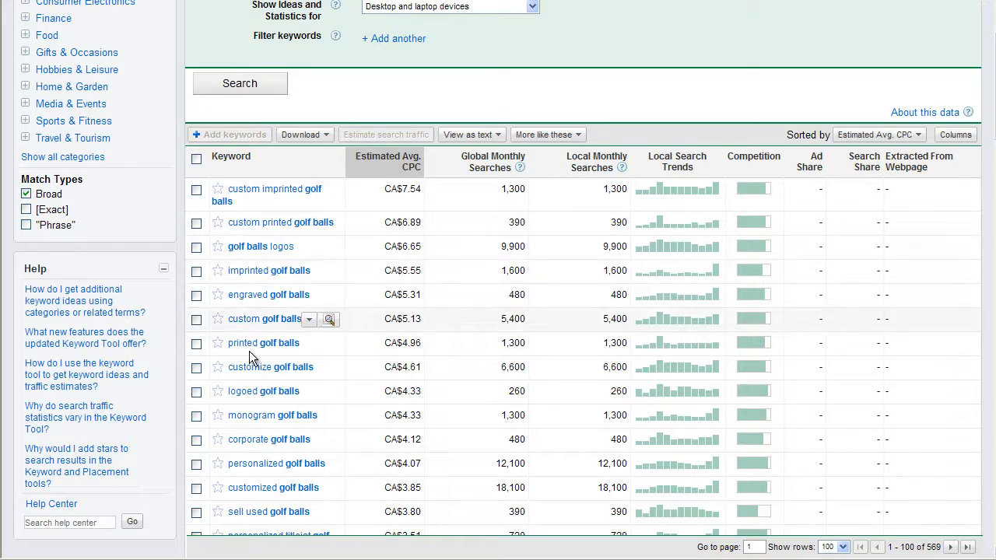
mouse_move(488, 271)
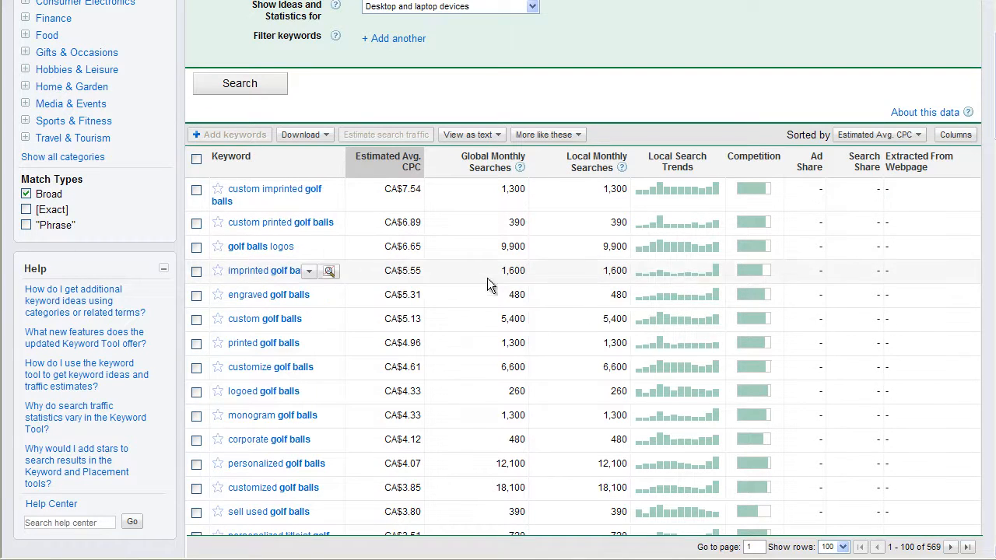
mouse_move(489, 283)
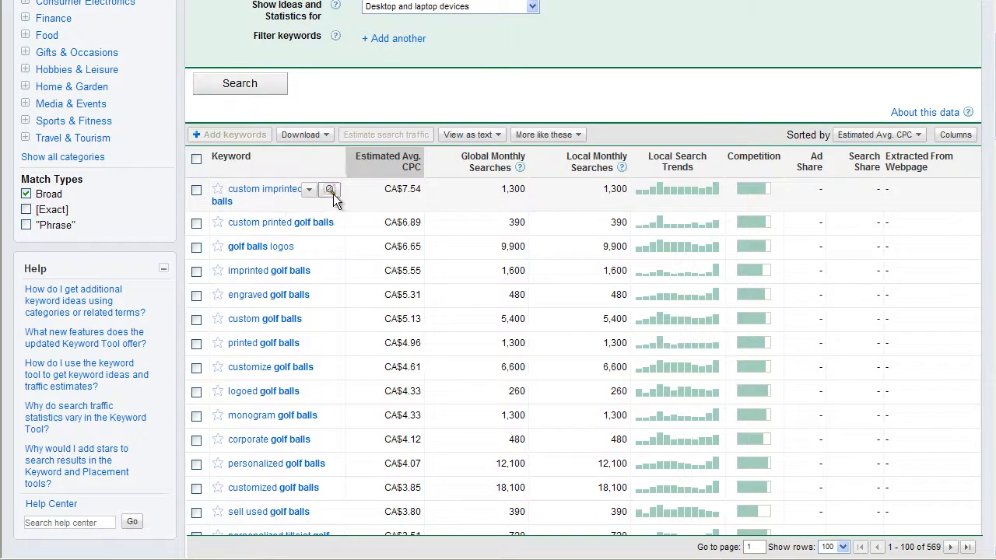
mouse_move(889, 25)
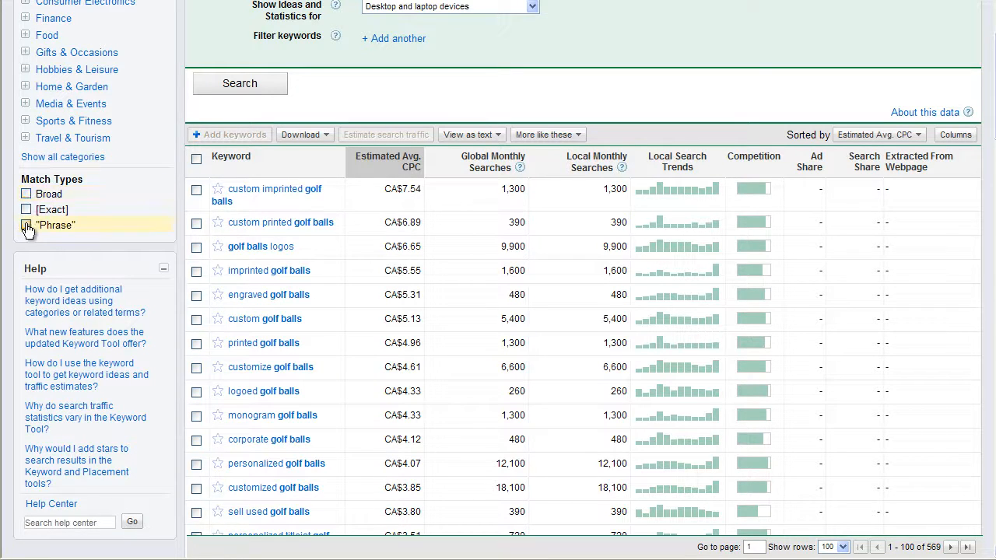
Enable the Phrase match type so keyword ideas show quoted phrase-match figures
left_click(27, 224)
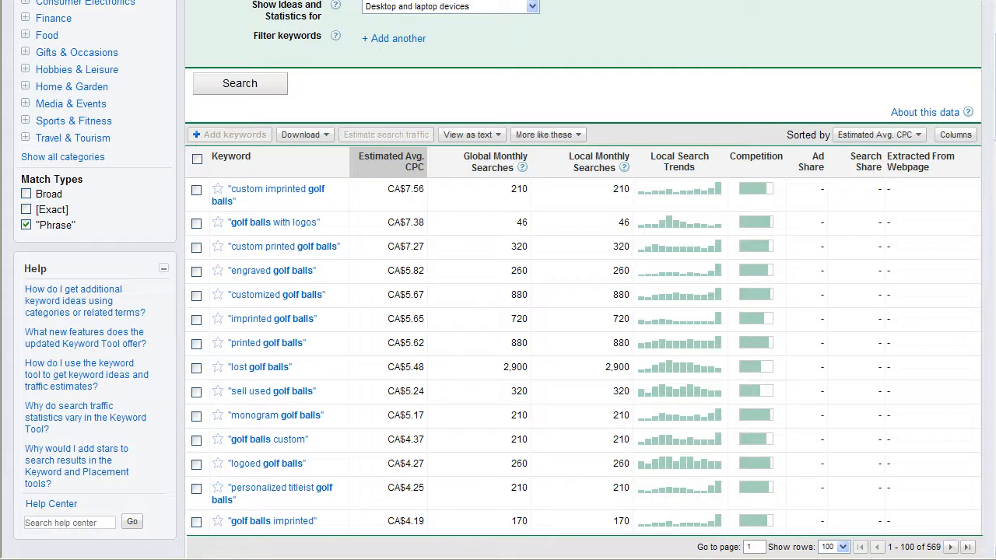
mouse_move(272, 222)
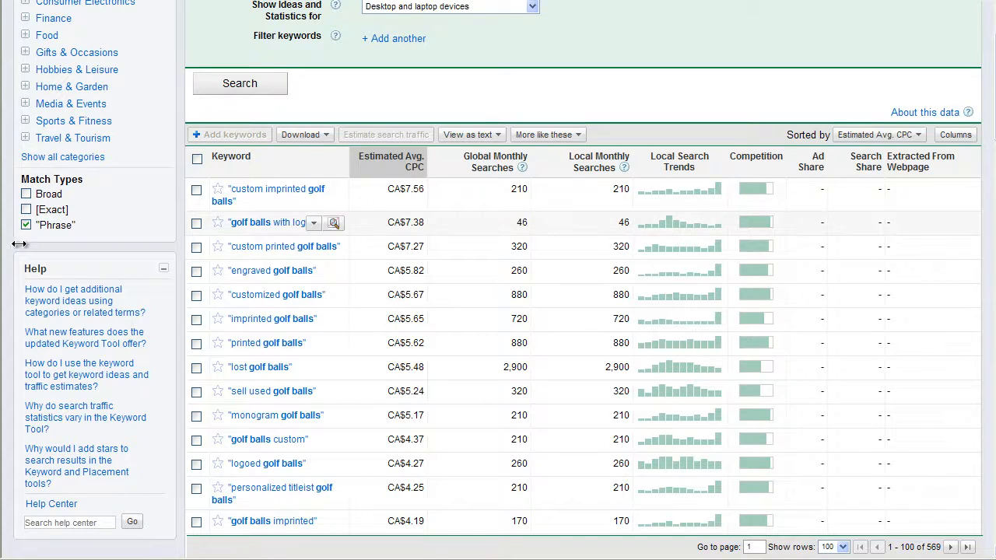
Briefly view Exact-only match results, then revert to Phrase match only
left_click(27, 224)
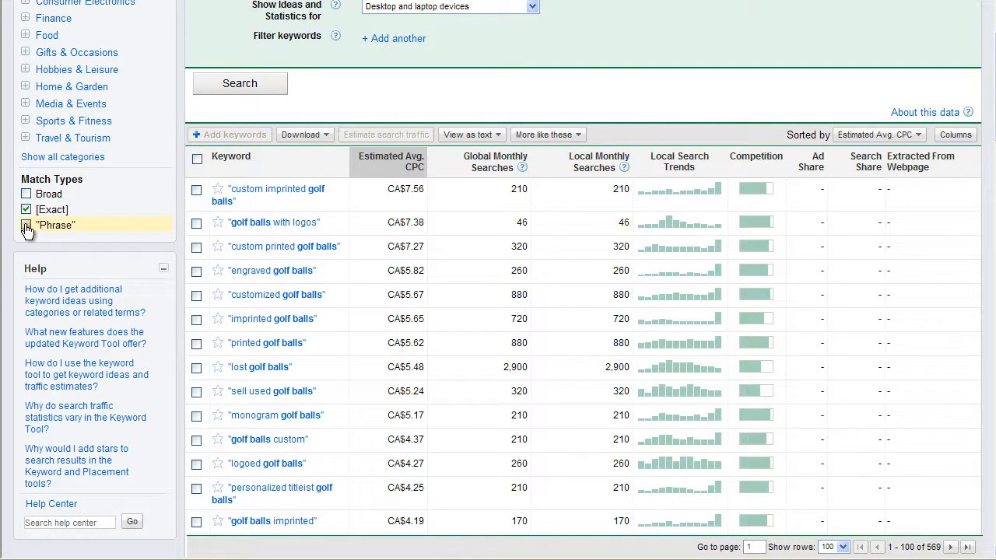
left_click(25, 224)
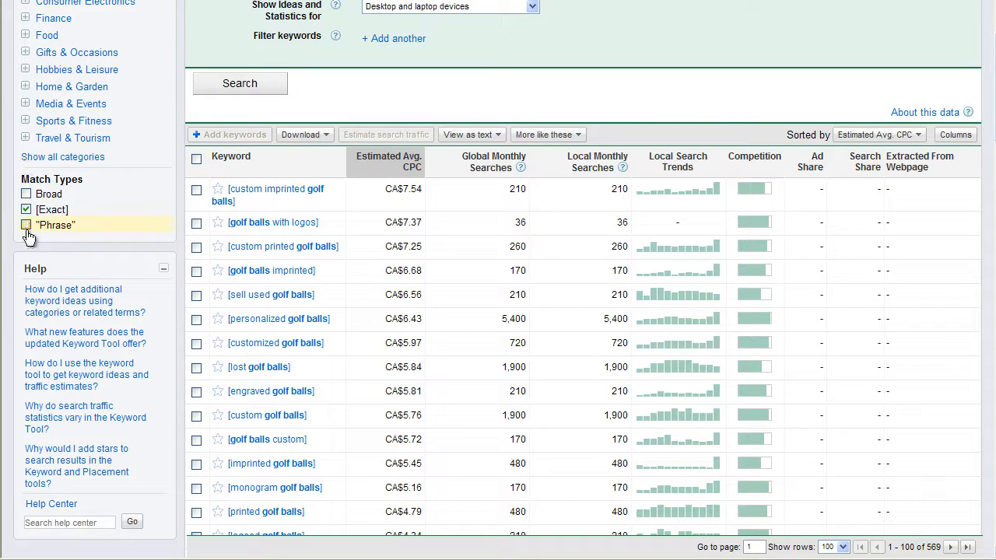
left_click(24, 224)
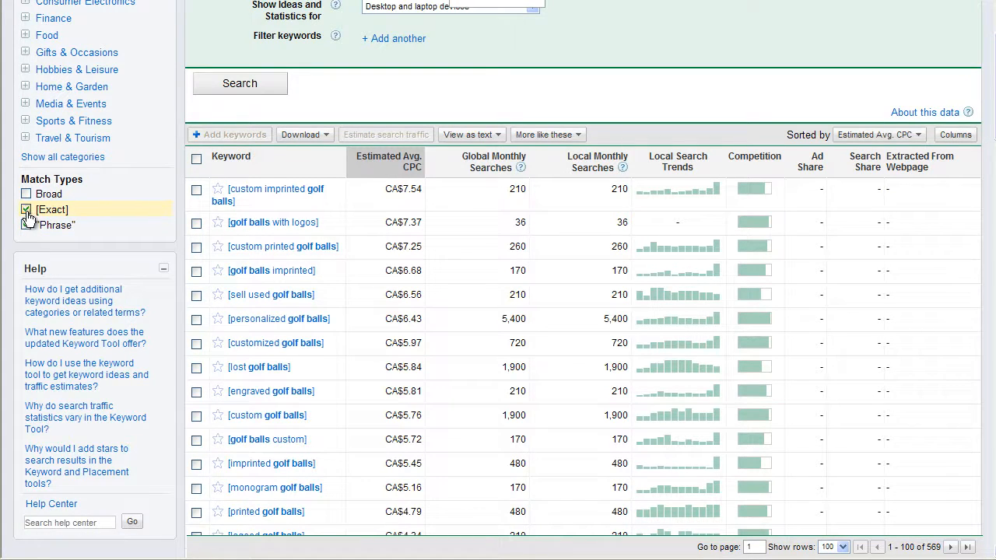
left_click(25, 224)
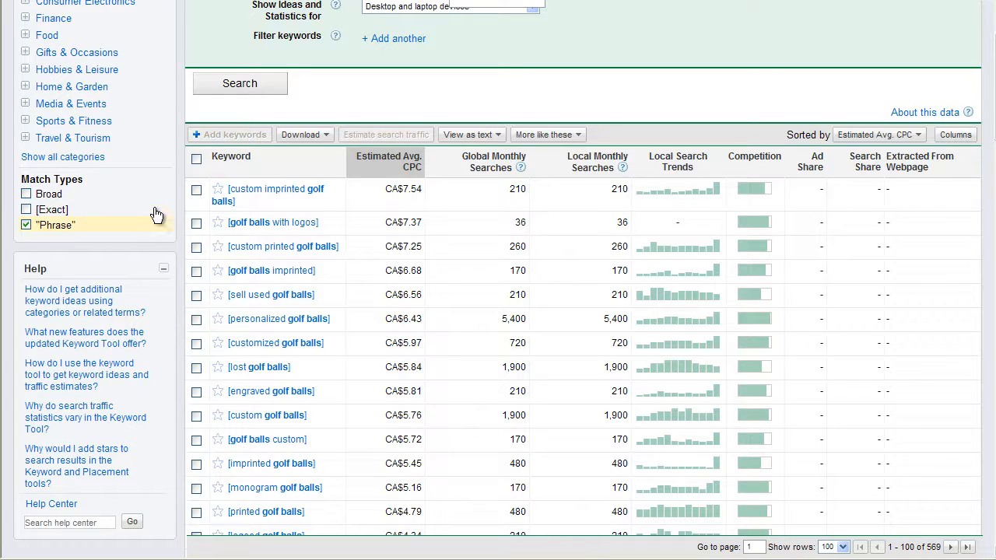
mouse_move(137, 196)
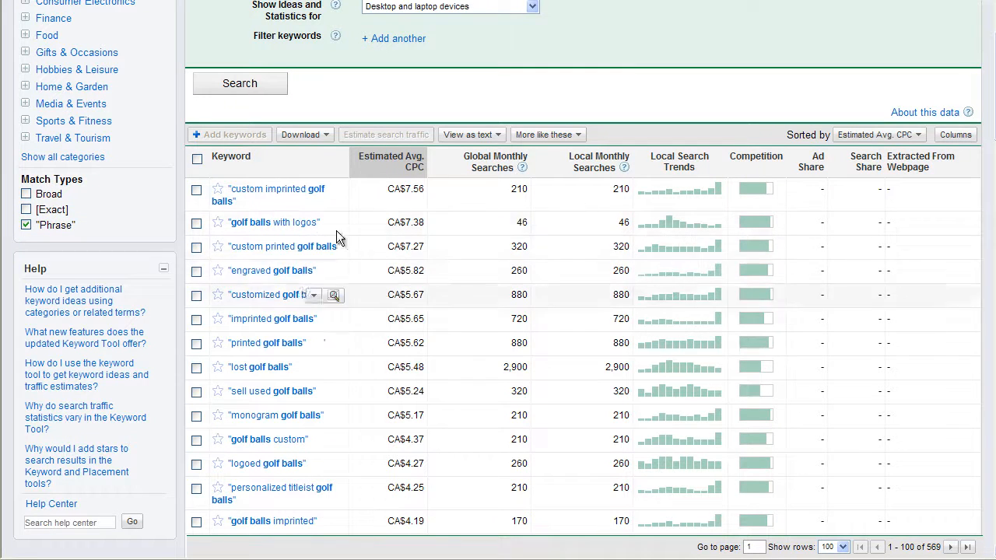
mouse_move(405, 420)
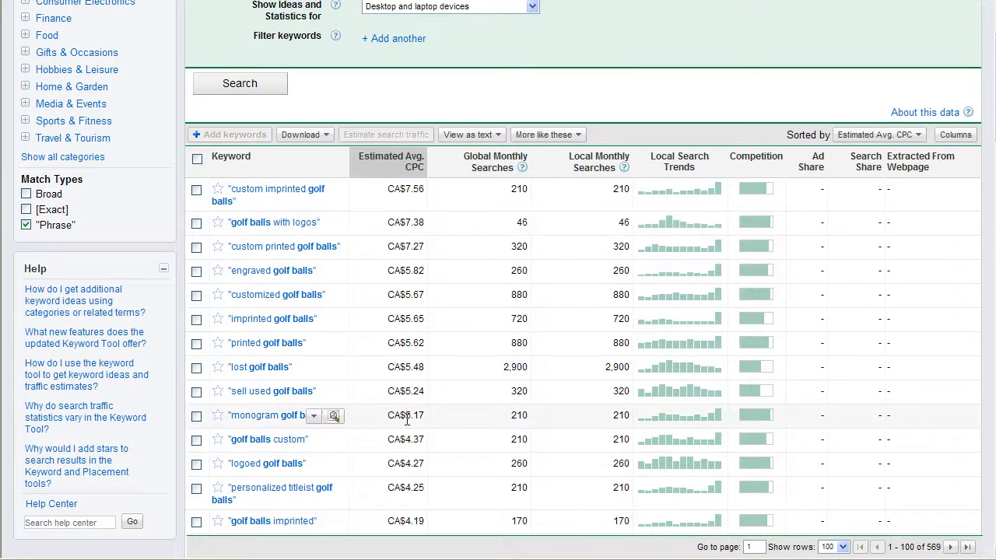
mouse_move(229, 199)
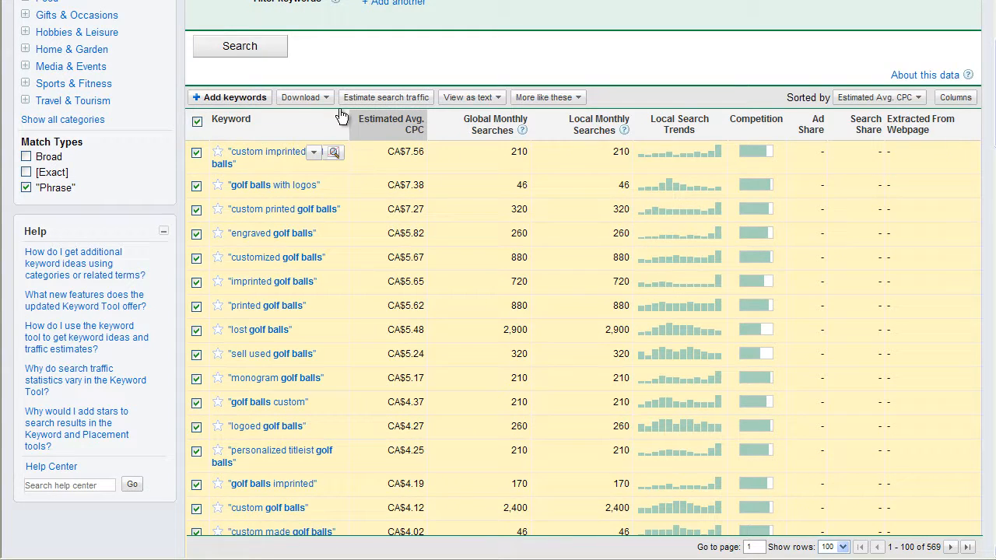
Start downloading all keyword ideas as CSV for Excel, then cancel without exporting
left_click(302, 96)
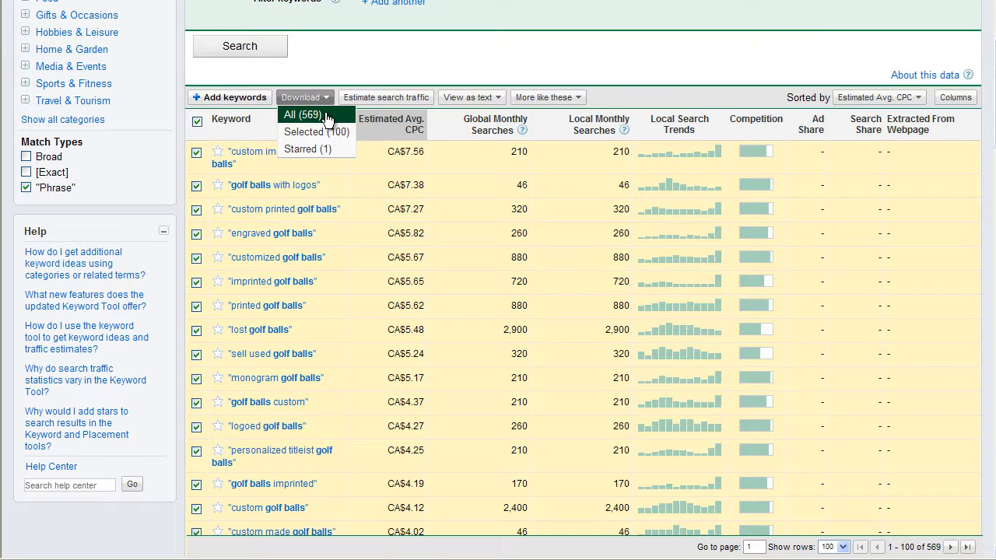
left_click(302, 115)
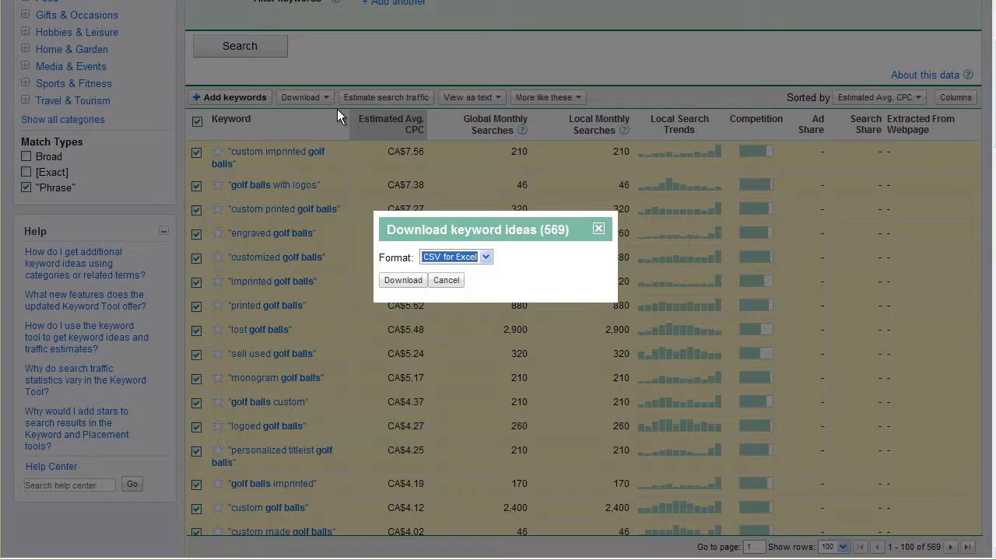
mouse_move(543, 257)
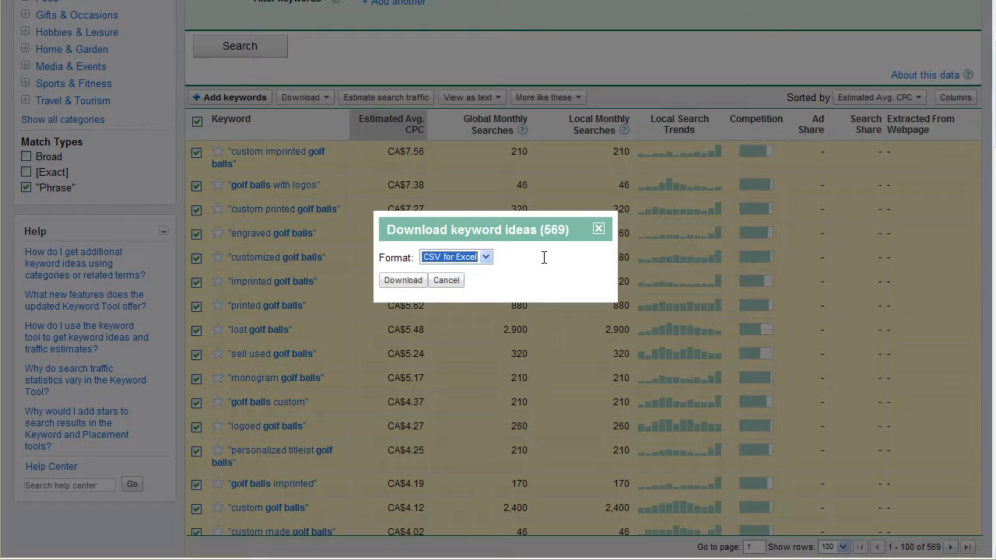
left_click(486, 257)
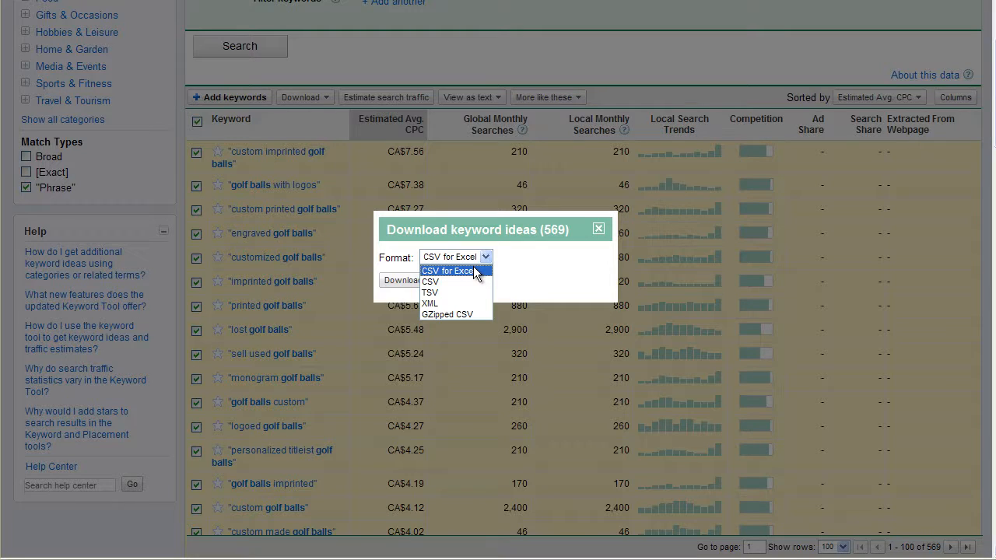
left_click(455, 256)
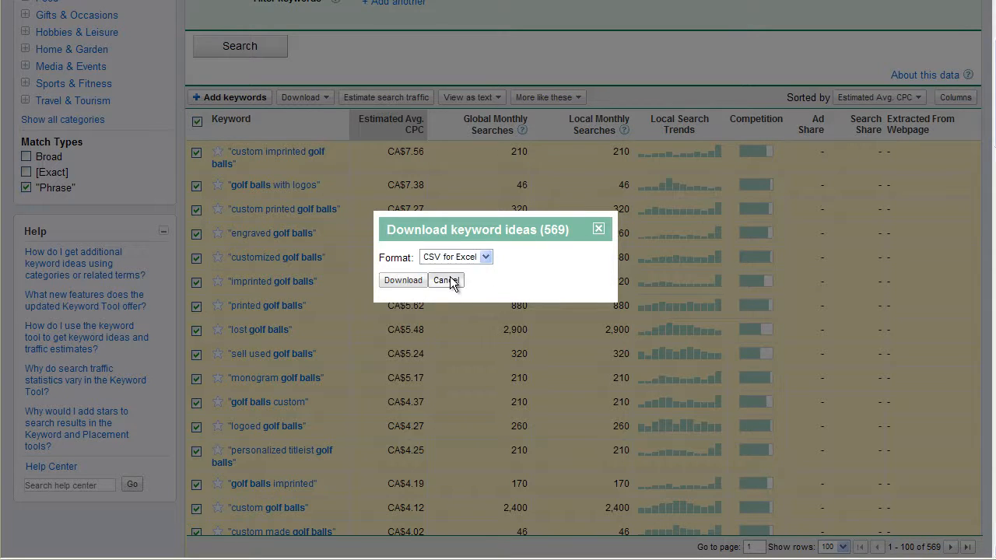
left_click(445, 280)
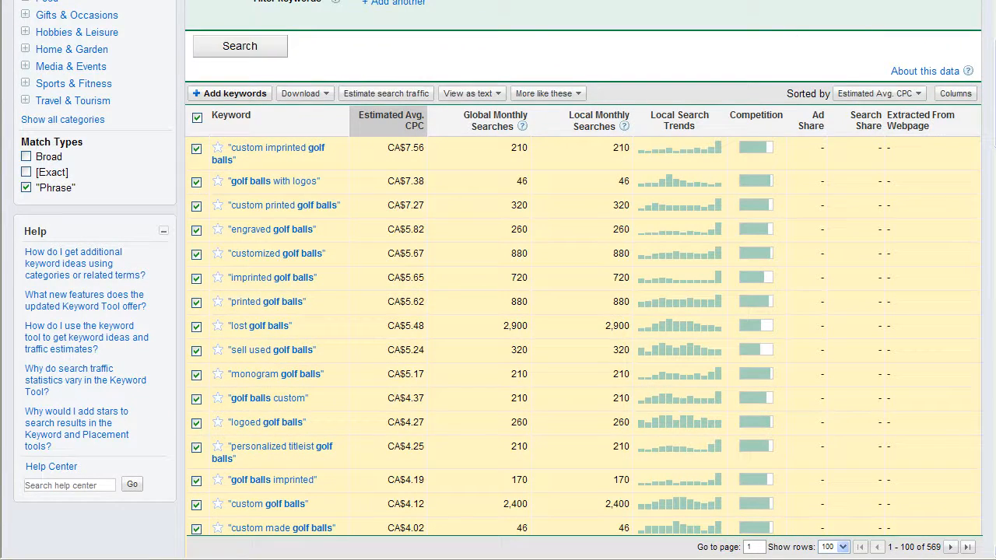
Add 'used' as an Include term to narrow the golf balls results
scroll("up", 3)
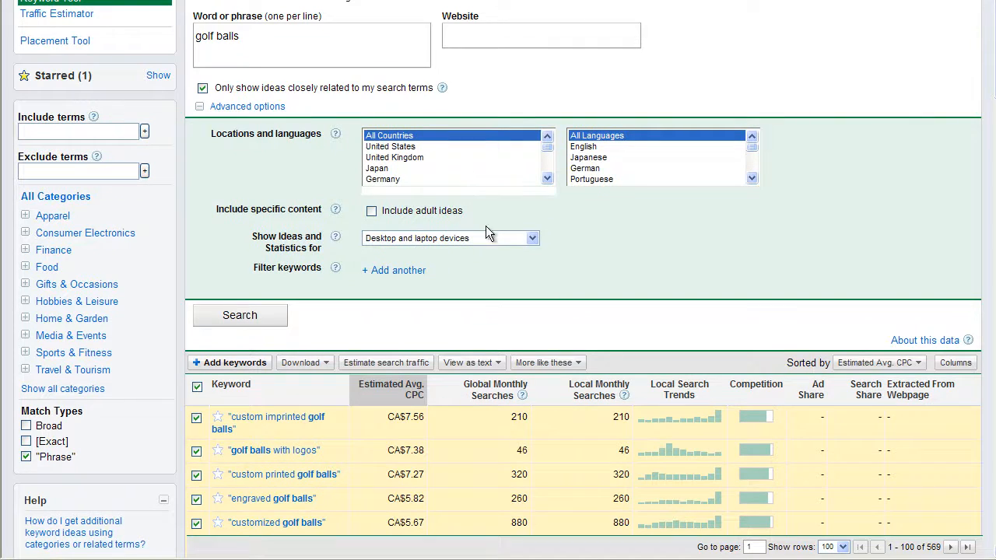
mouse_move(293, 346)
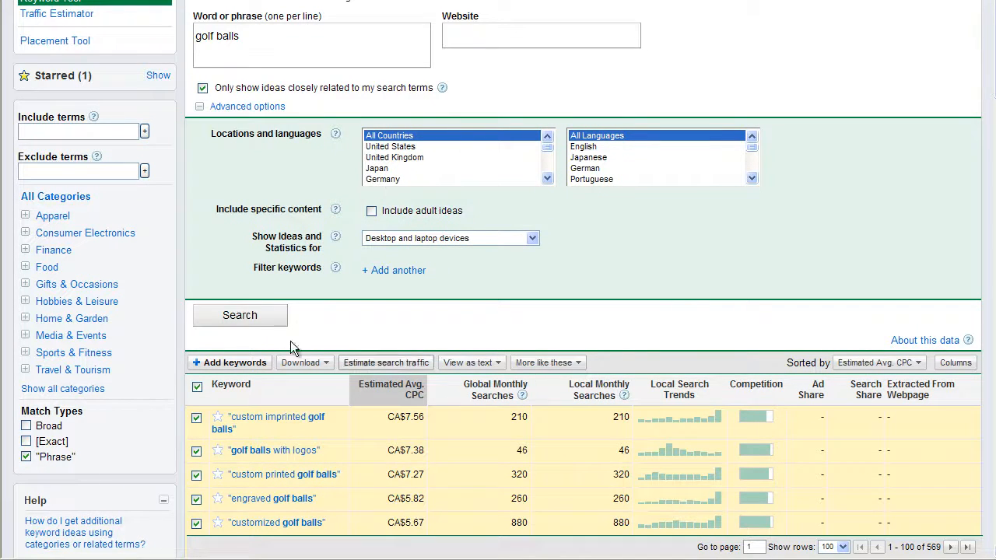
left_click(78, 130)
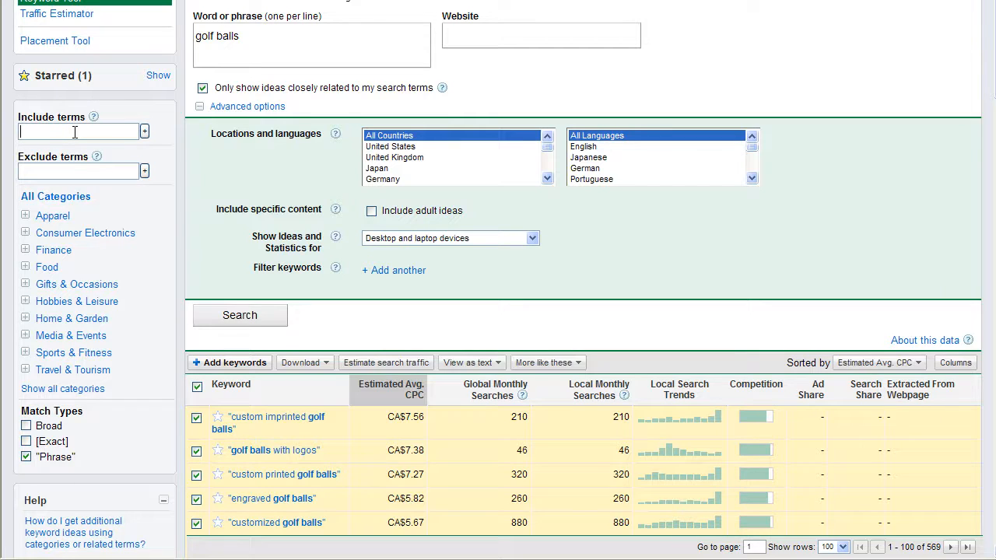
type("used")
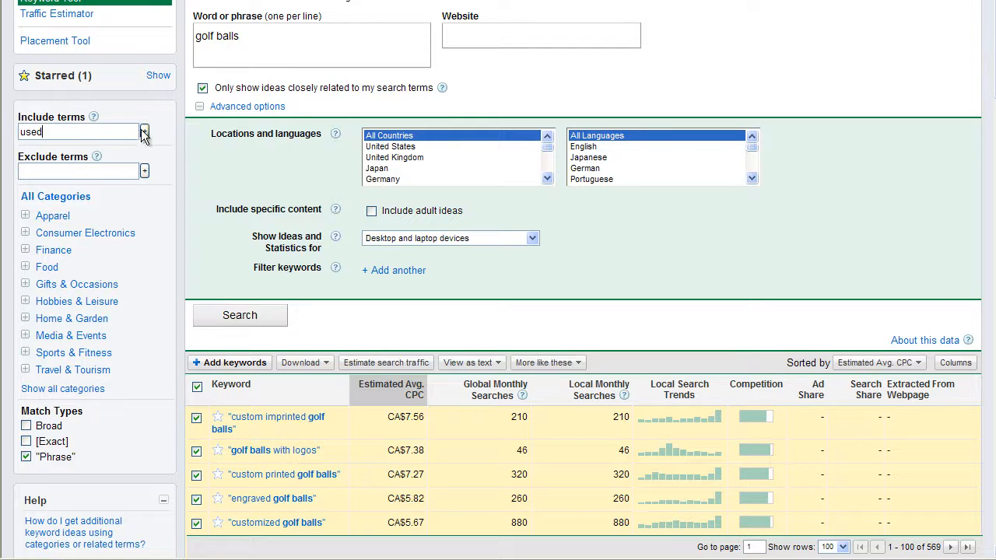
left_click(144, 130)
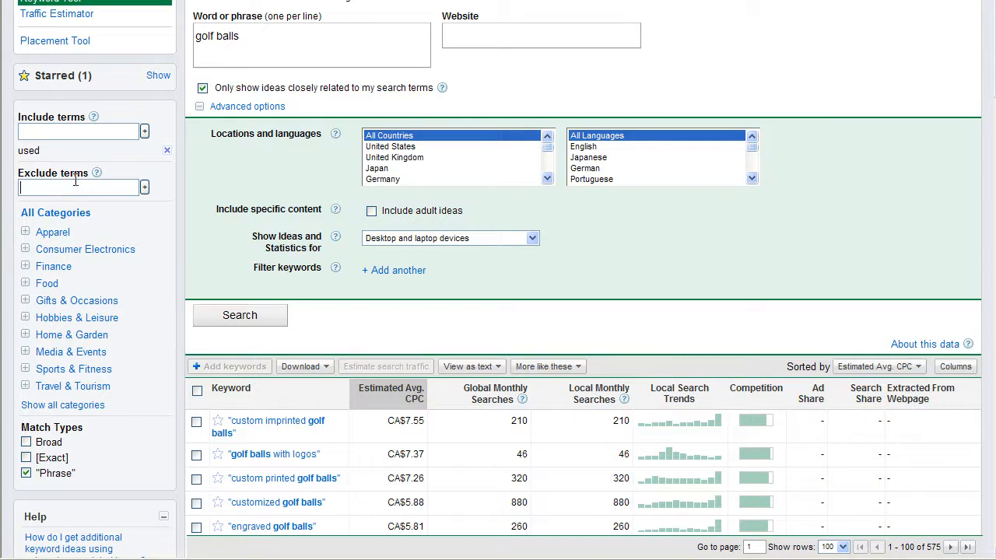
mouse_move(267, 193)
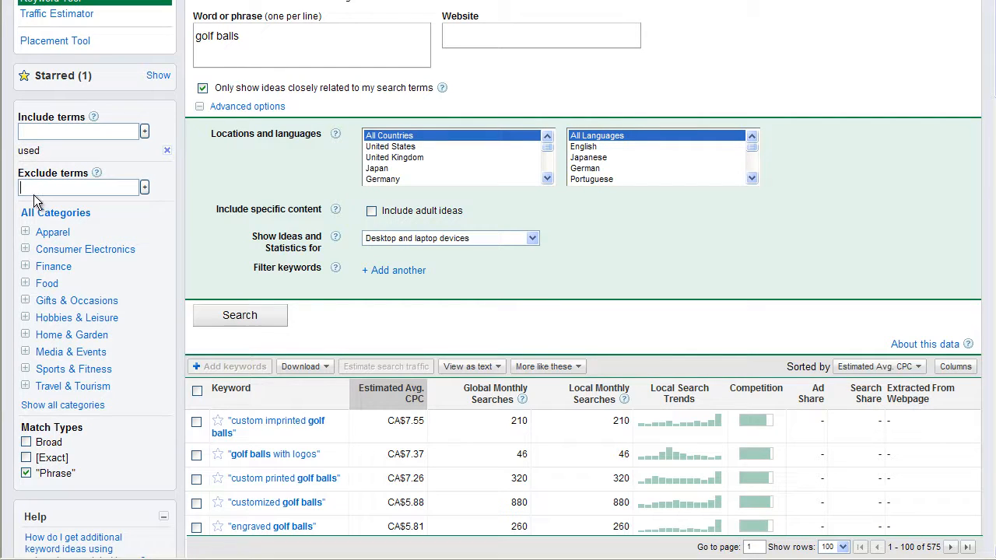
mouse_move(230, 240)
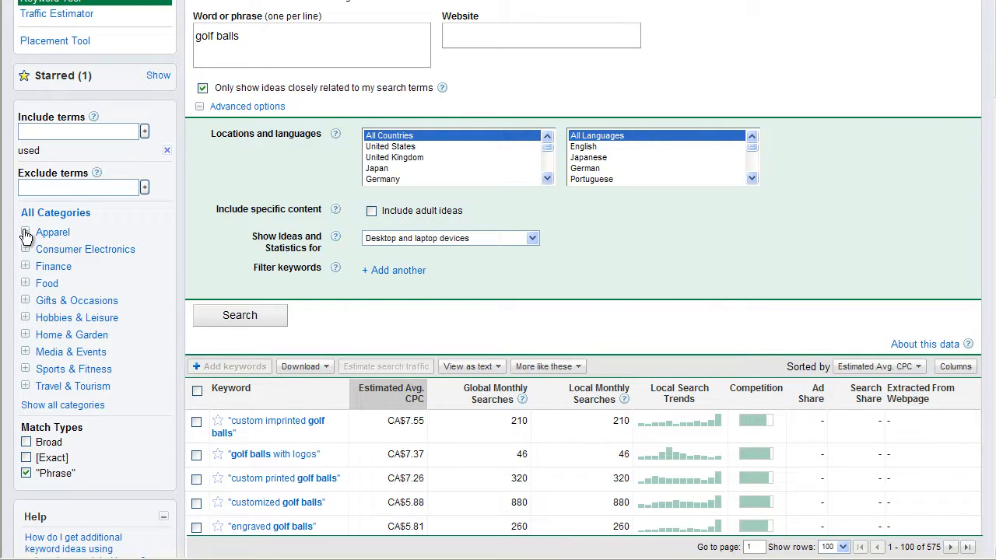
Change the search phrase to 'golf' and filter ideas to Apparel > Clothing
left_click(25, 232)
type("go")
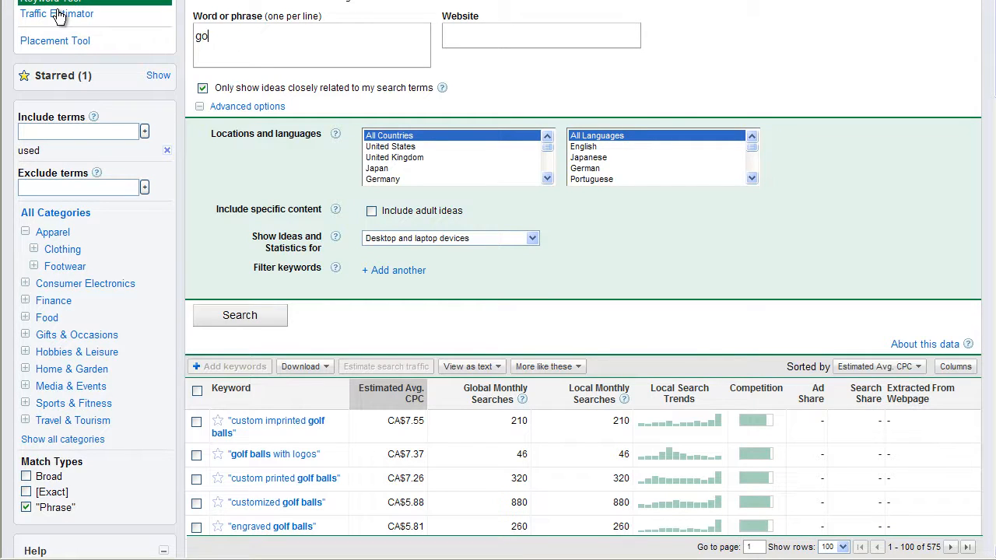
type("lf")
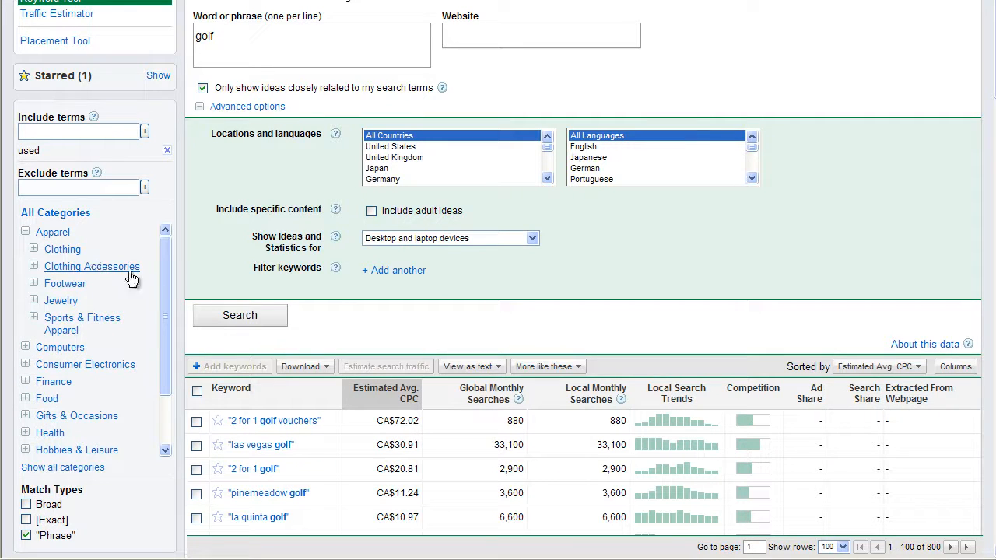
mouse_move(333, 389)
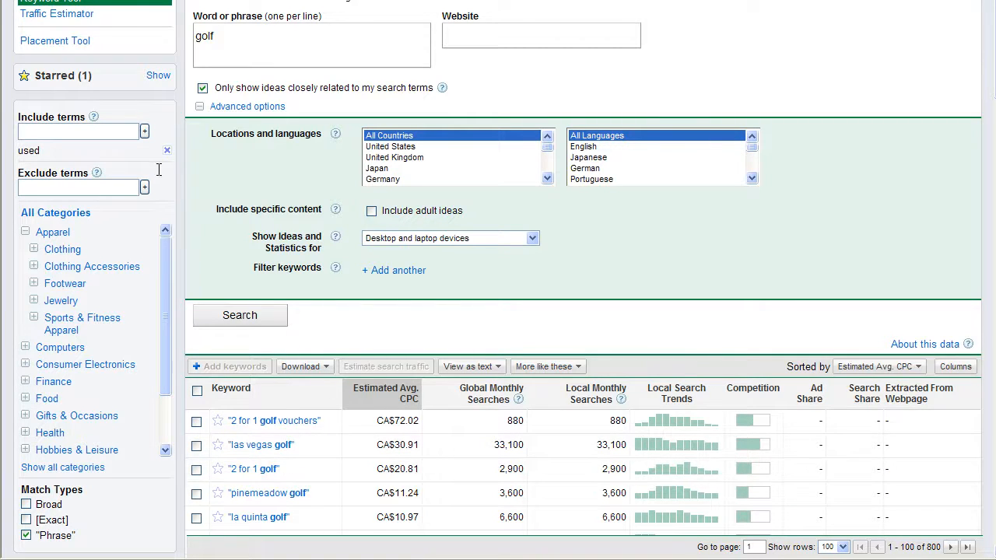
left_click(62, 249)
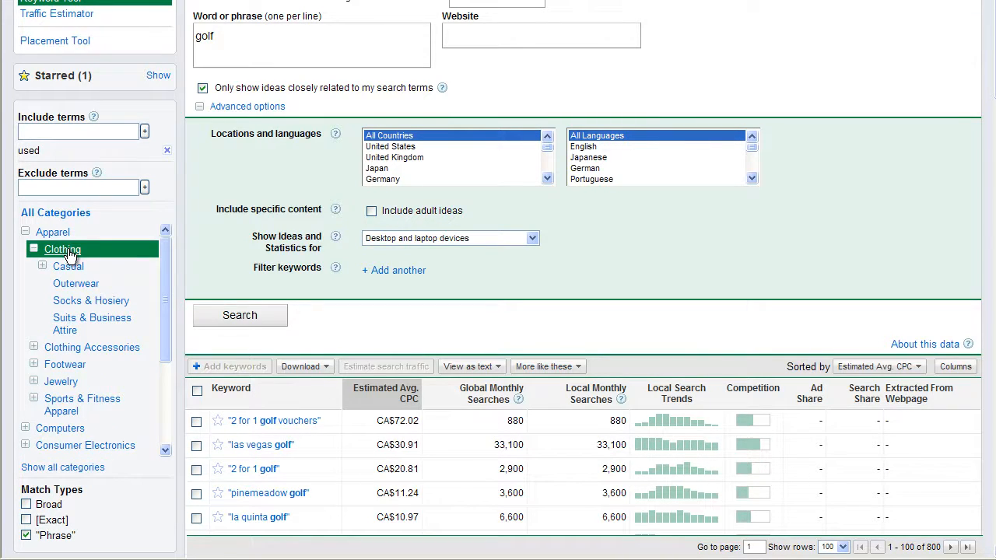
mouse_move(822, 236)
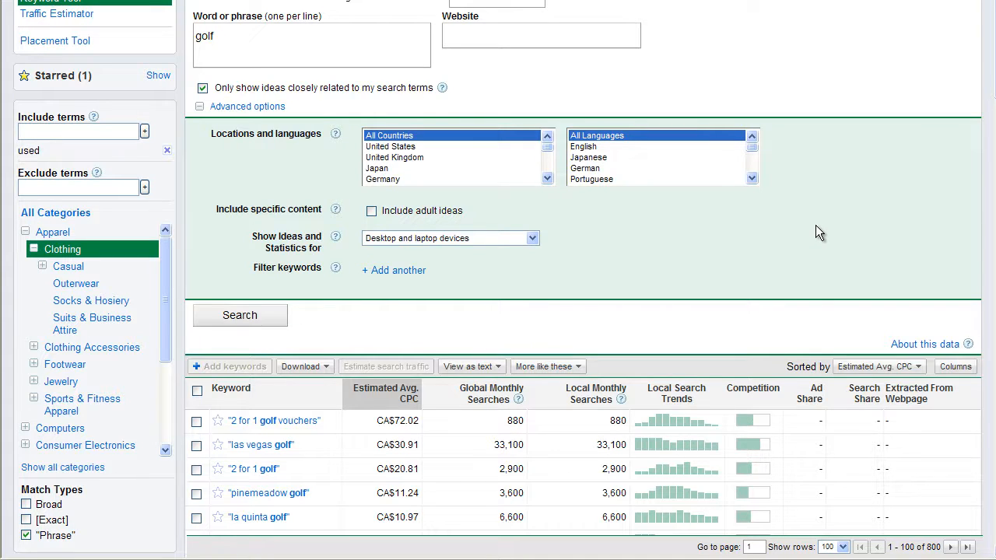
mouse_move(753, 248)
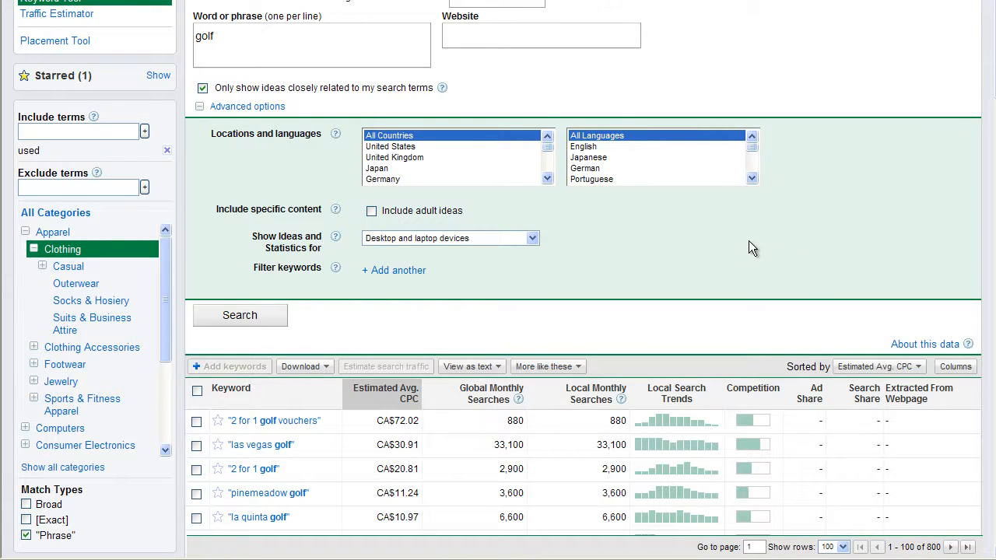
mouse_move(753, 259)
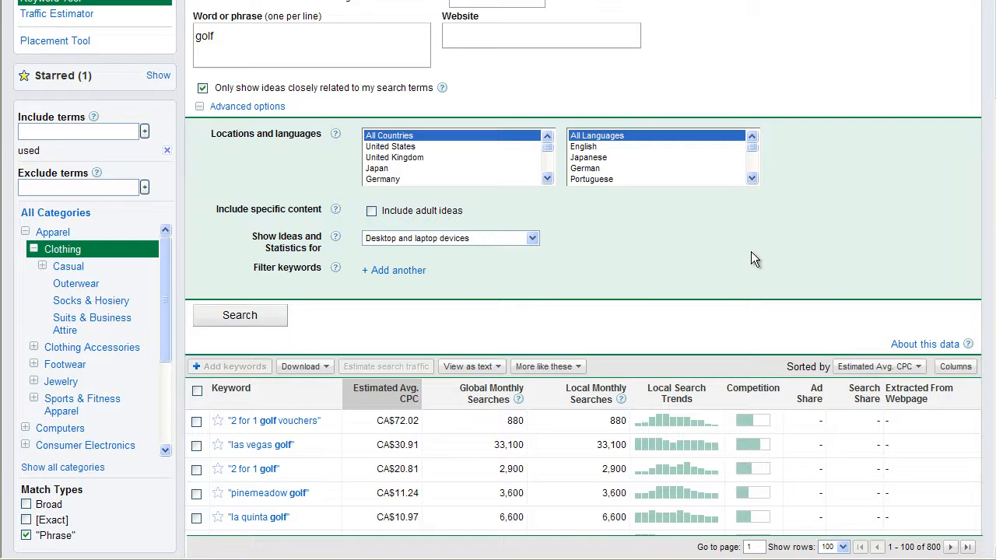
Sort the 50 golf clothing keyword ideas by Relevance
scroll("down", 3)
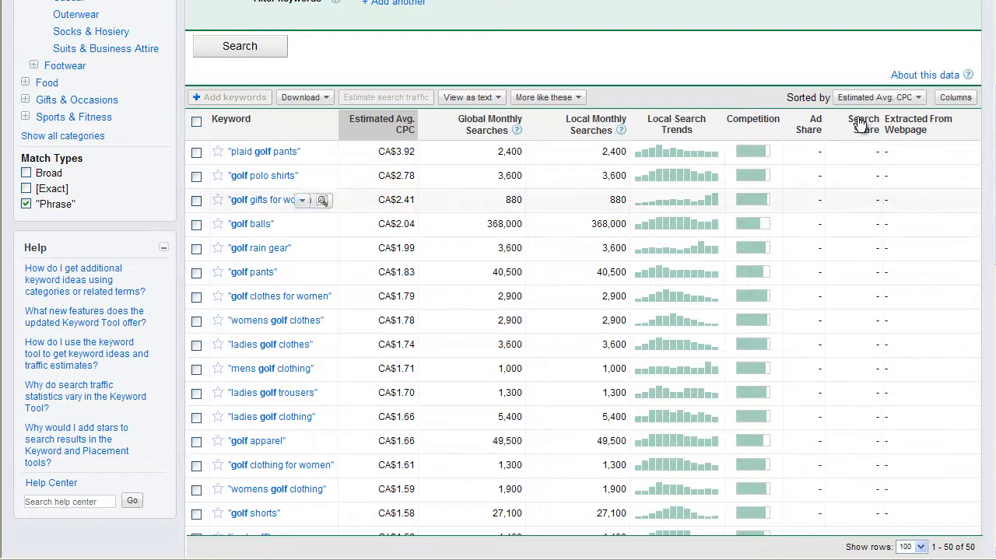
left_click(878, 96)
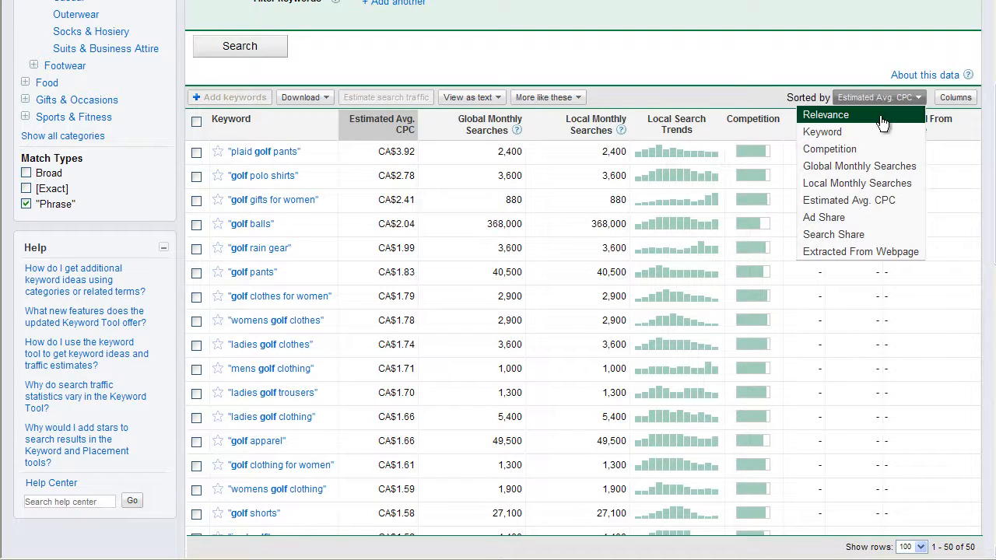
left_click(825, 115)
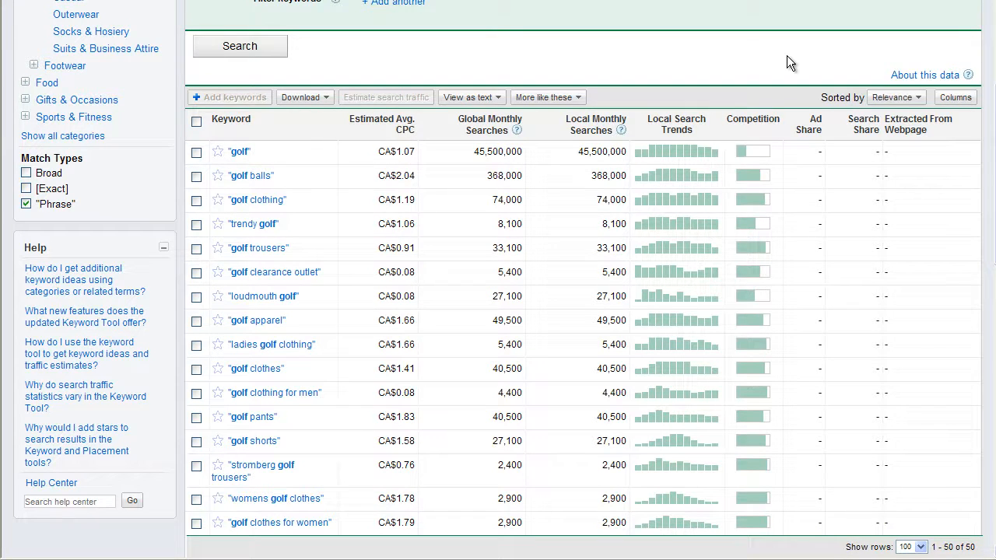
mouse_move(963, 130)
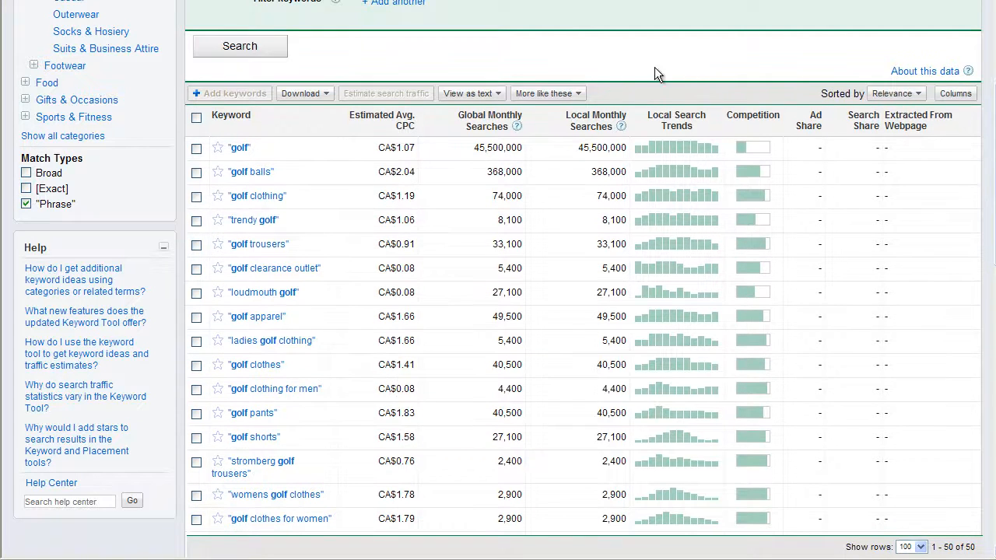
mouse_move(288, 243)
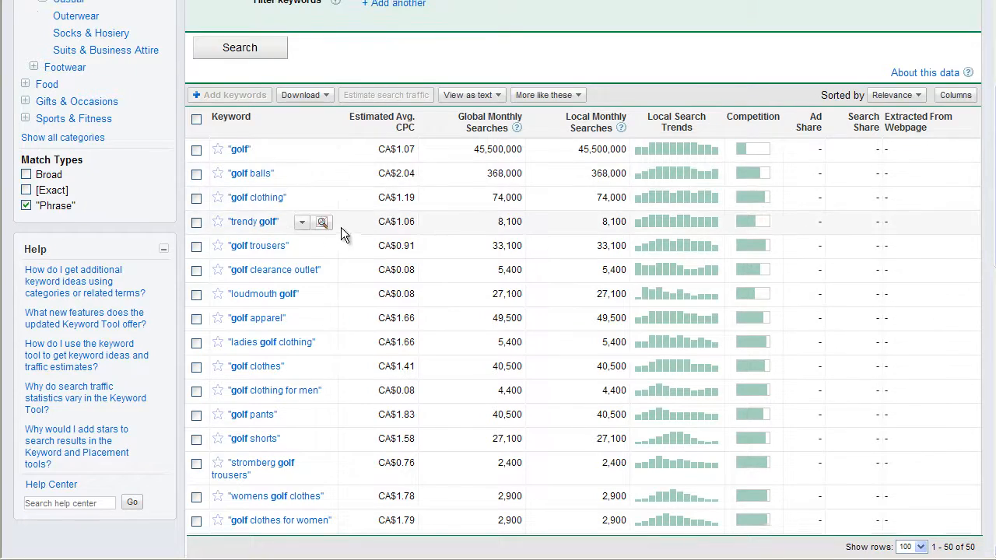
Collapse the Apparel category and show all top-level categories
scroll("up", 3)
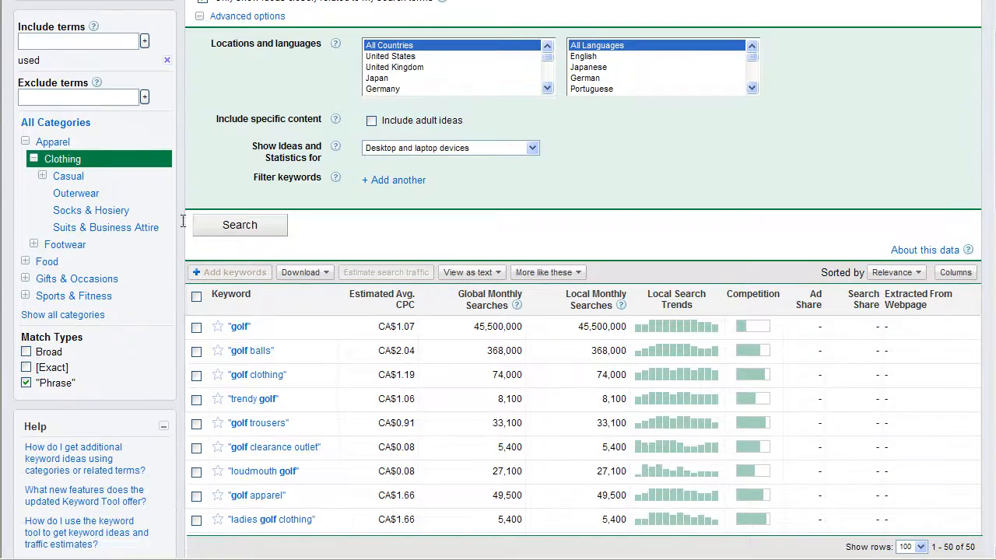
mouse_move(304, 390)
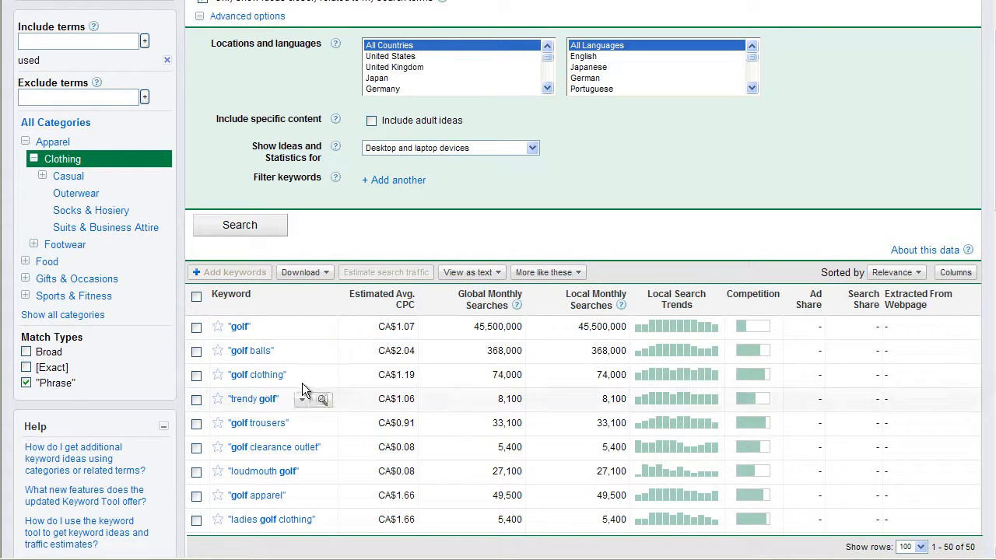
mouse_move(258, 424)
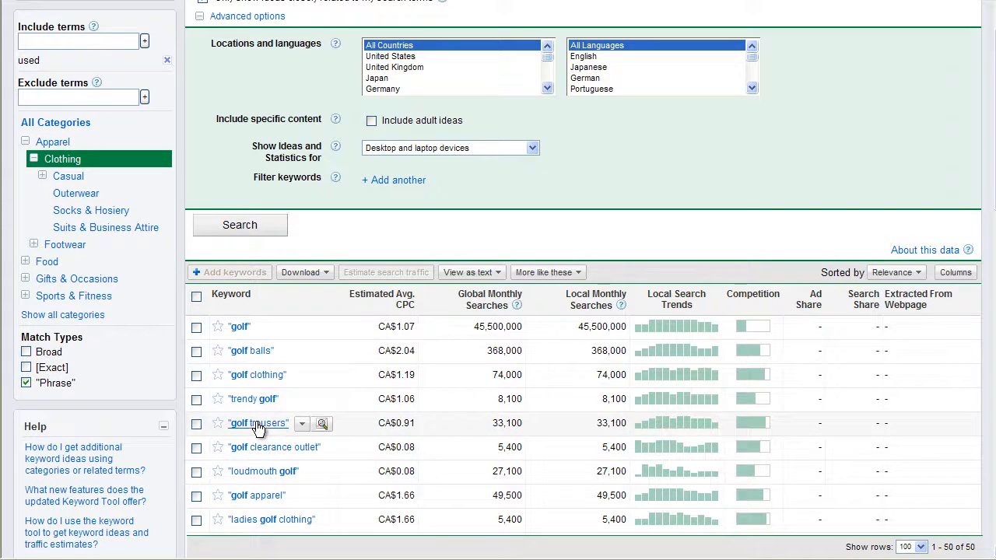
mouse_move(240, 495)
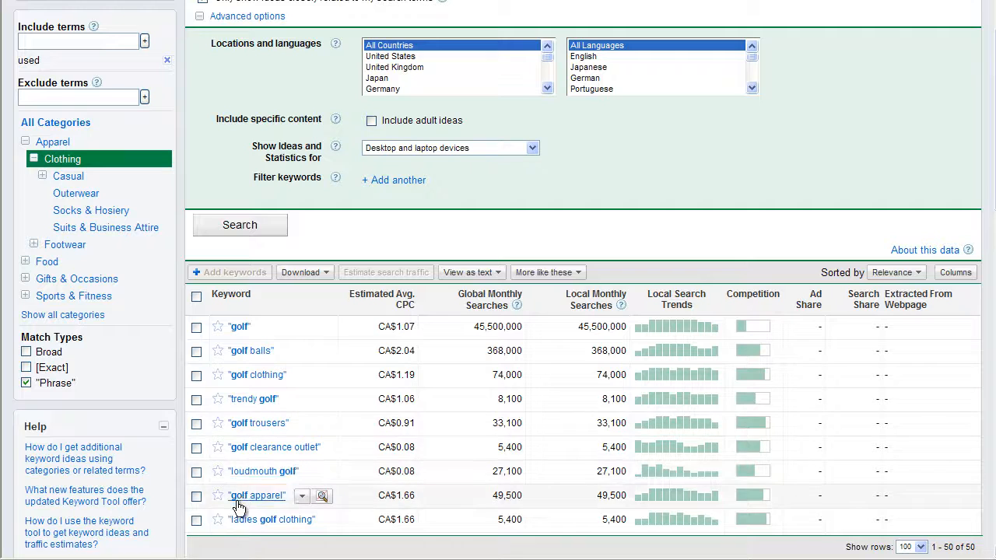
mouse_move(264, 454)
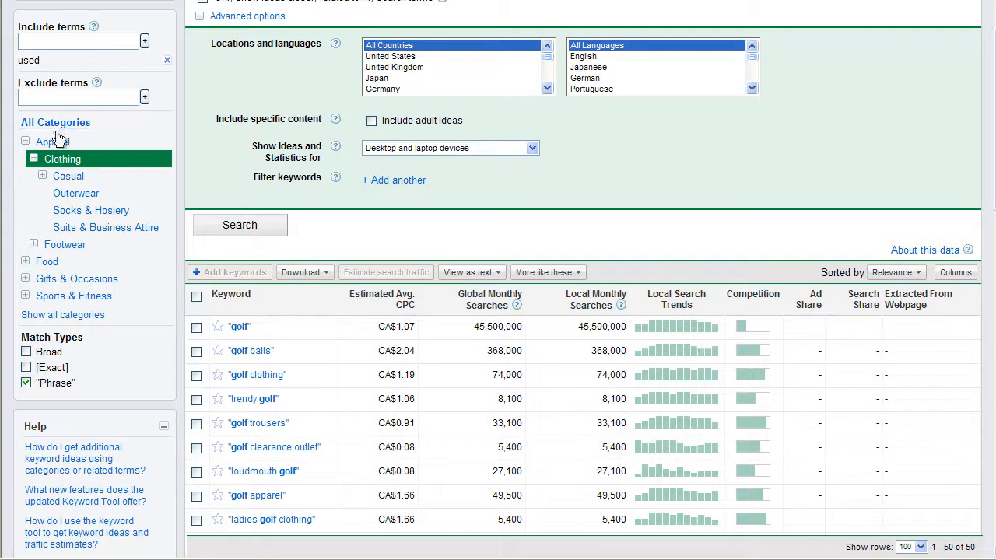
left_click(25, 142)
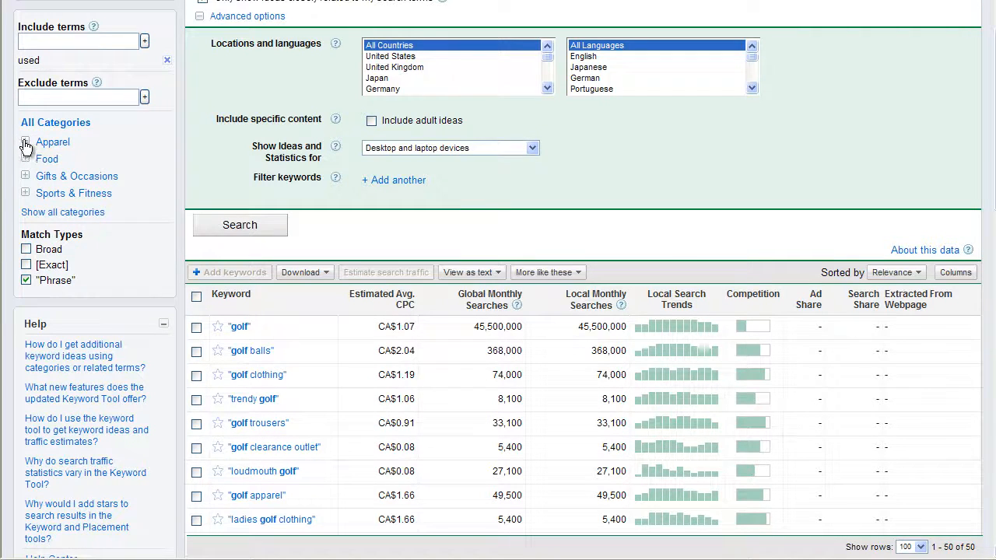
mouse_move(34, 139)
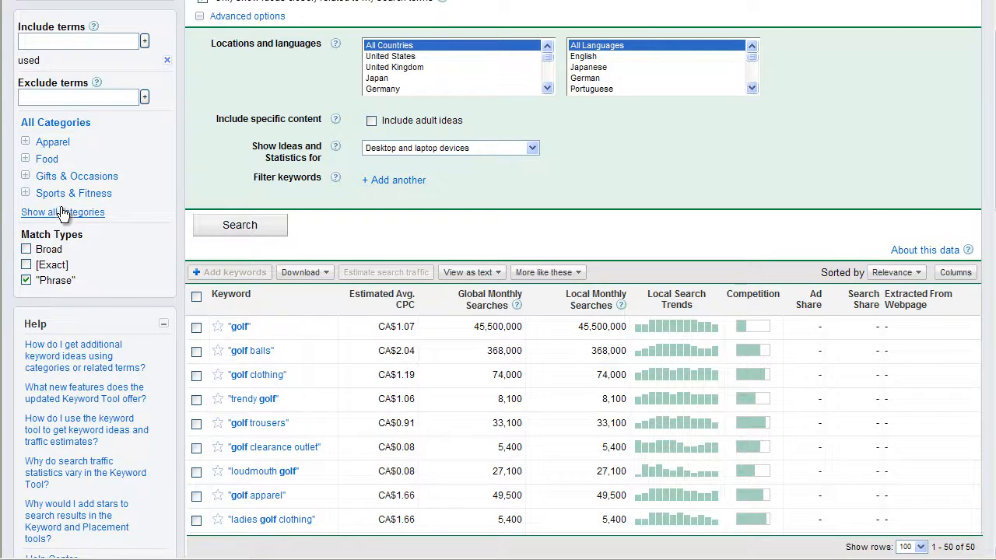
left_click(62, 212)
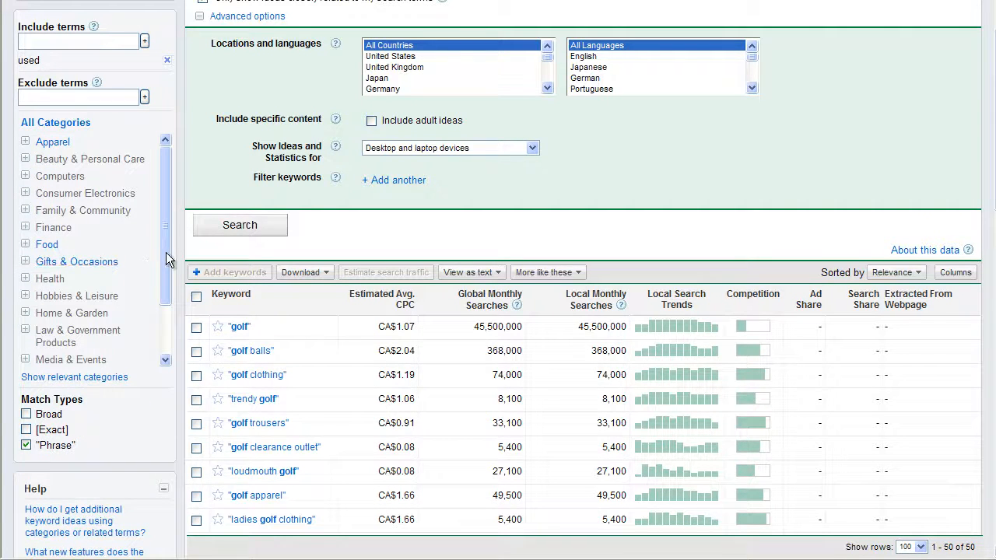